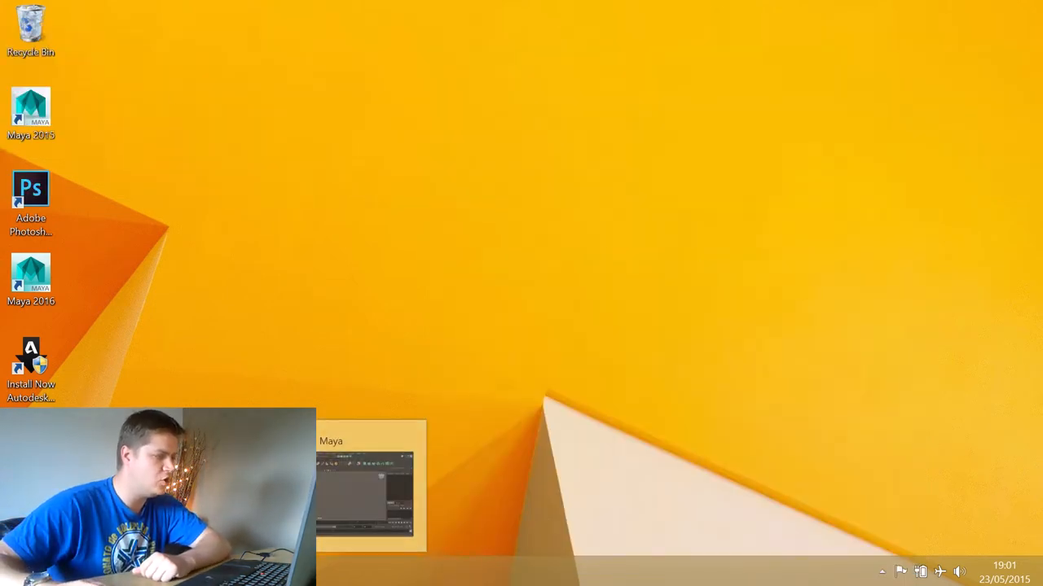
- Restore the marching lamp scene in Maya and play its animation once to preview it
left_click(370, 489)
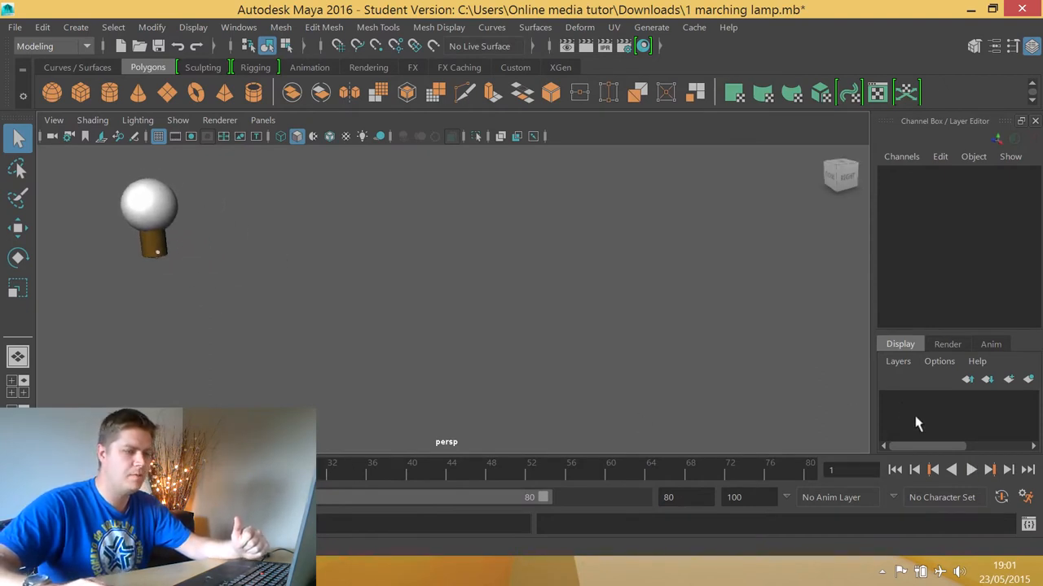
left_click(970, 470)
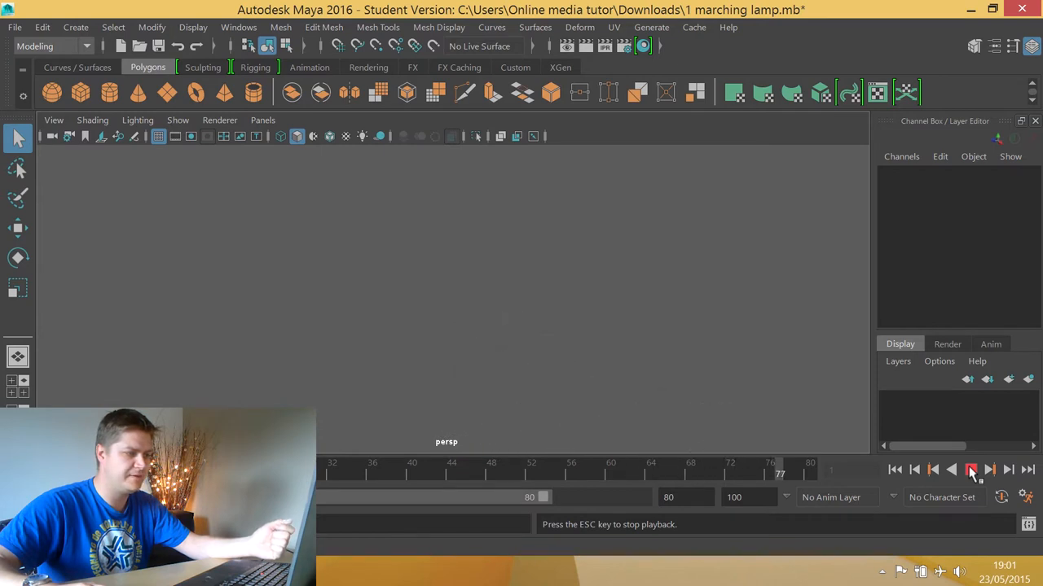
left_click(970, 469)
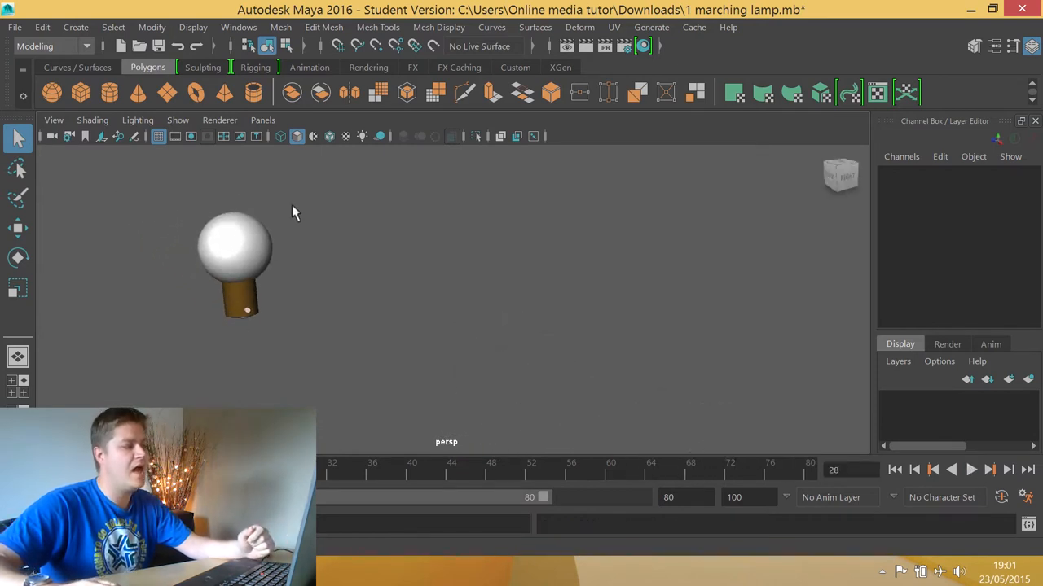
mouse_move(352, 220)
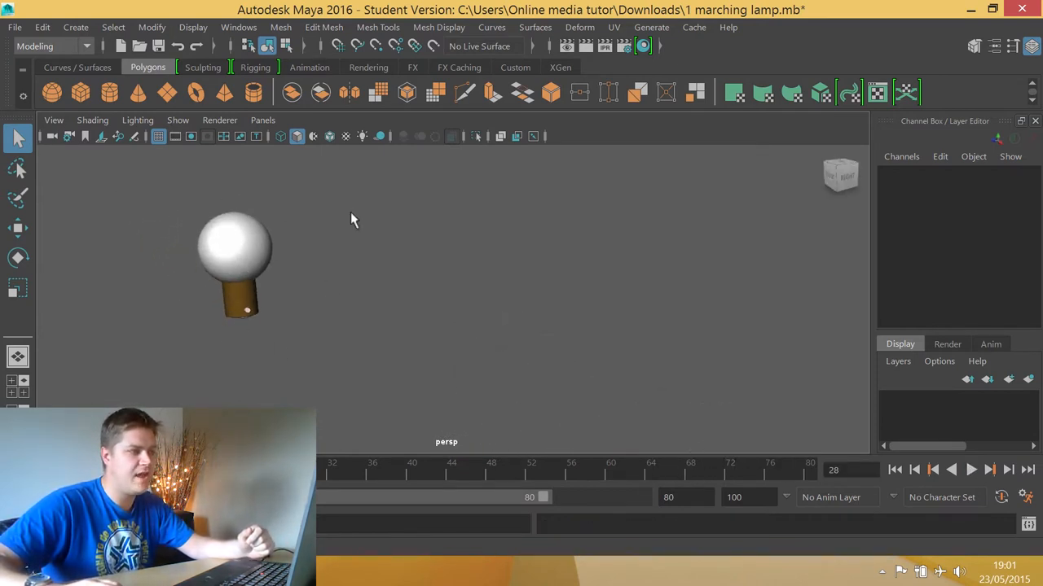
mouse_move(570, 274)
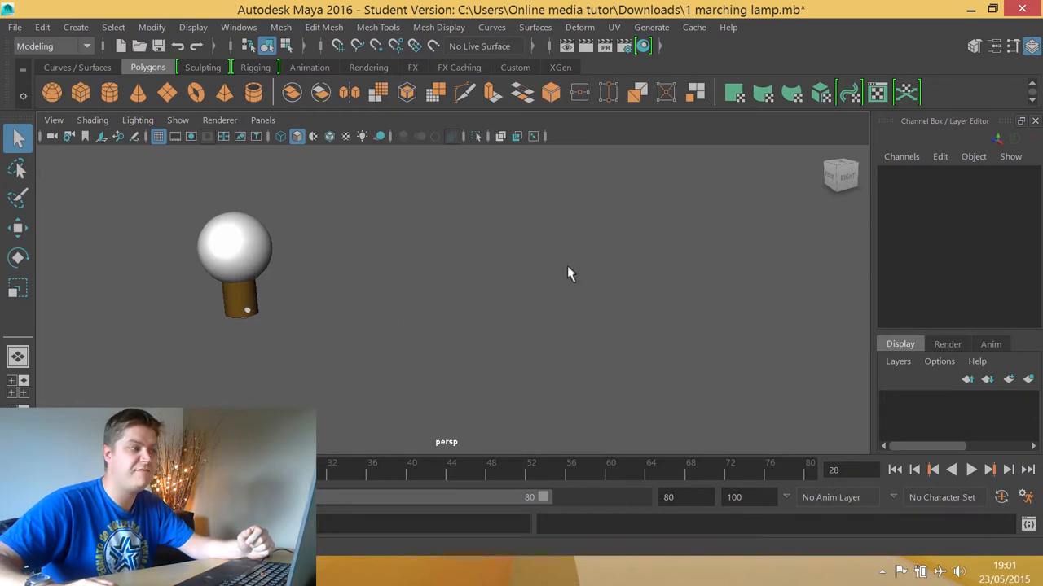
mouse_move(430, 414)
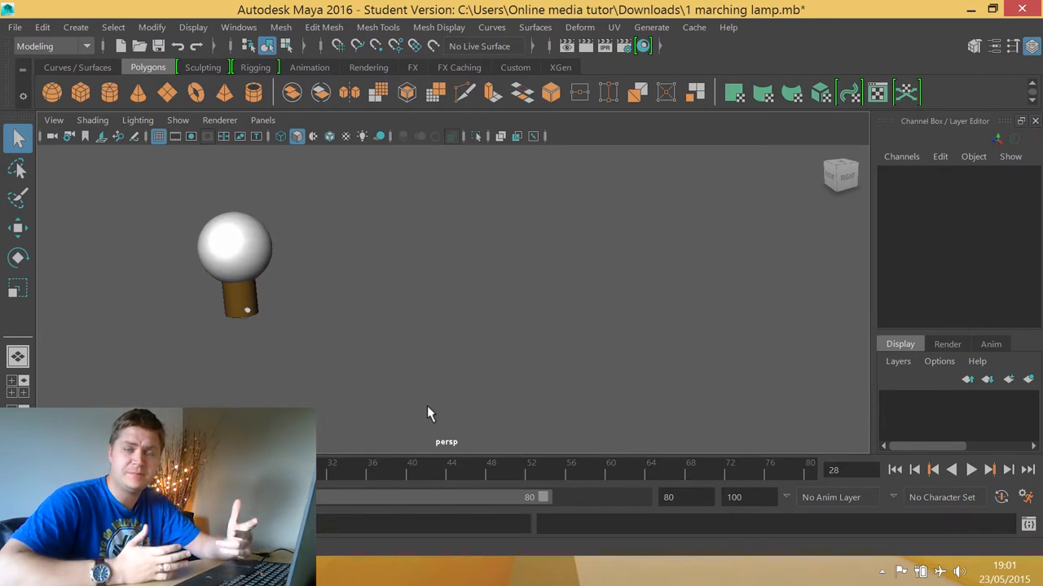
mouse_move(415, 404)
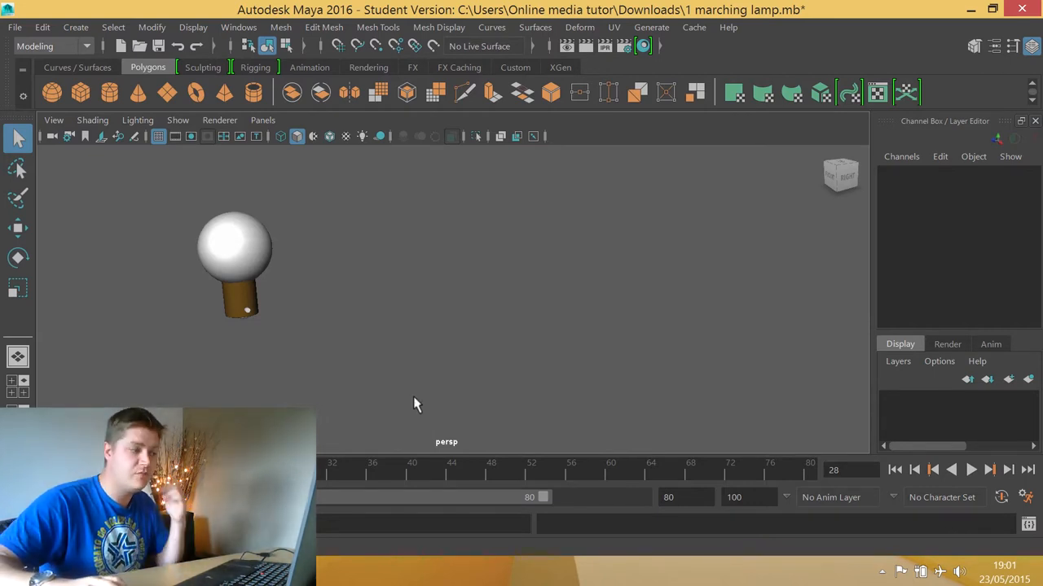
mouse_move(385, 379)
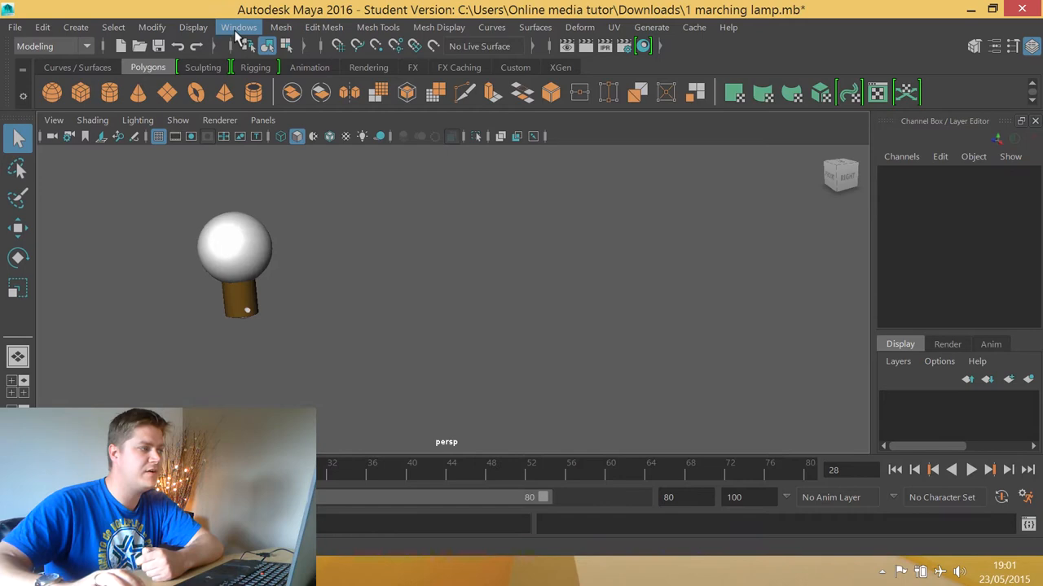
- Open the Outliner from the Windows menu
left_click(239, 27)
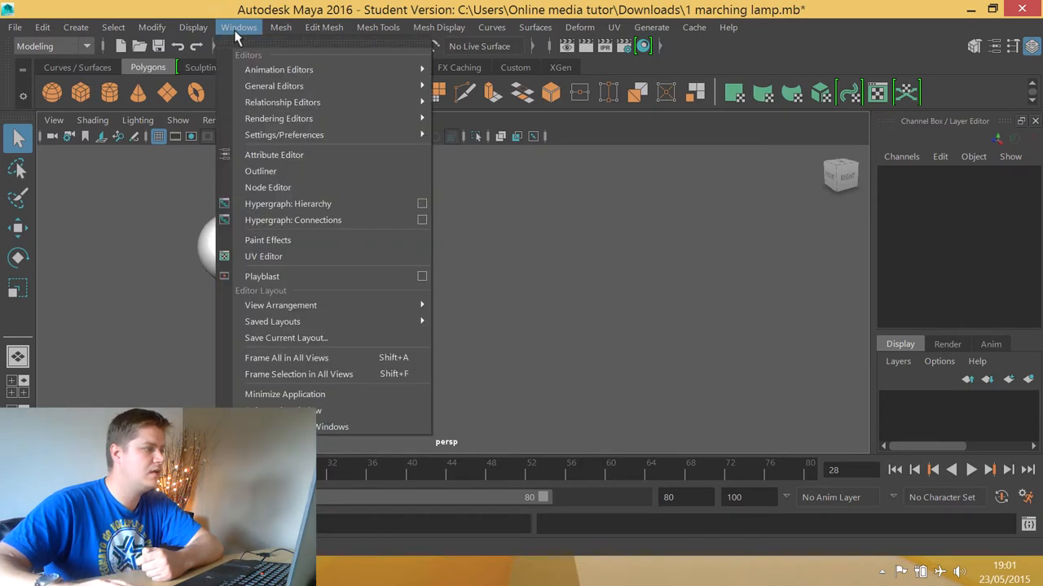
left_click(261, 171)
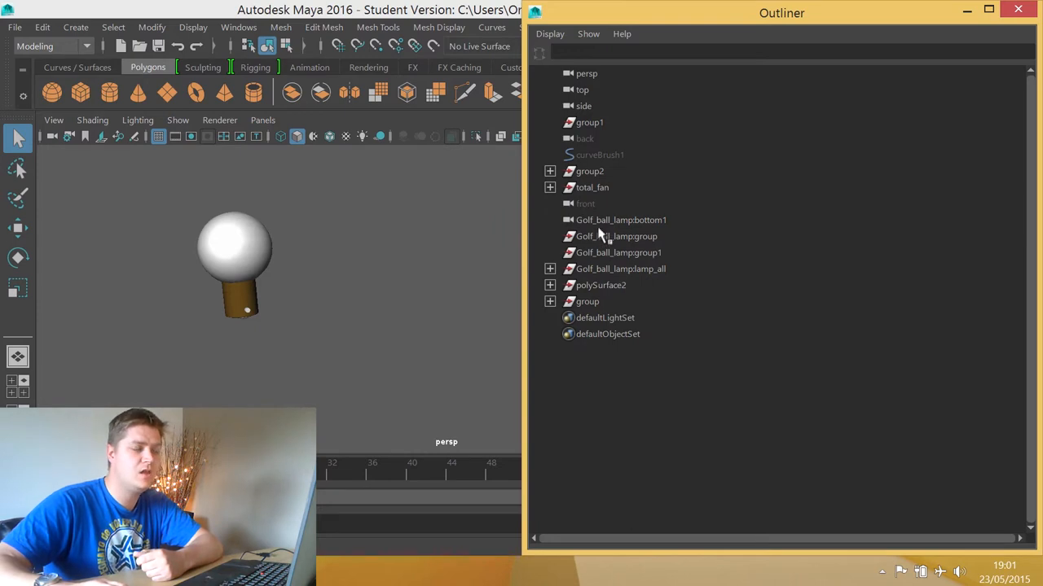
mouse_move(623, 244)
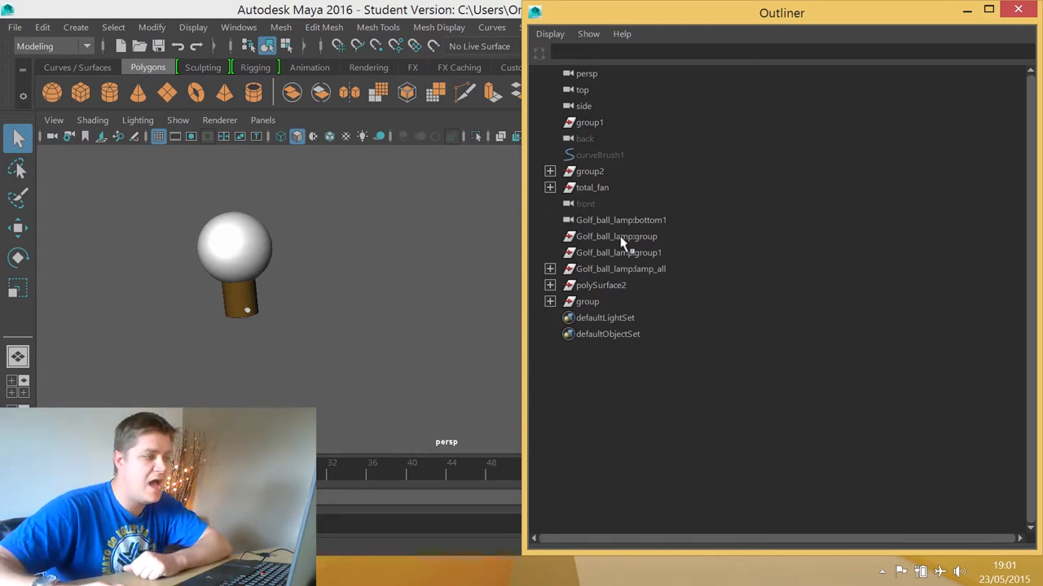
mouse_move(627, 259)
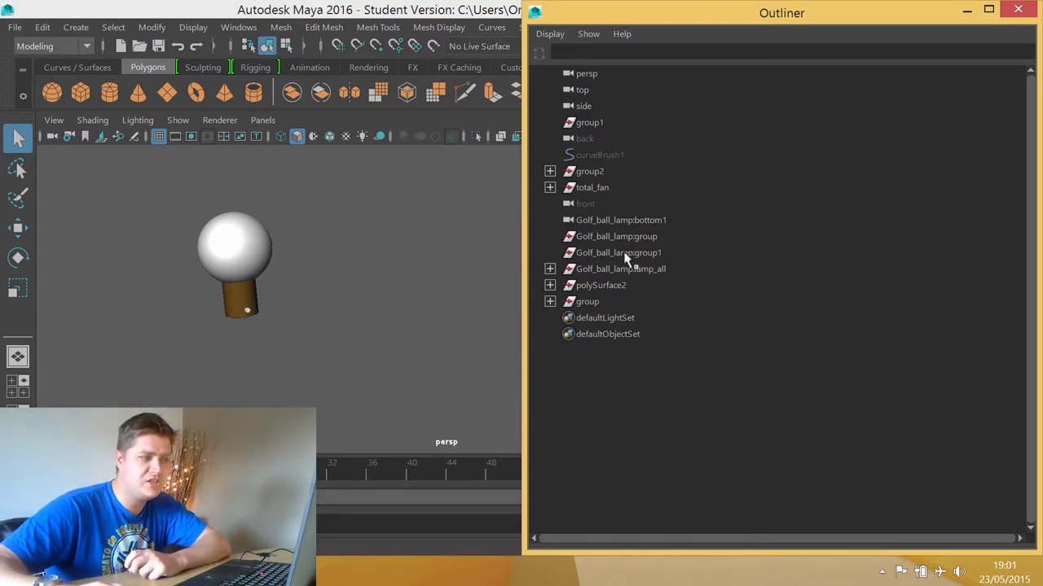
mouse_move(627, 316)
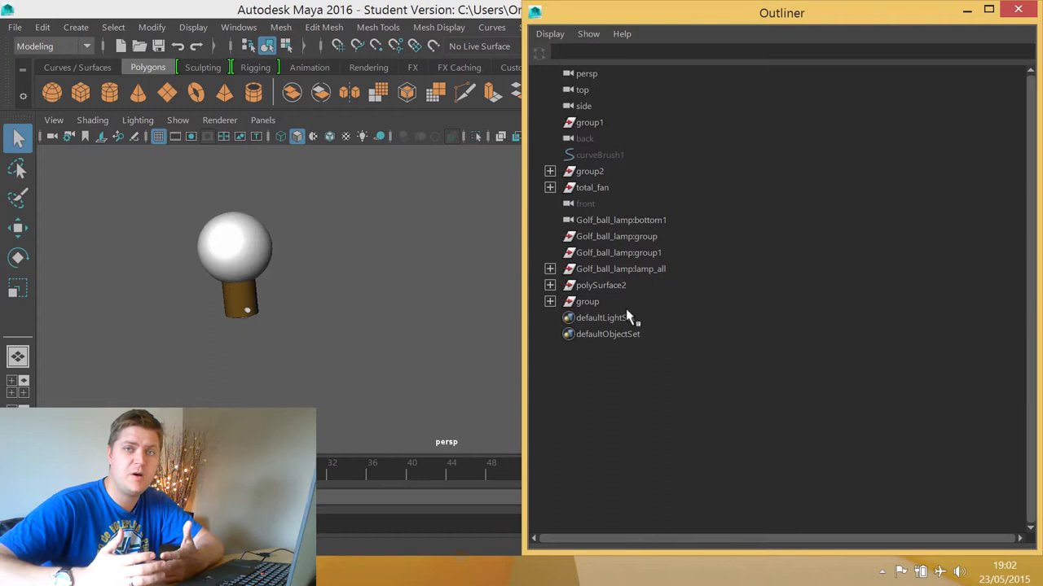
mouse_move(680, 260)
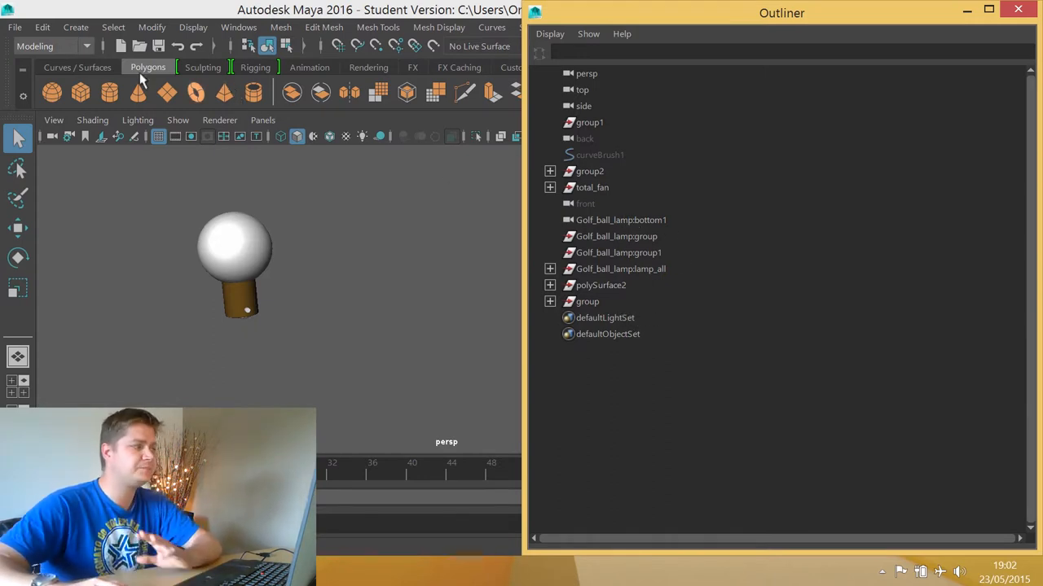
- Open Edit > Delete All by Type with Channels highlighted
left_click(41, 27)
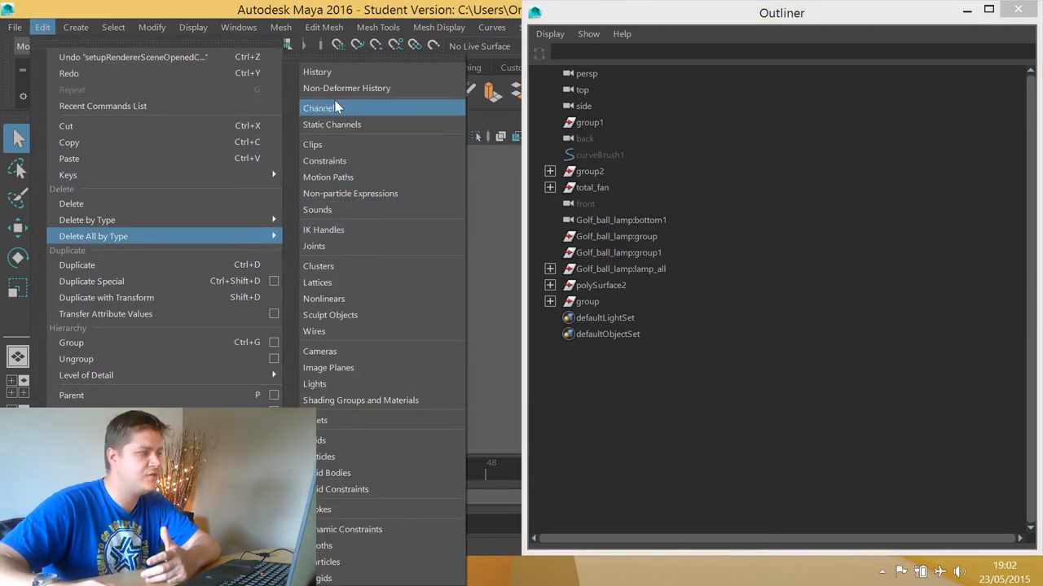
mouse_move(317, 71)
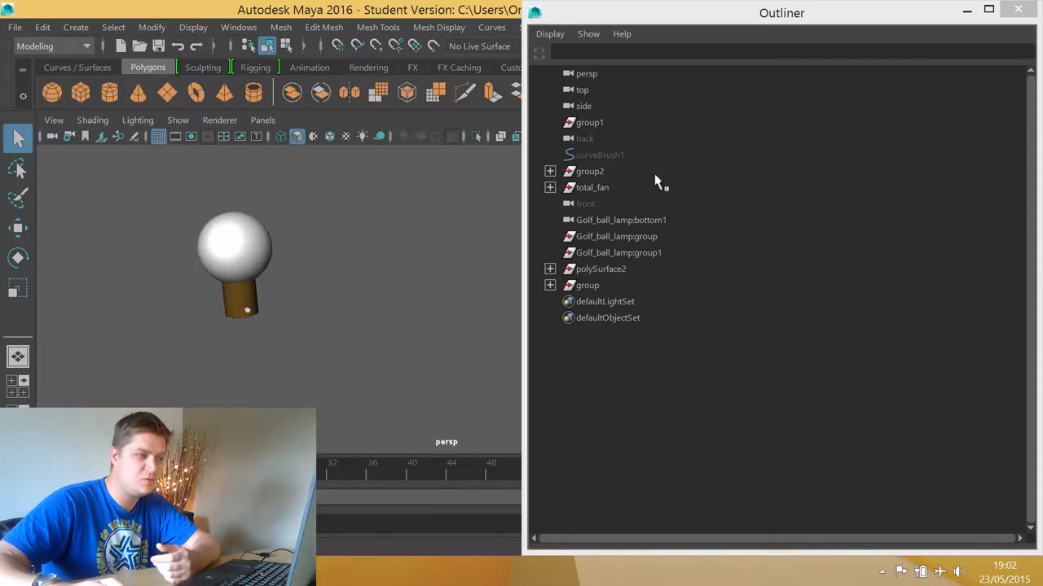
mouse_move(585, 214)
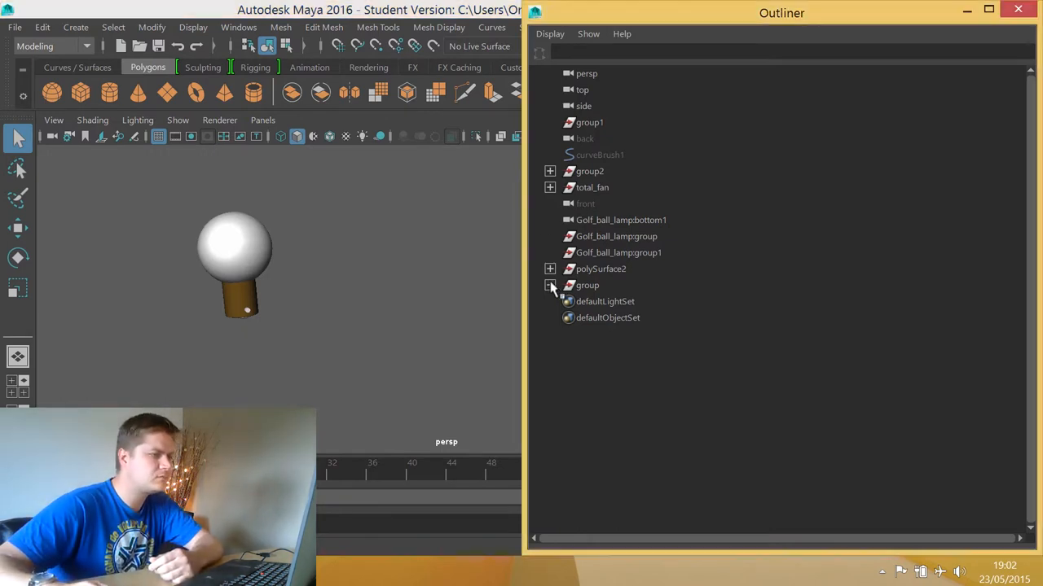
- Expand 'group', check the pasted__polySurface2 copy inside, and delete the group
left_click(550, 286)
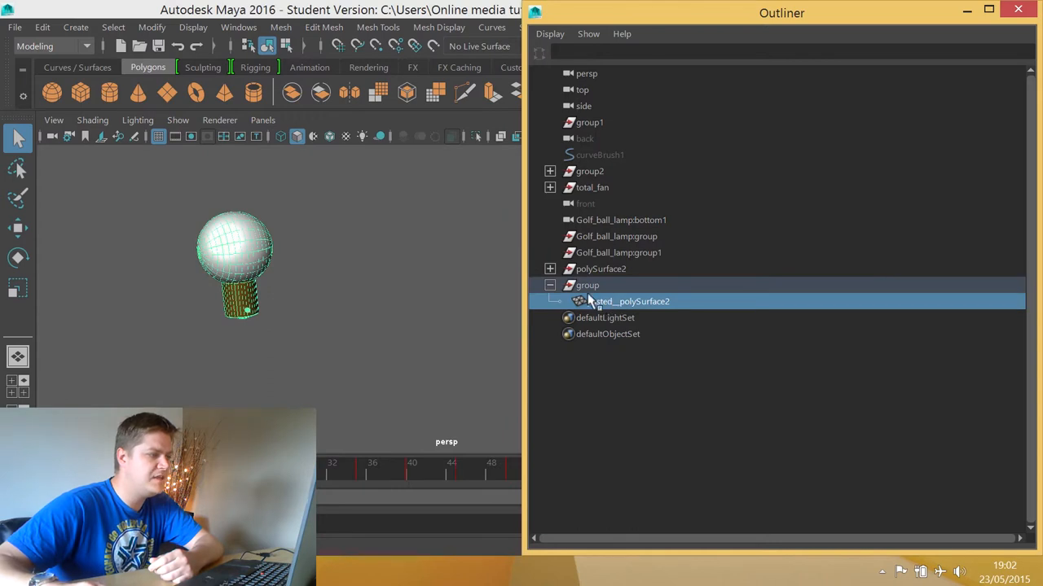
left_click(587, 285)
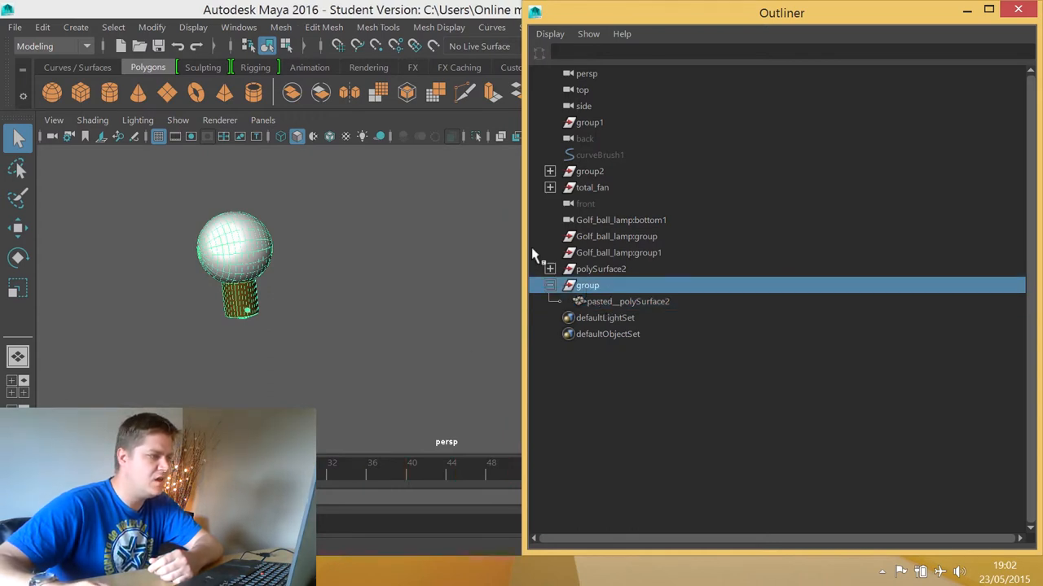
left_click(627, 301)
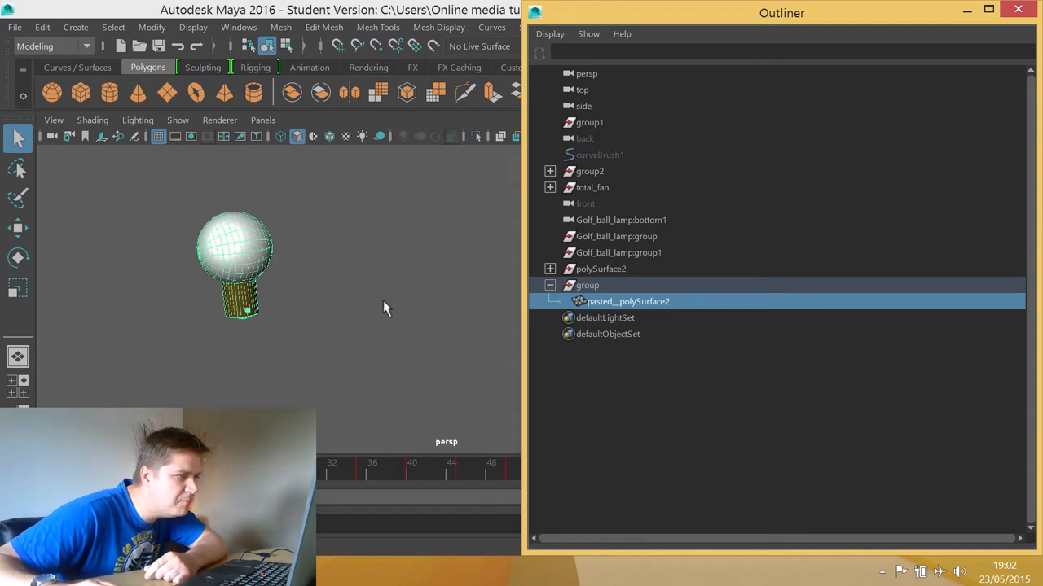
left_click(587, 285)
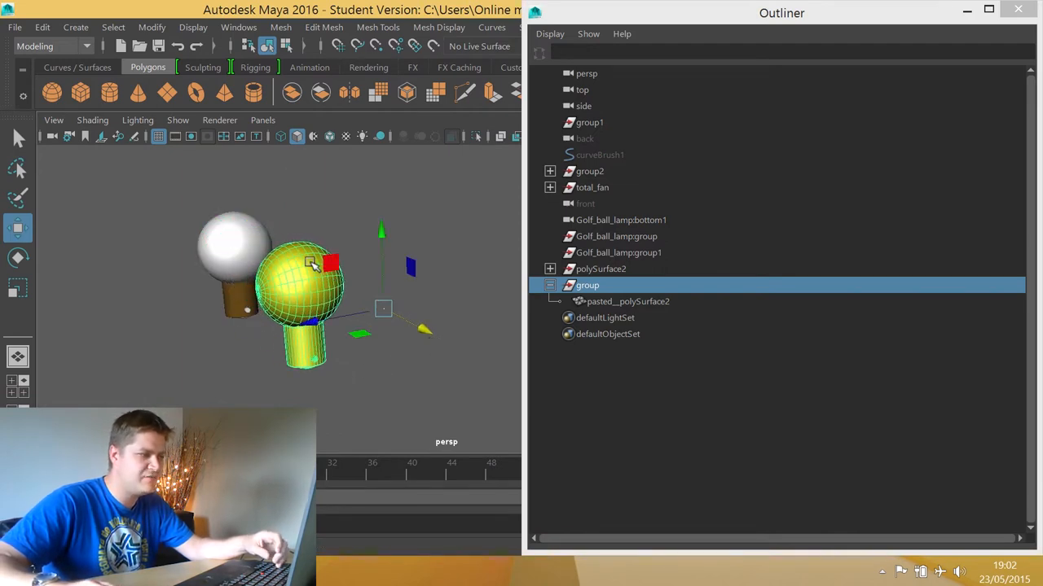
mouse_move(285, 293)
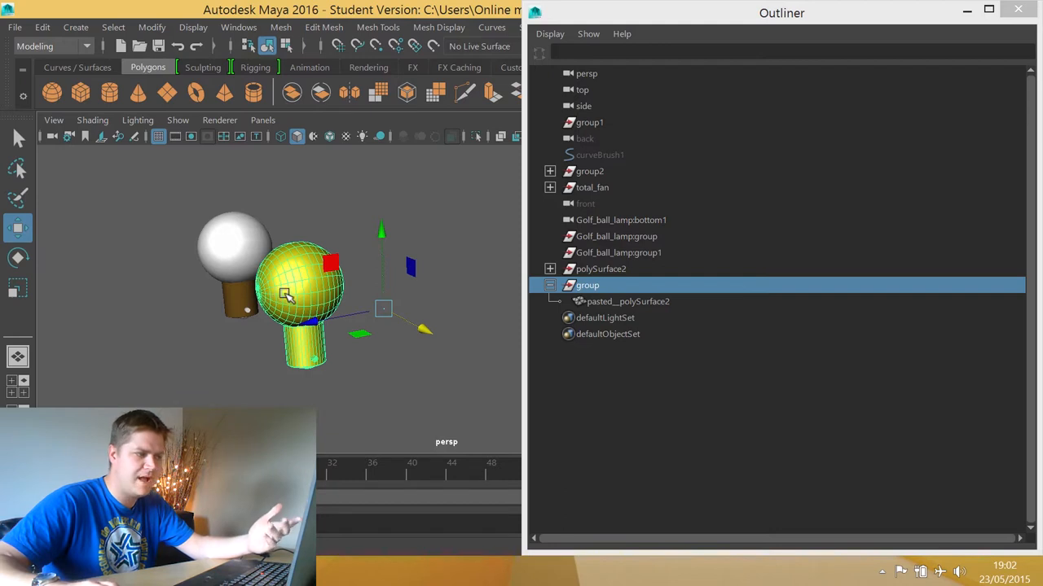
left_click(628, 302)
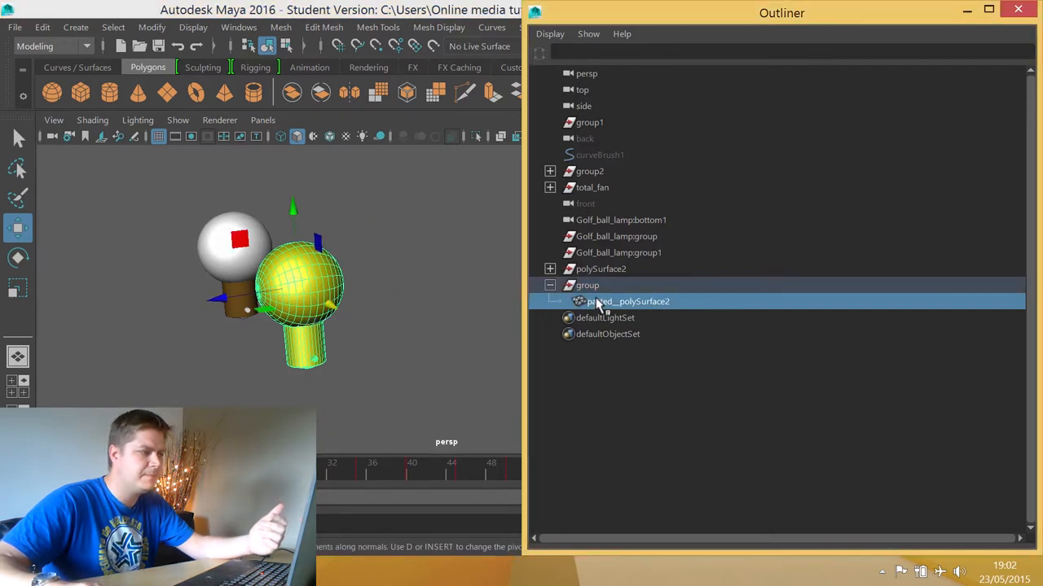
left_click(587, 285)
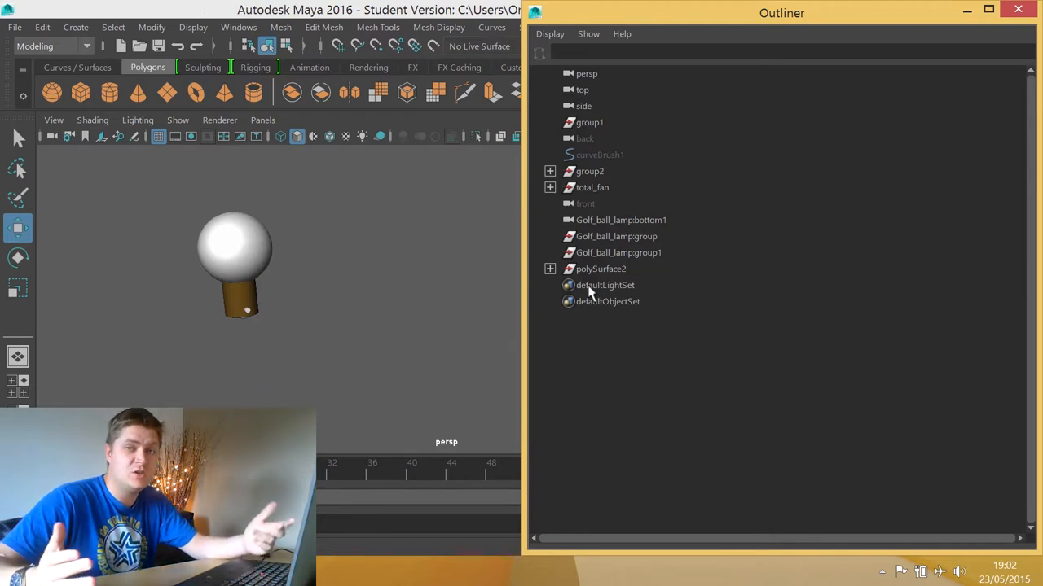
mouse_move(558, 285)
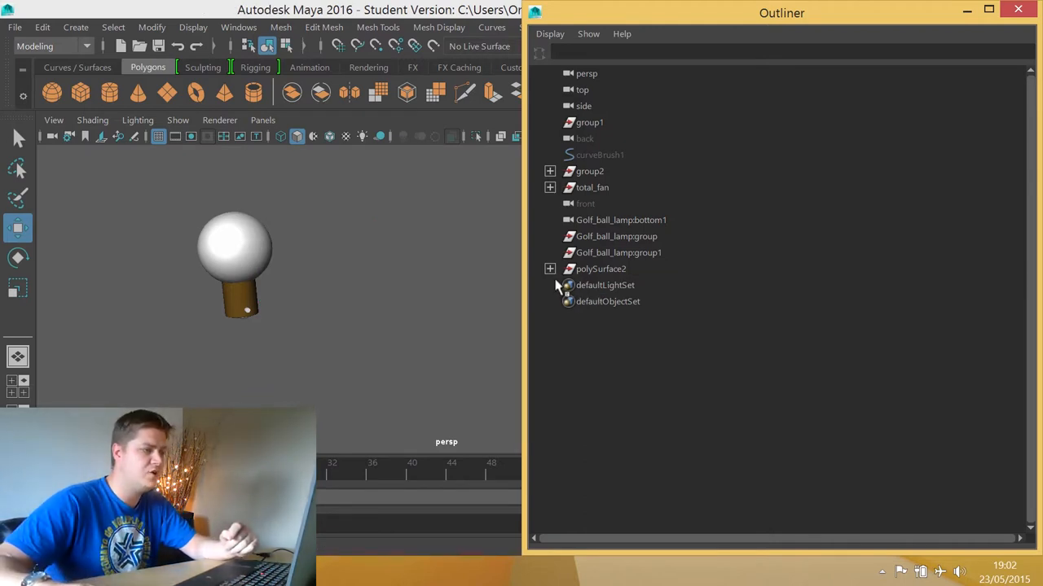
- Expand polySurface2 and click through its pieces polySurface3 to polySurface9
left_click(601, 269)
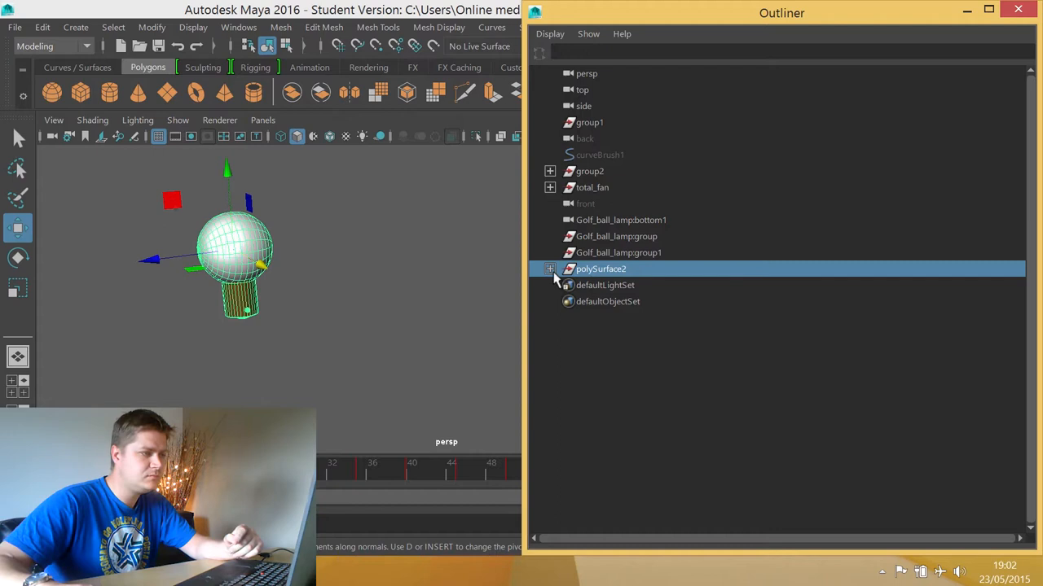
mouse_move(186, 283)
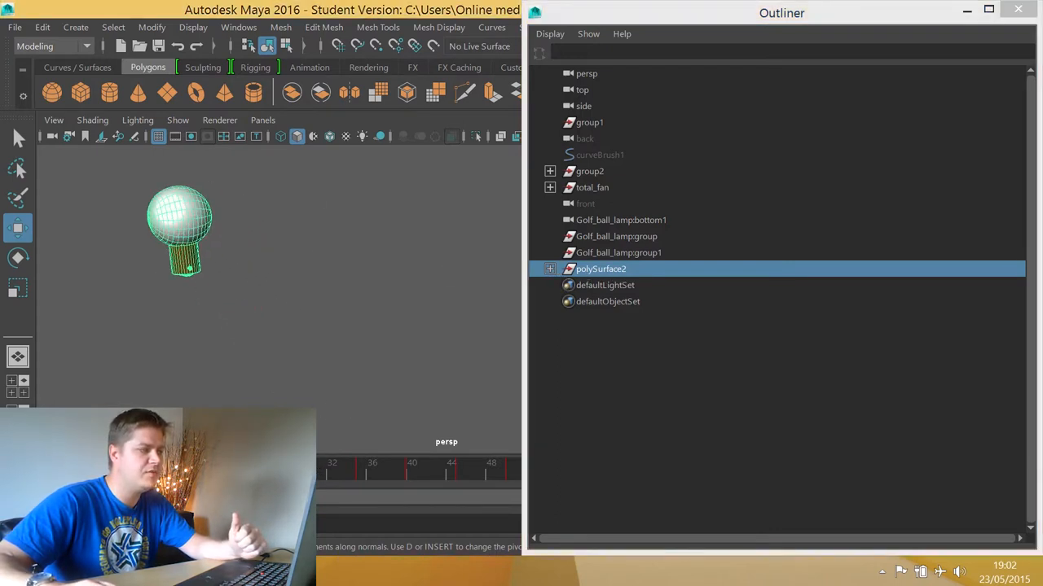
left_click(601, 269)
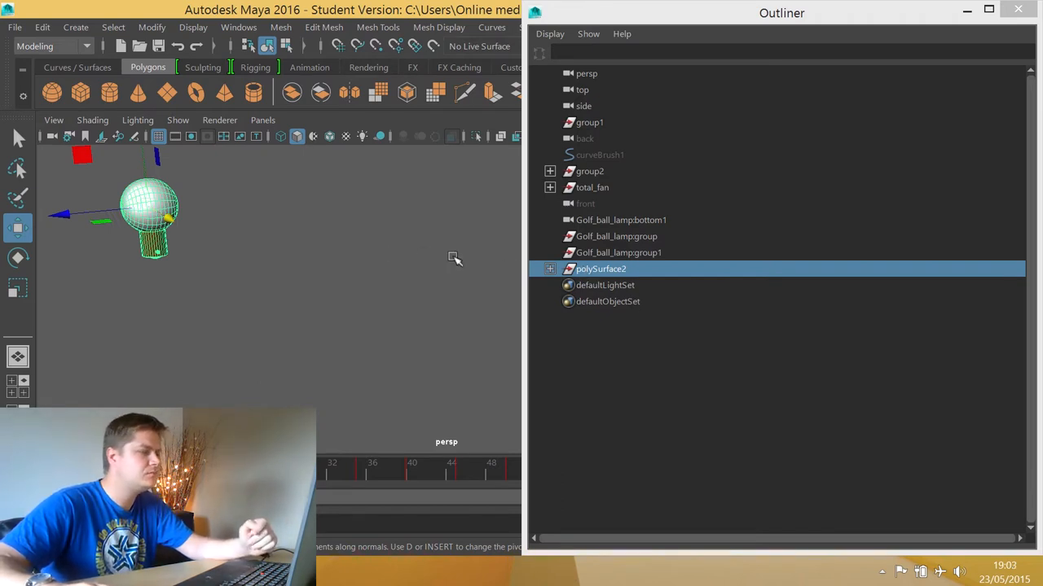
mouse_move(471, 268)
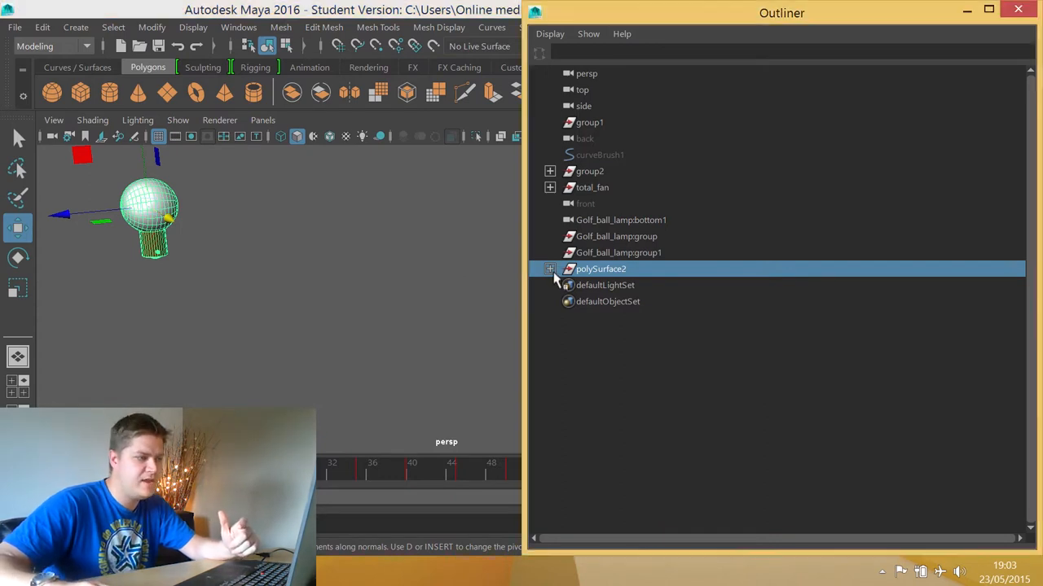
left_click(550, 269)
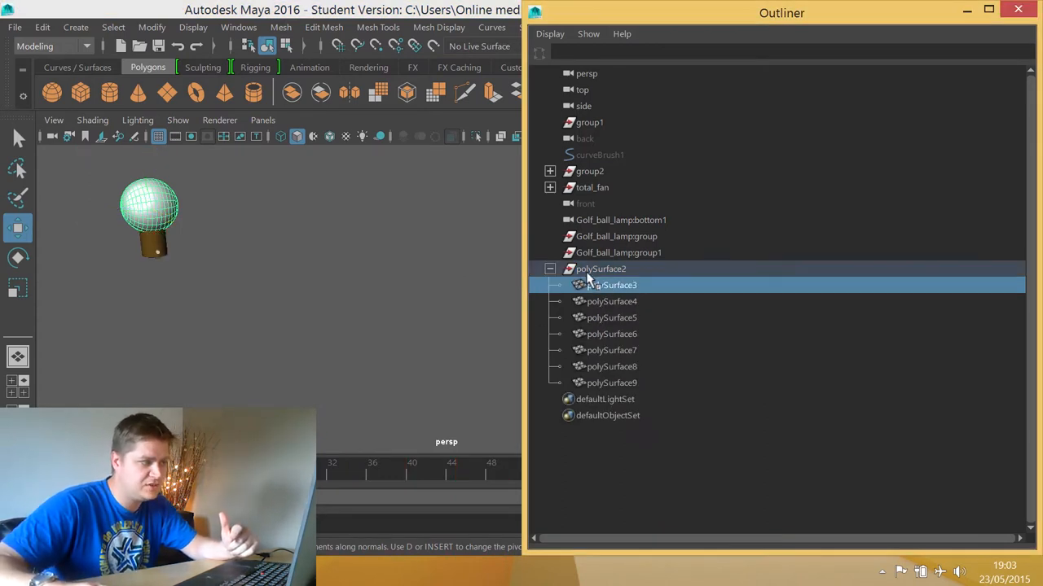
left_click(611, 333)
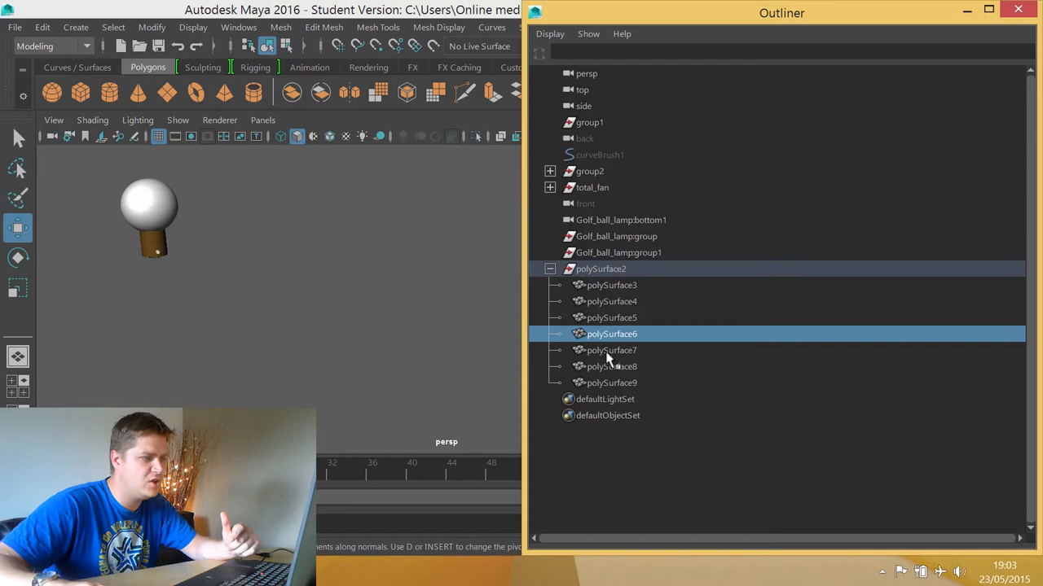
left_click(601, 268)
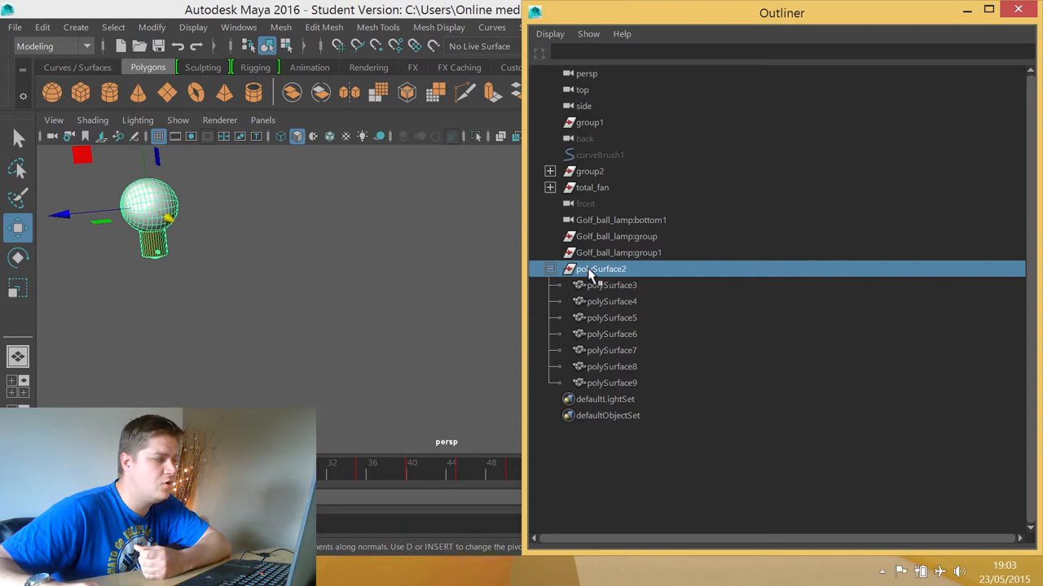
mouse_move(367, 283)
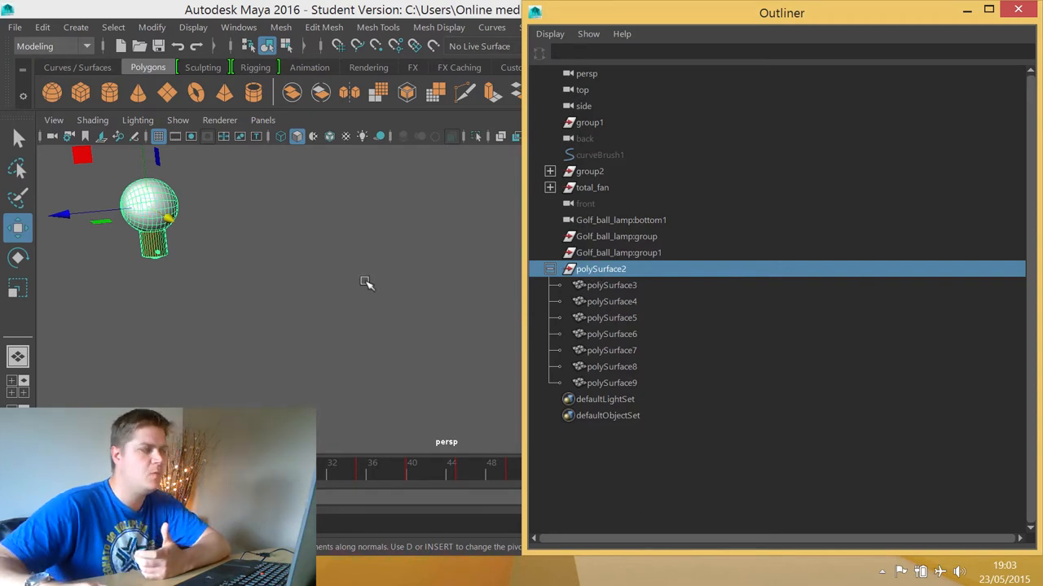
mouse_move(199, 257)
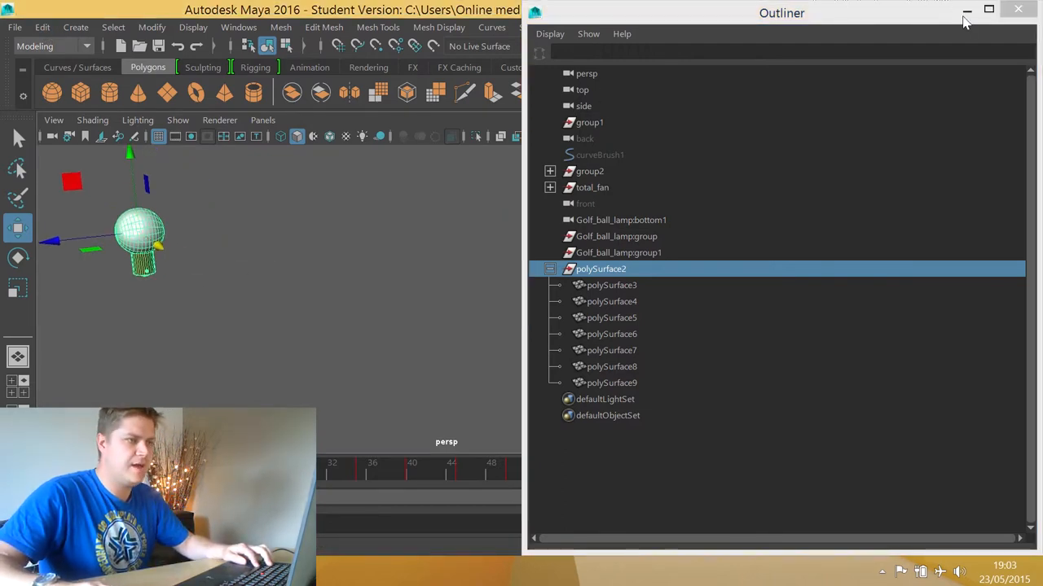
- Duplicate the lamp, separate a piece named Bulb, add a polygon plane, and close the Outliner
left_click(42, 26)
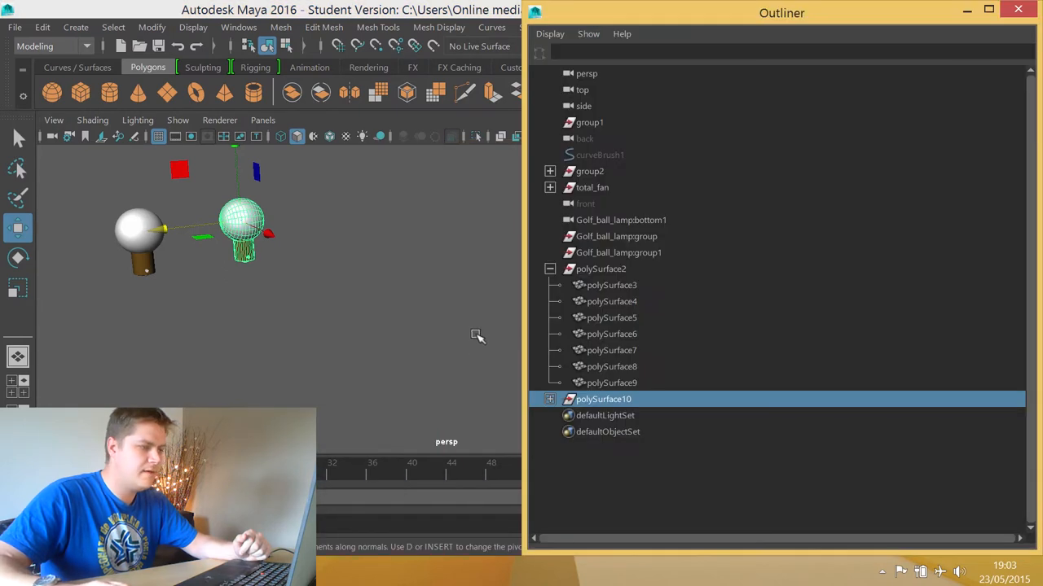
mouse_move(599, 399)
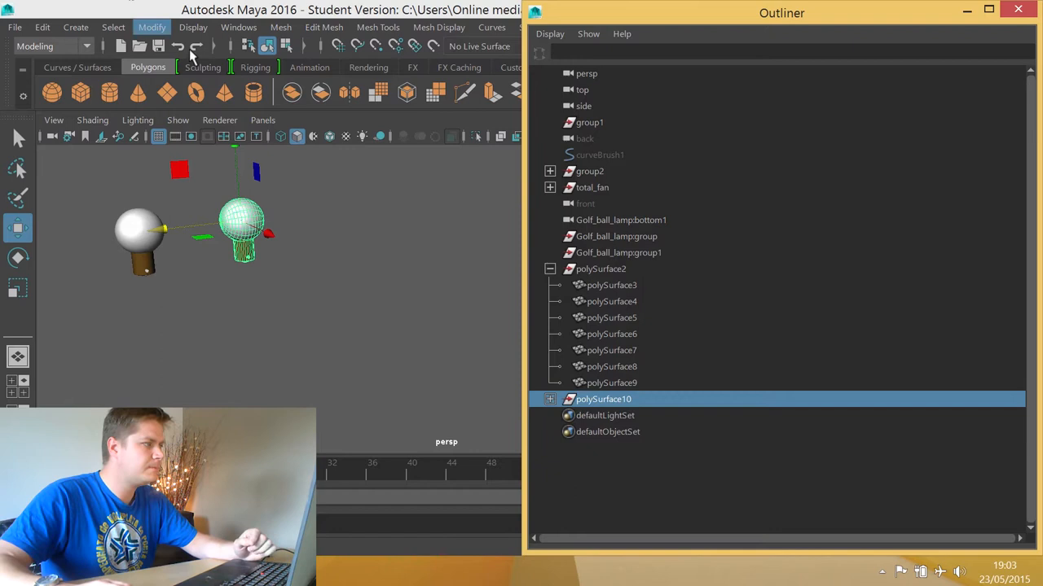
mouse_move(281, 27)
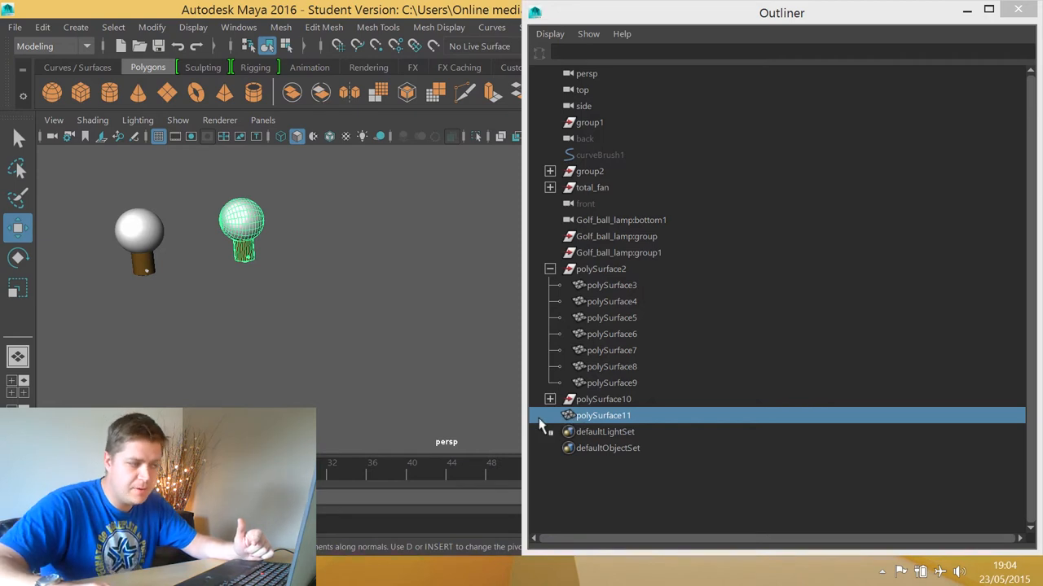
mouse_move(590, 424)
type("Bulb")
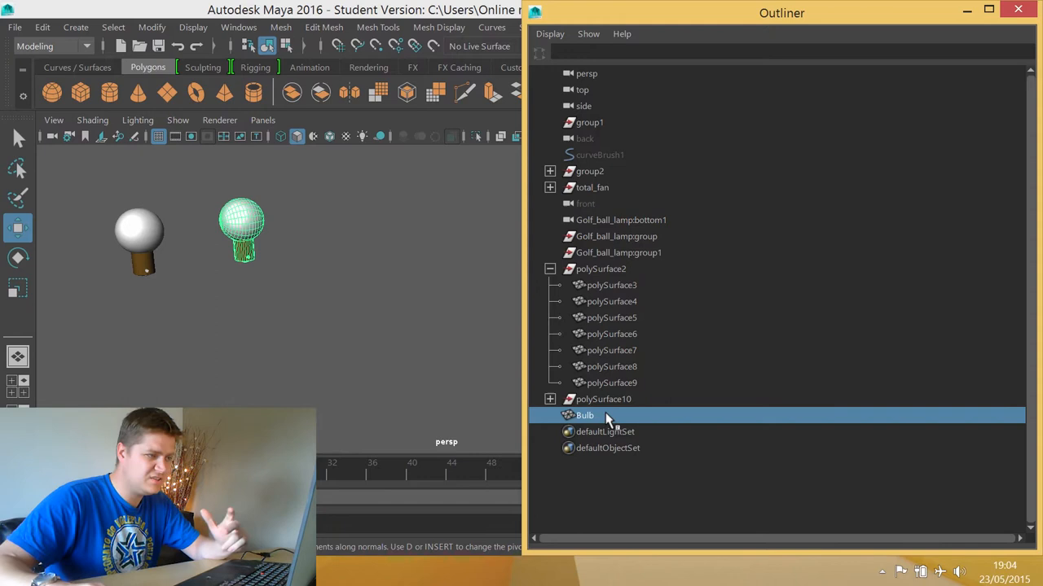
mouse_move(607, 383)
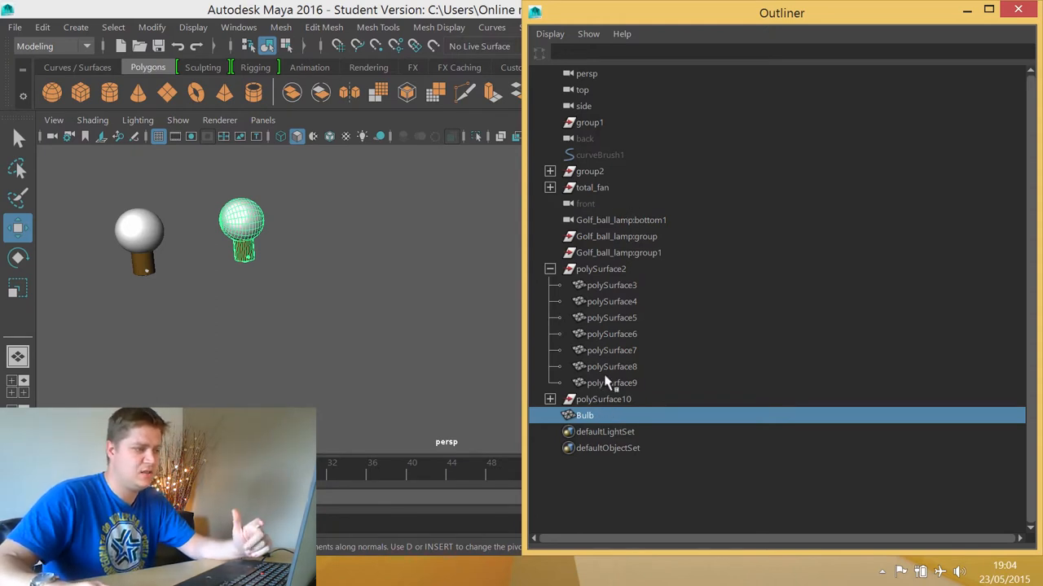
mouse_move(607, 423)
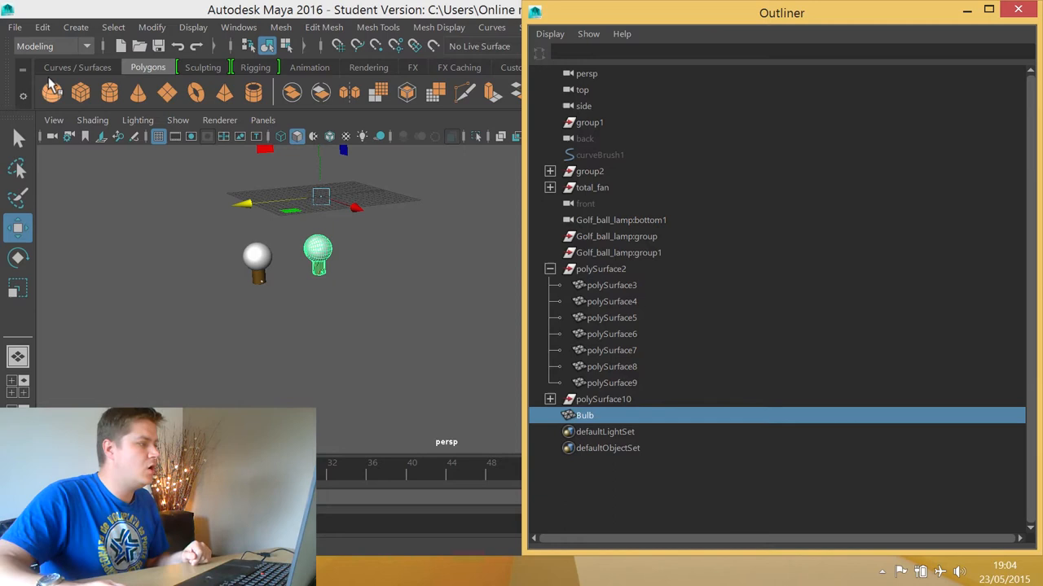
left_click(152, 27)
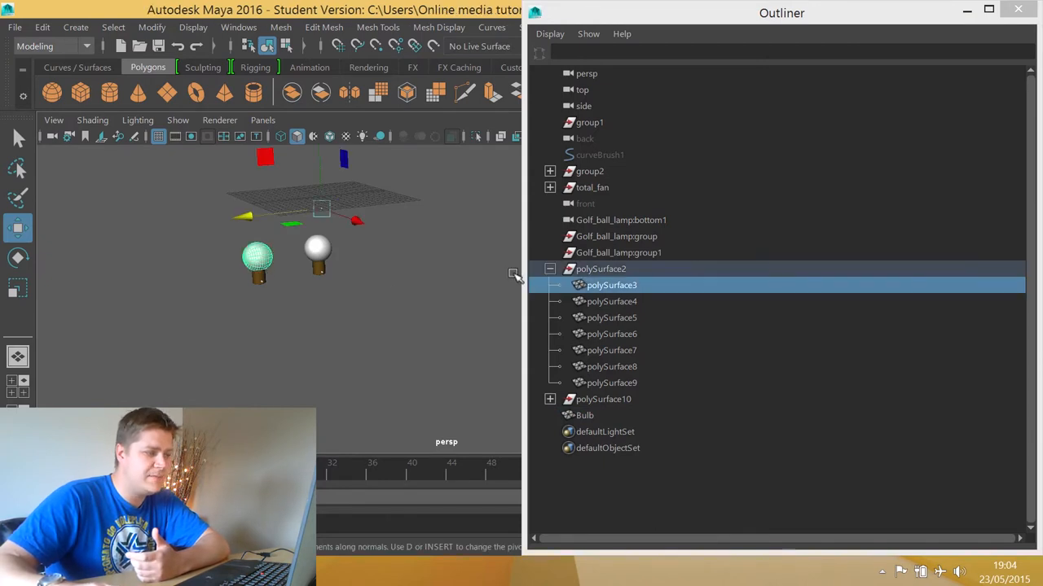
left_click(601, 269)
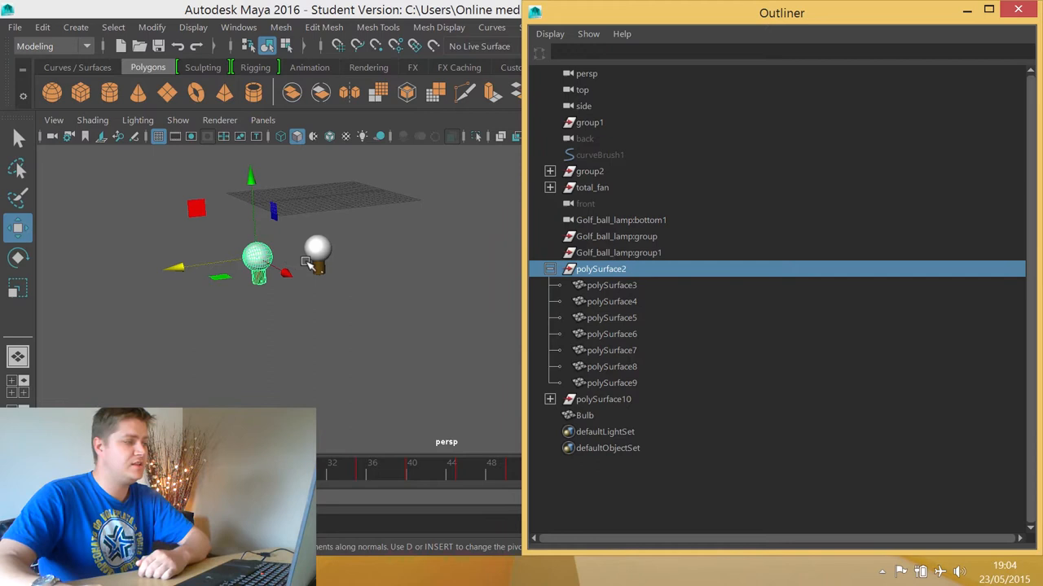
left_click(968, 12)
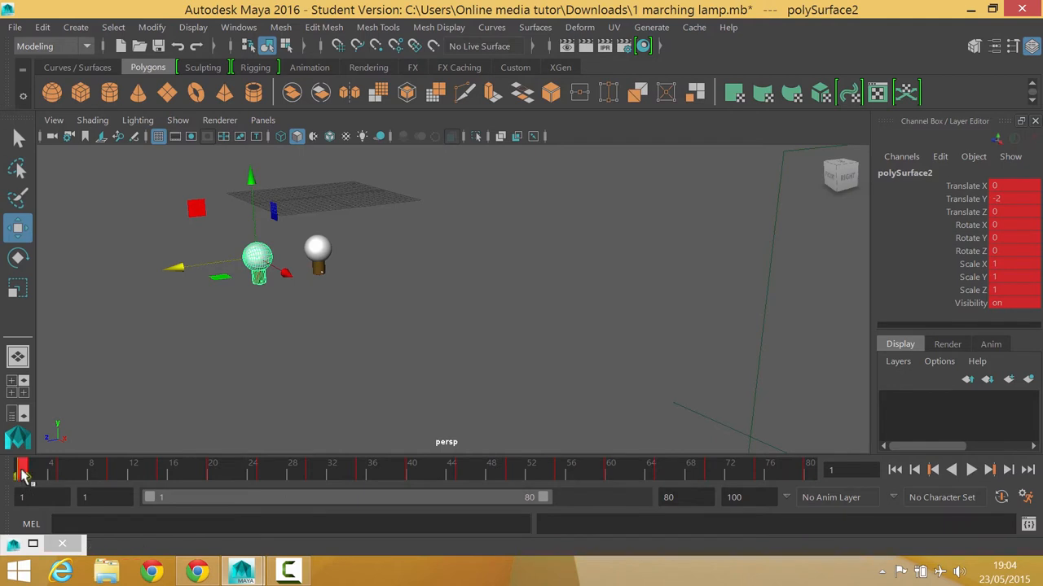
- Copy polySurface2's timeline keys, paste them onto Bulb, and scrub to verify
left_click(970, 469)
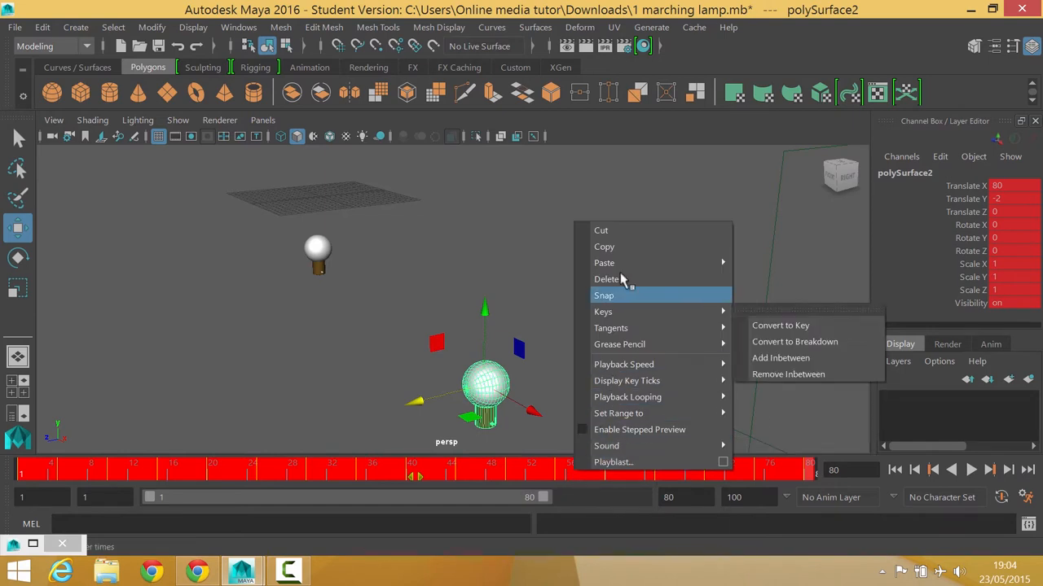
mouse_move(604, 246)
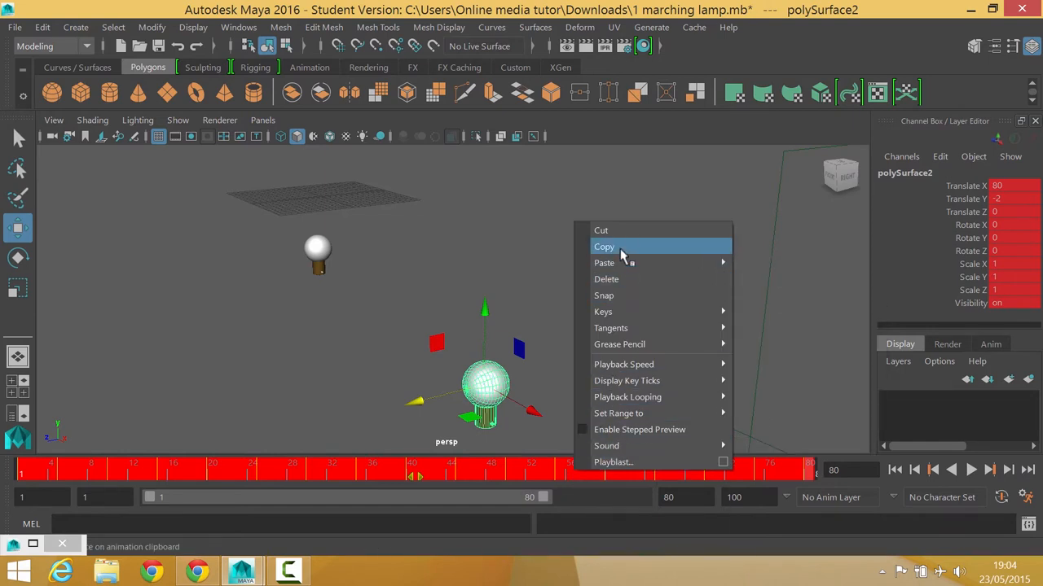
left_click(605, 247)
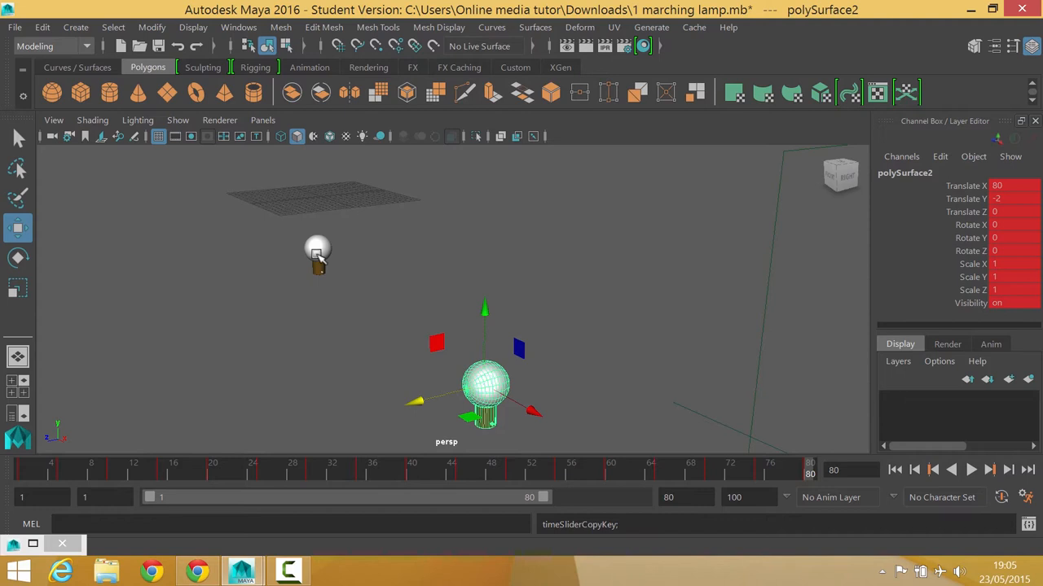
left_click(318, 252)
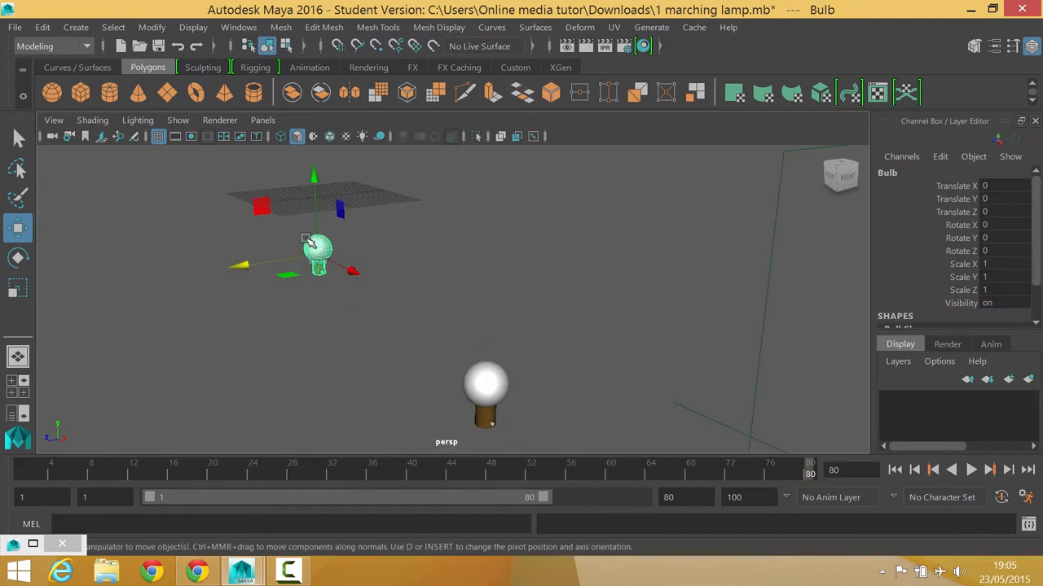
mouse_move(218, 475)
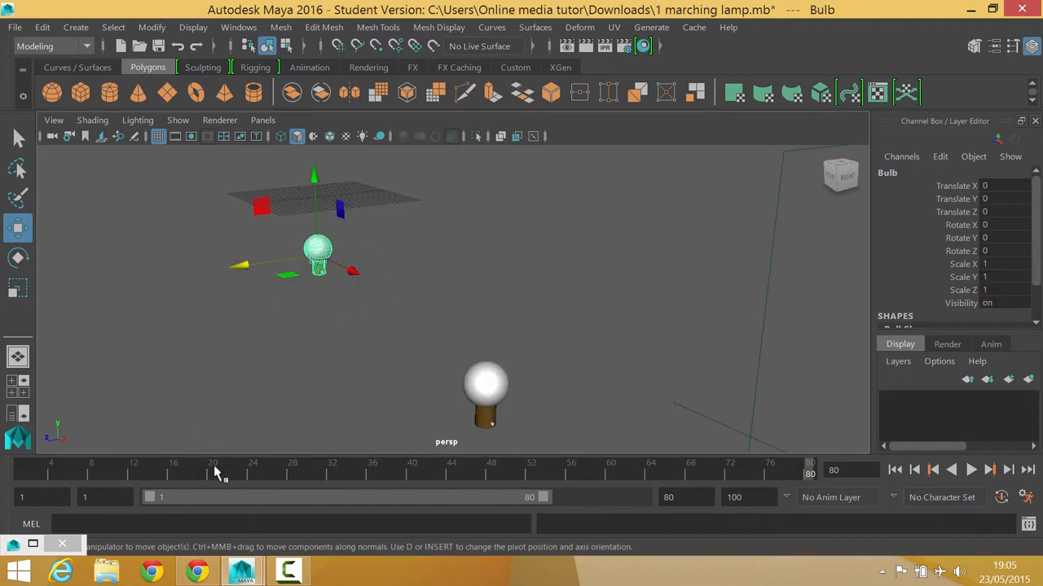
right_click(213, 471)
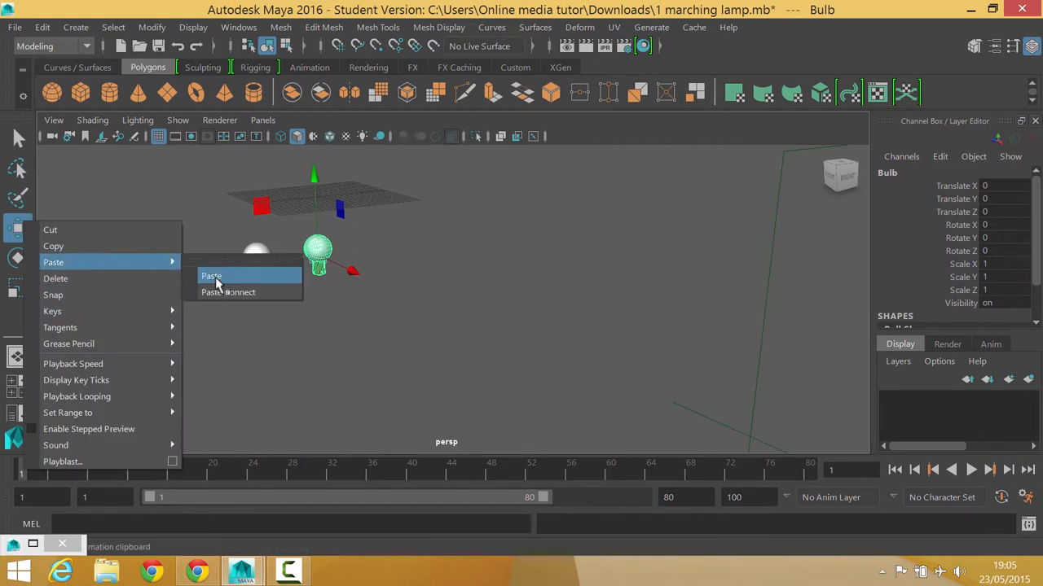
left_click(211, 276)
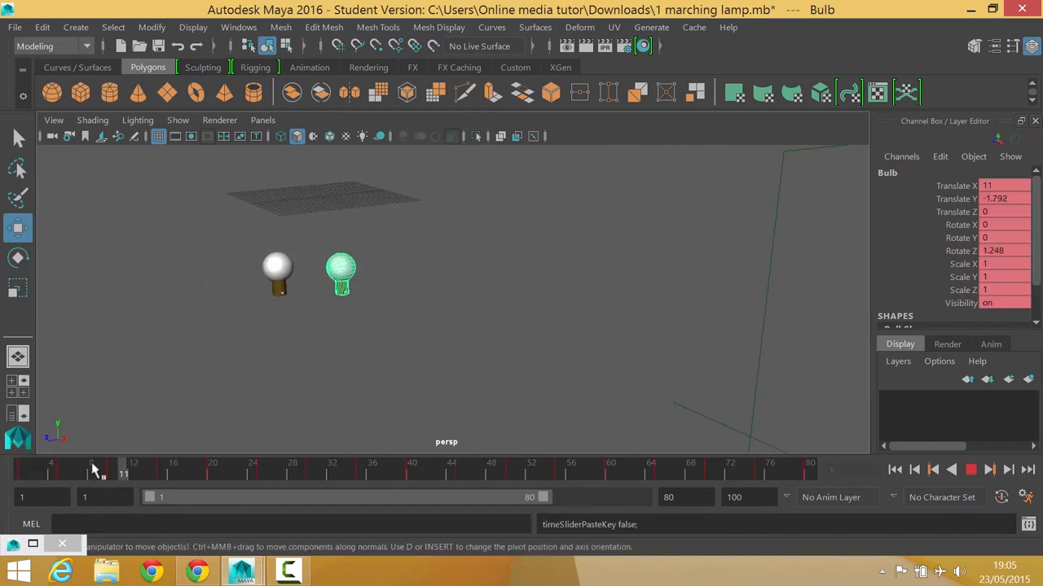
left_click_drag(101, 472, 803, 472)
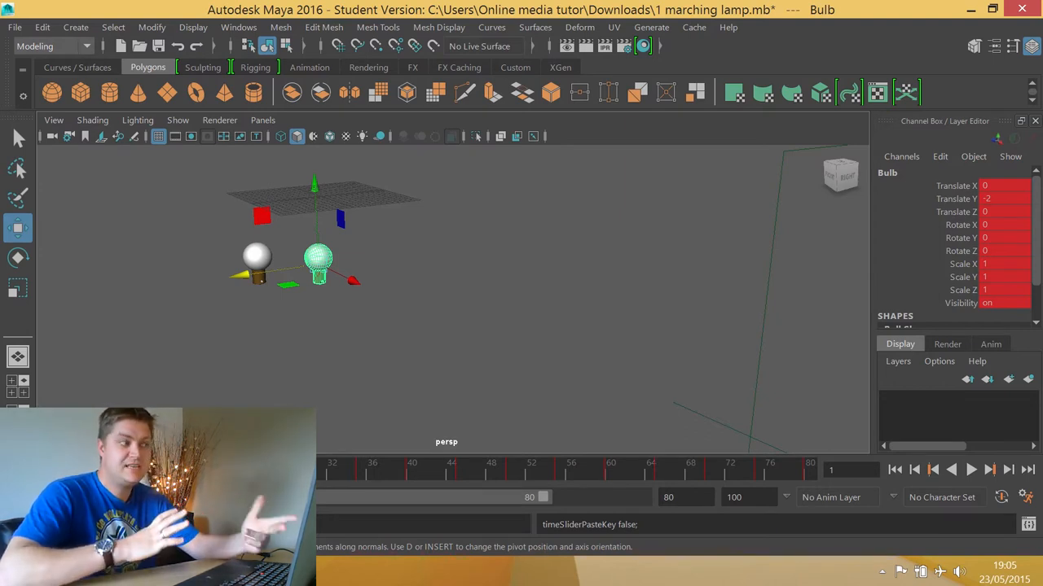
- Open the Outliner and delete the polySurface10 duplicate
left_click(199, 224)
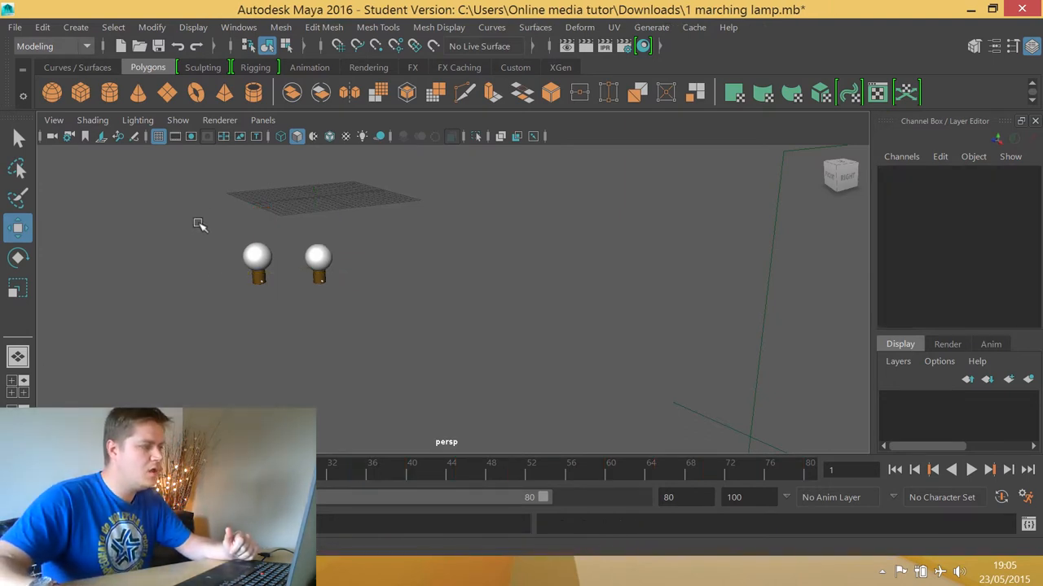
left_click(258, 262)
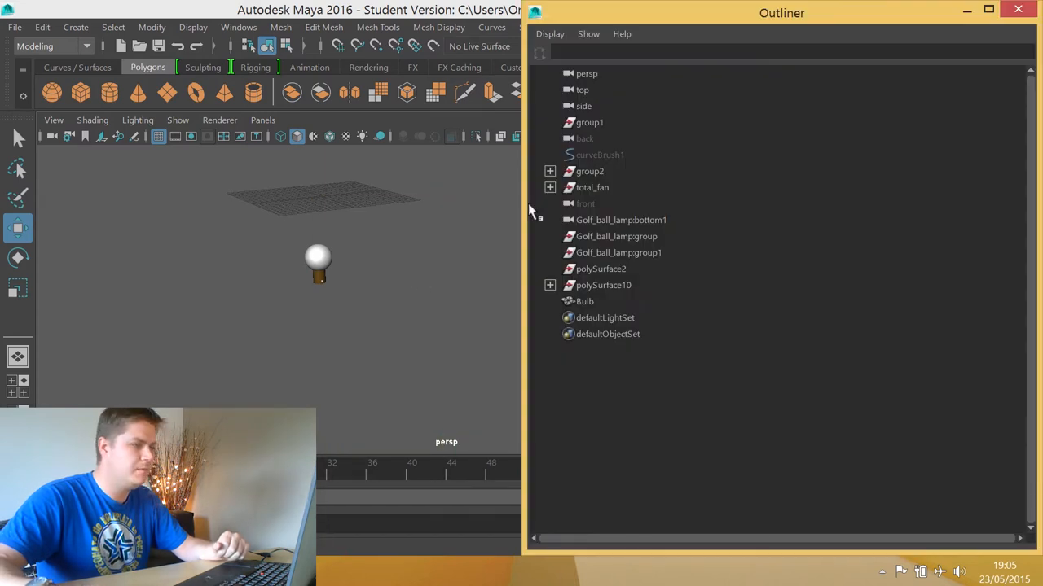
left_click(603, 285)
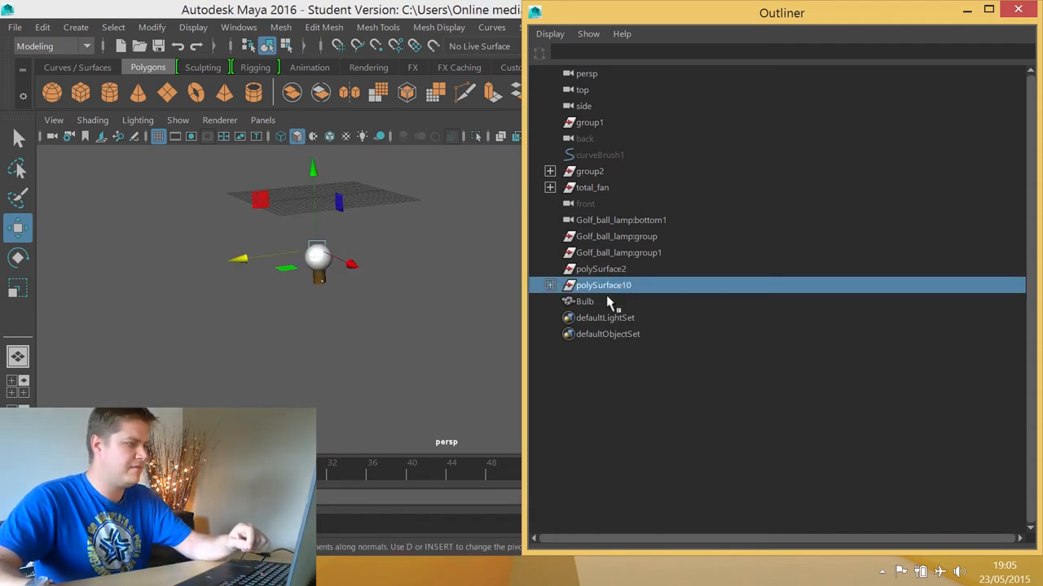
left_click(41, 27)
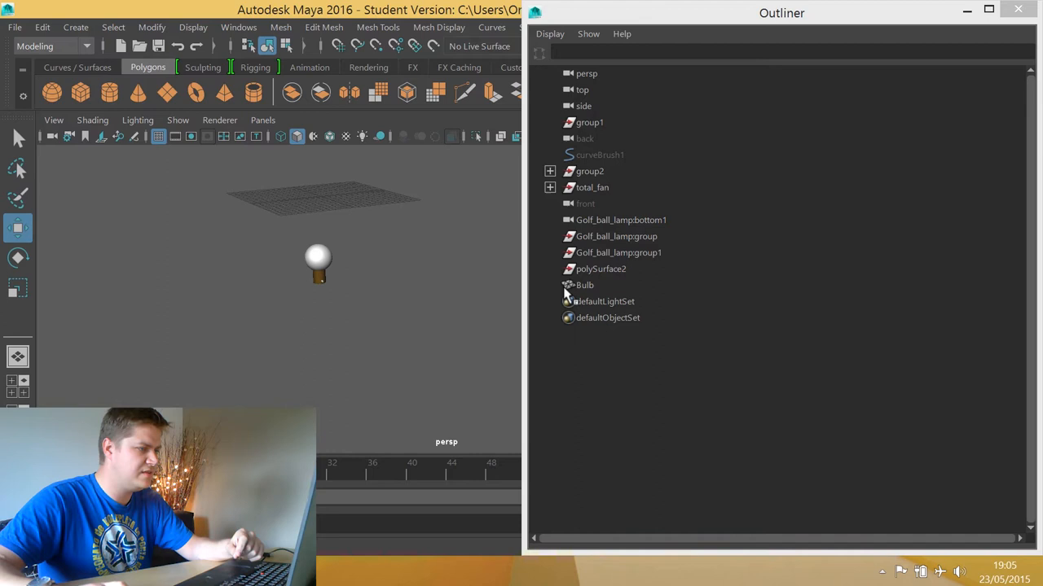
- Delete polySurface2, total_fan and group2, keeping the keyed Bulb
left_click(585, 286)
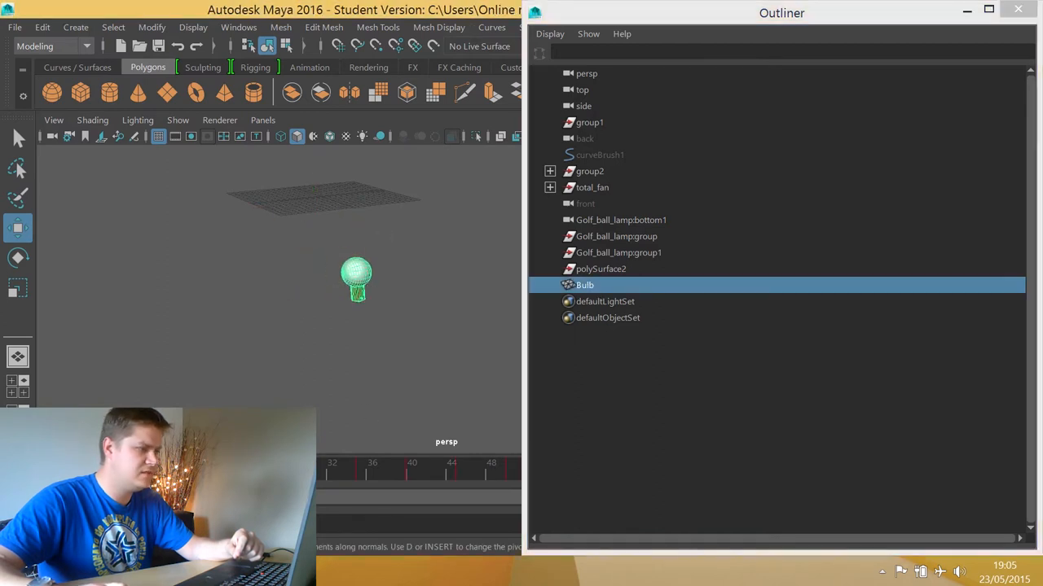
left_click(600, 269)
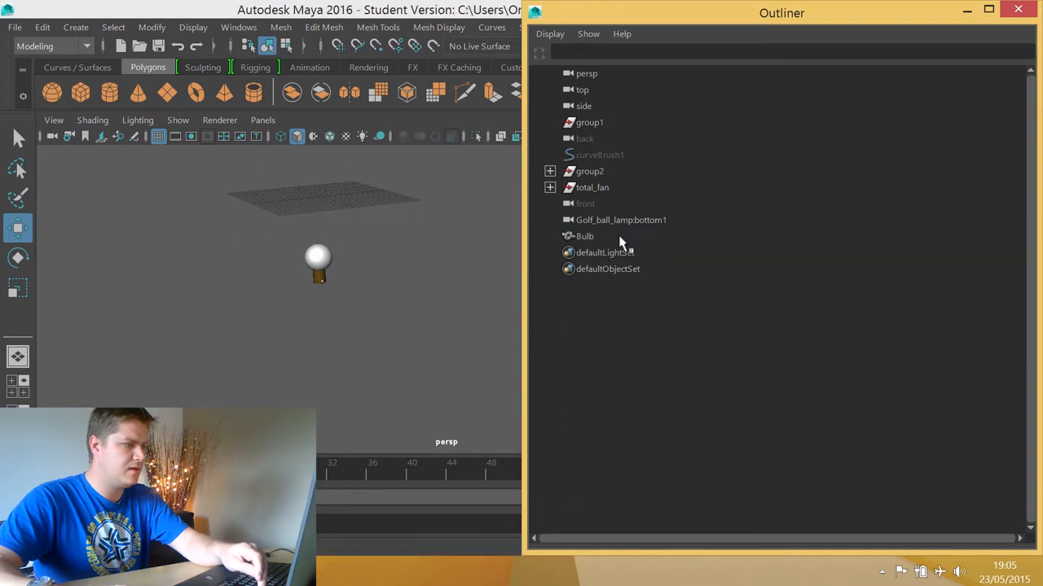
left_click(550, 187)
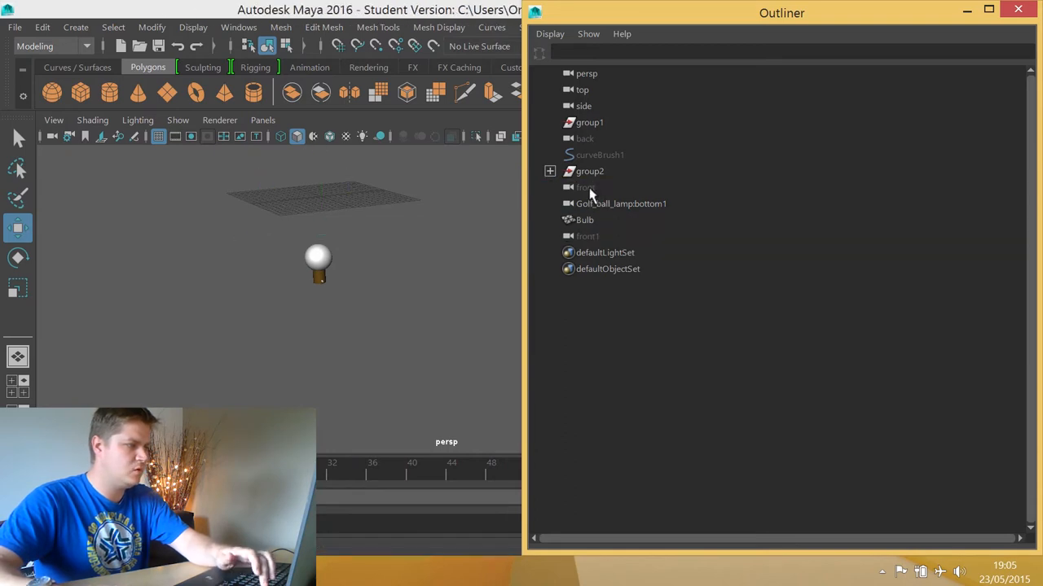
left_click(550, 171)
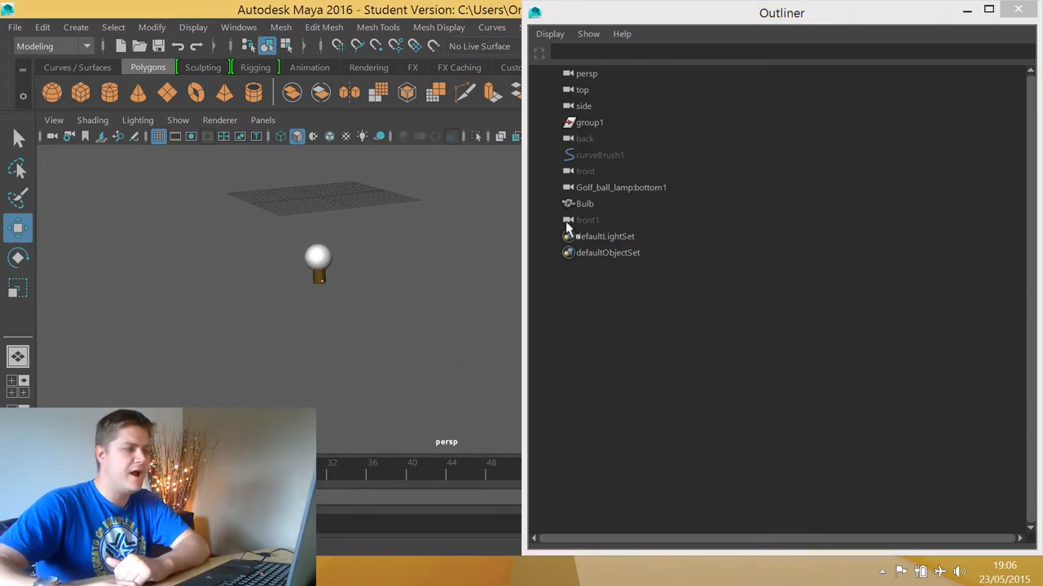
left_click(585, 203)
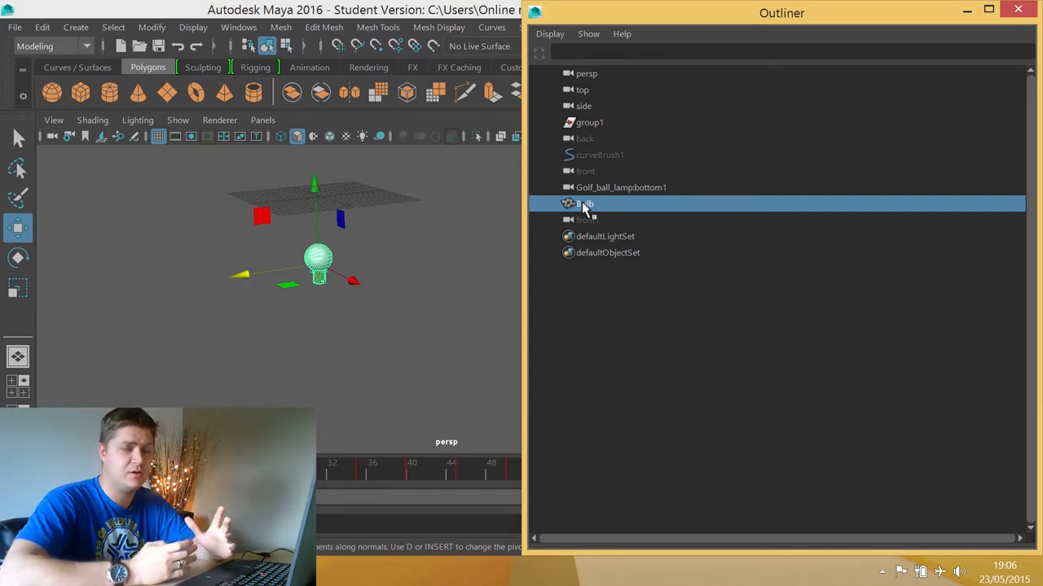
mouse_move(568, 237)
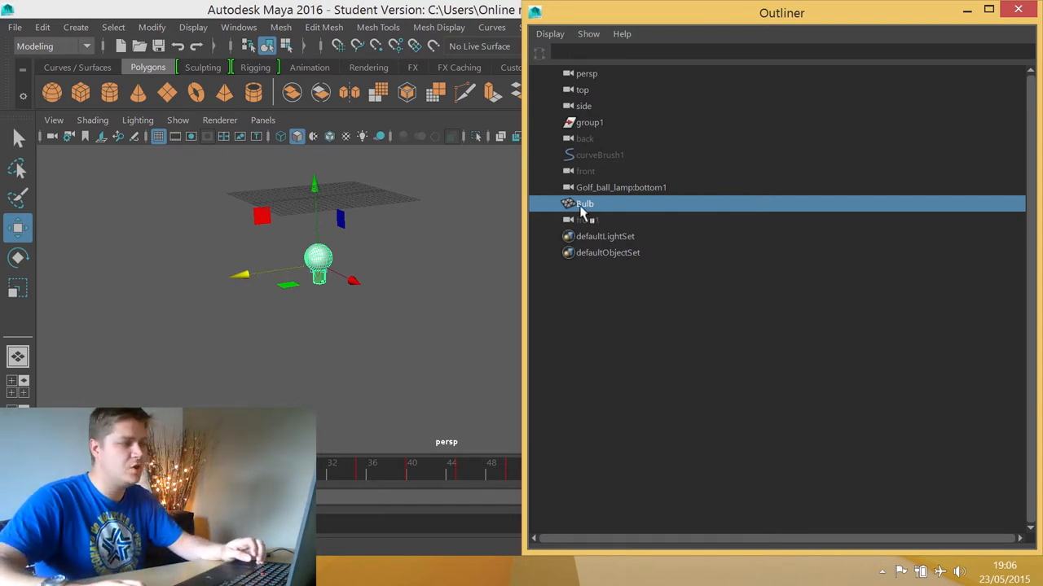
- Group the Bulb with Ctrl+G and rename the new group Bulb_grp
key("ctrl+g")
type("B")
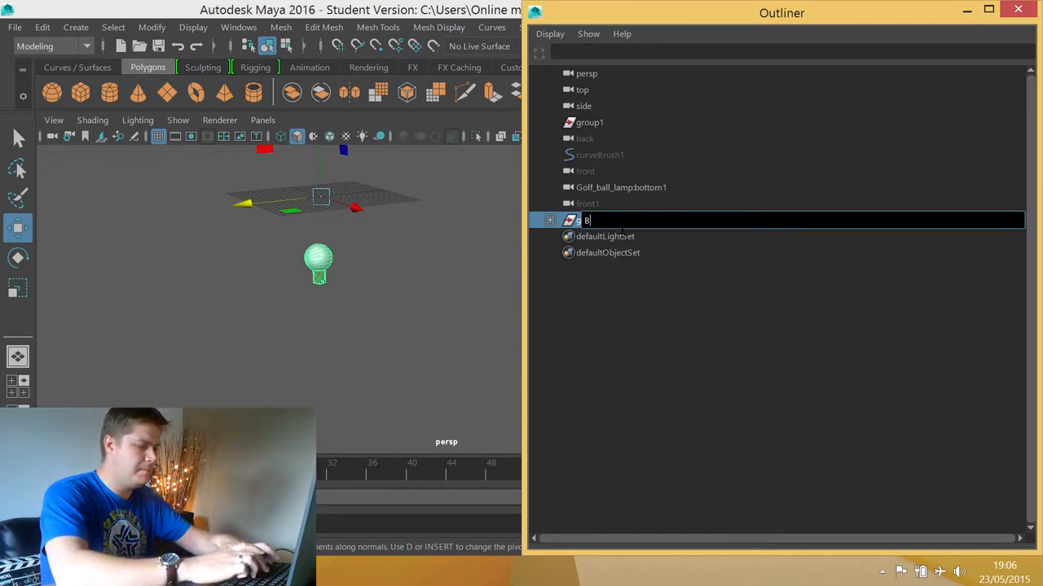
type("ulb grp")
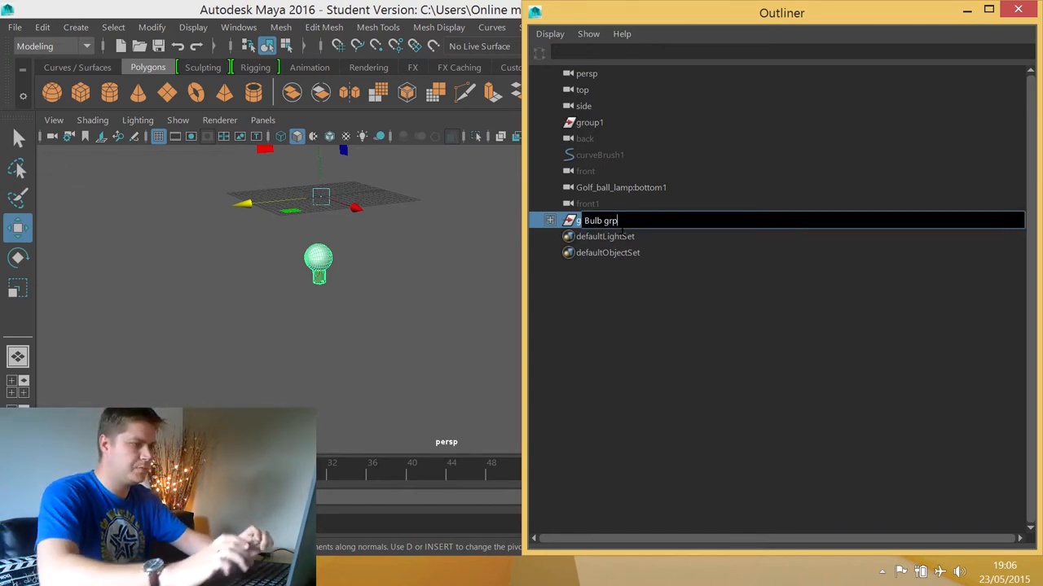
key("Return")
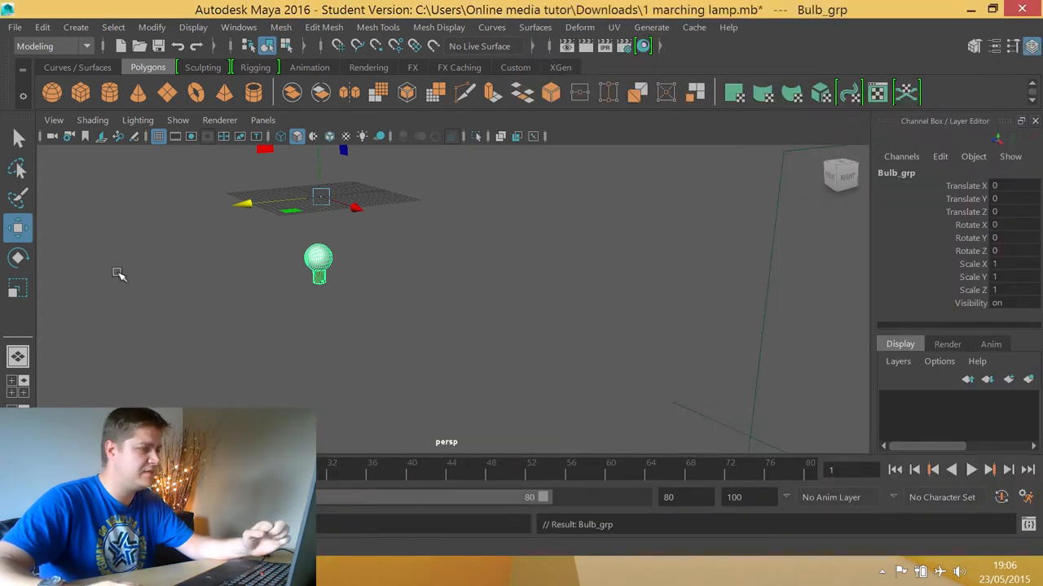
mouse_move(263, 318)
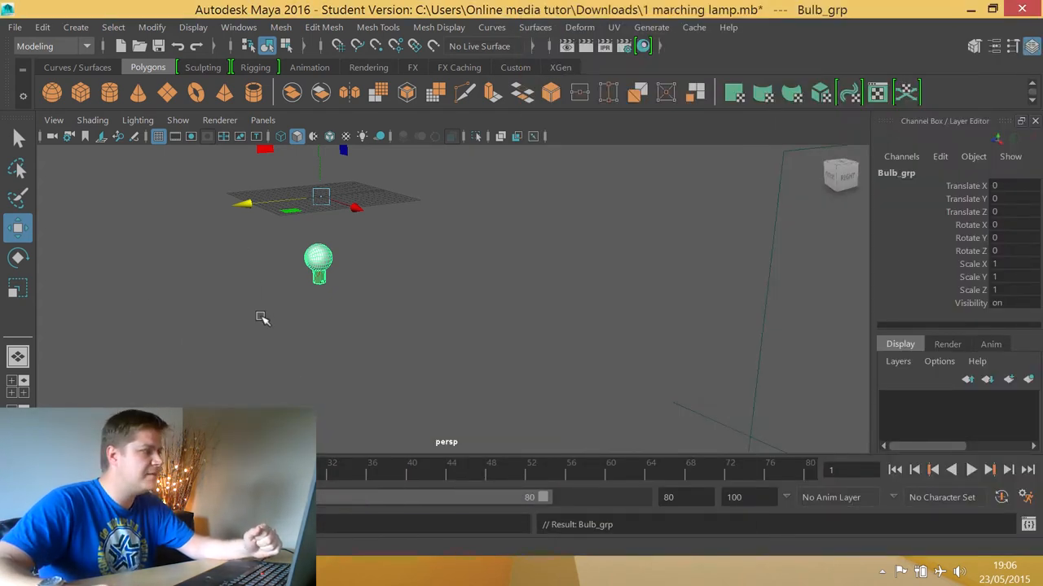
left_click(42, 27)
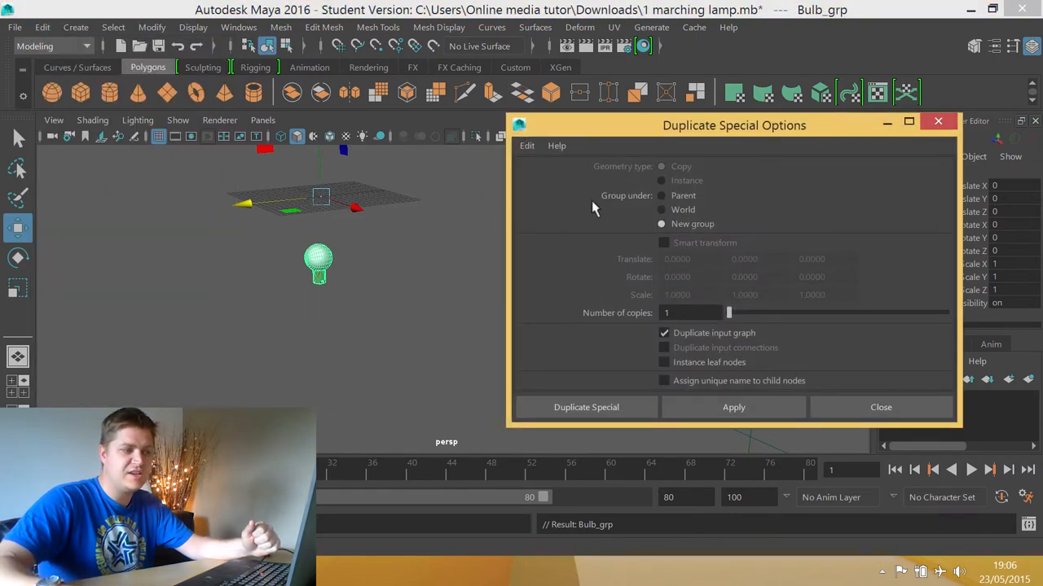
- Reset Duplicate Special options, tick Duplicate input graph, and group copies under a new group
left_click(527, 145)
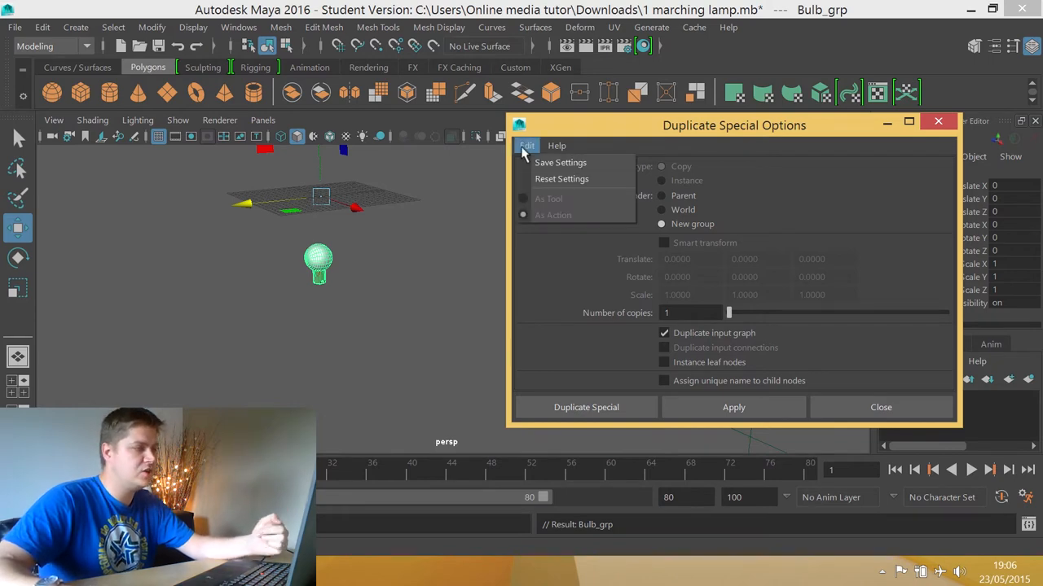
left_click(562, 178)
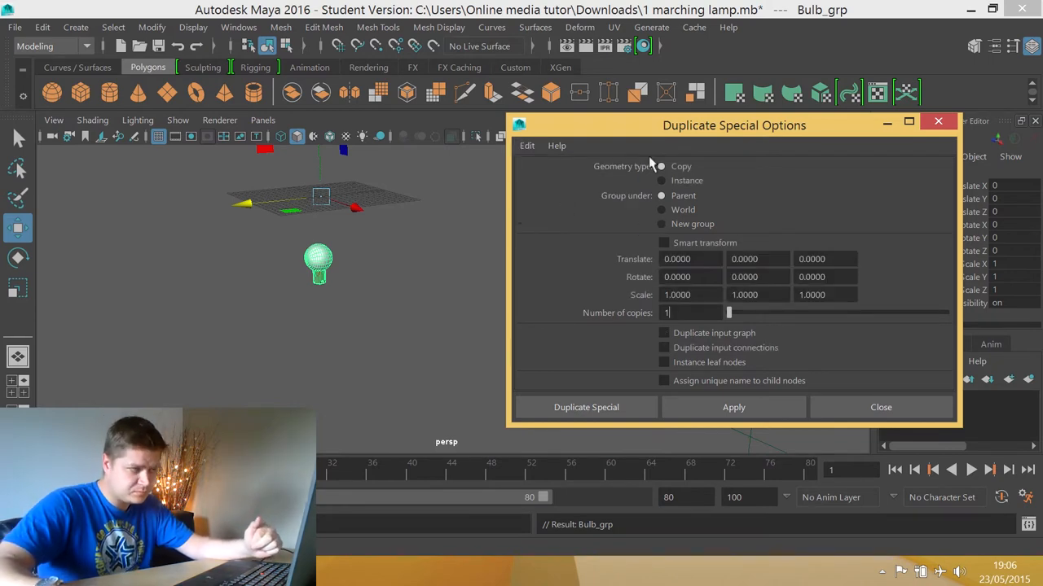
mouse_move(619, 214)
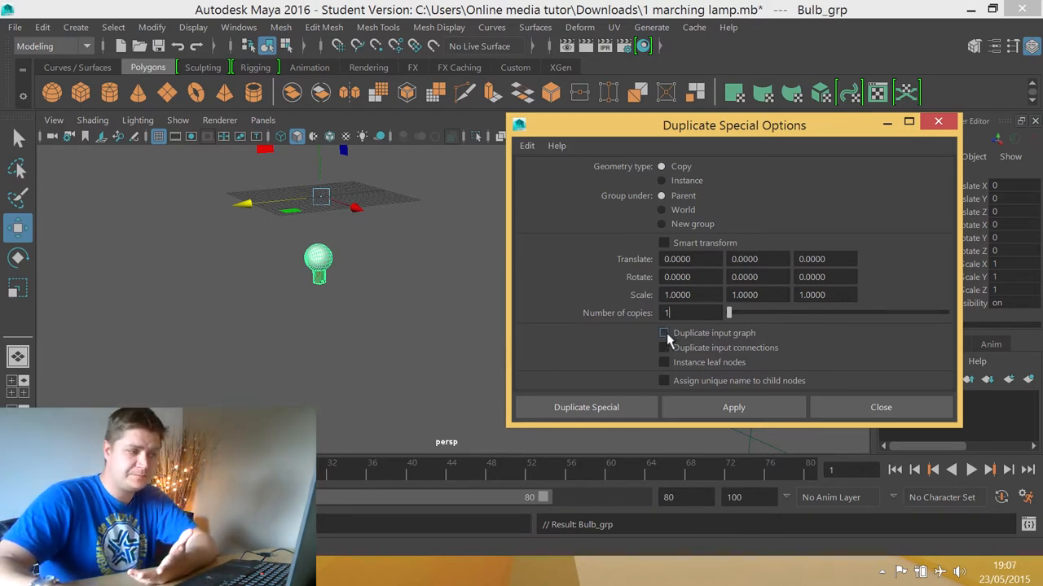
left_click(663, 333)
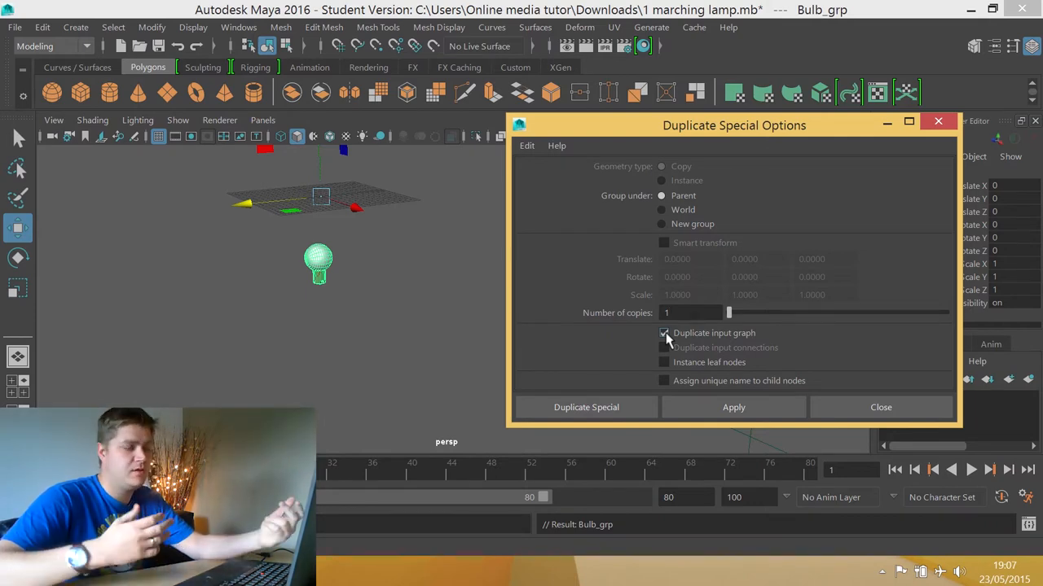
left_click(664, 332)
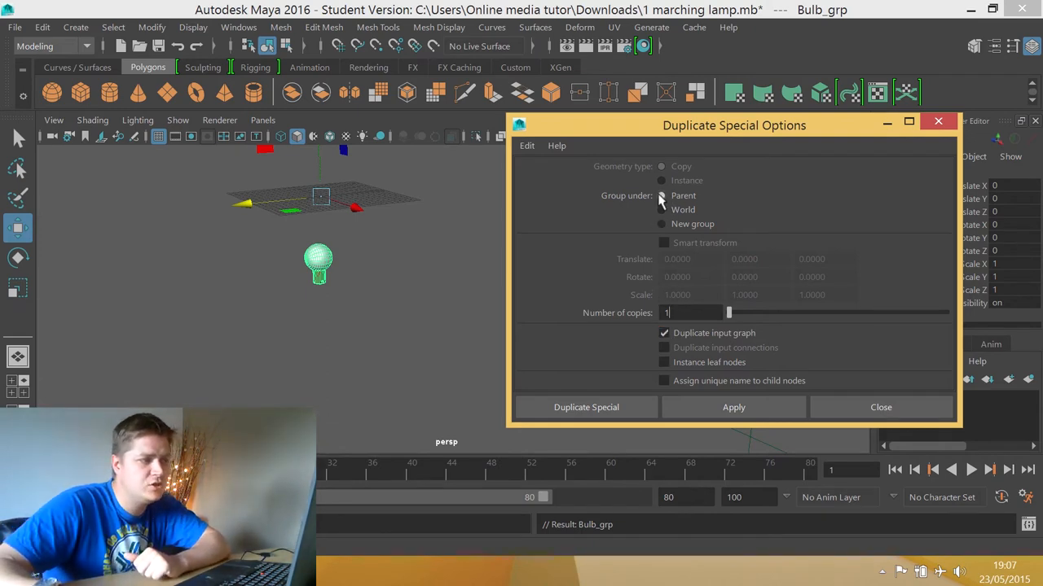
left_click(662, 224)
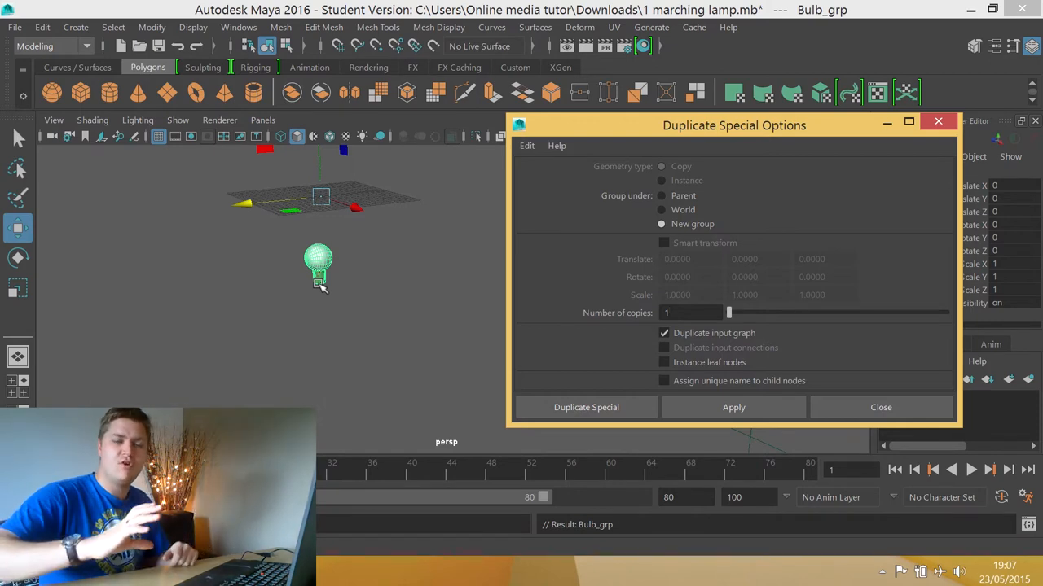
- Select Bulb_grp and run Duplicate Special twice to make two shifted copies
left_click(692, 313)
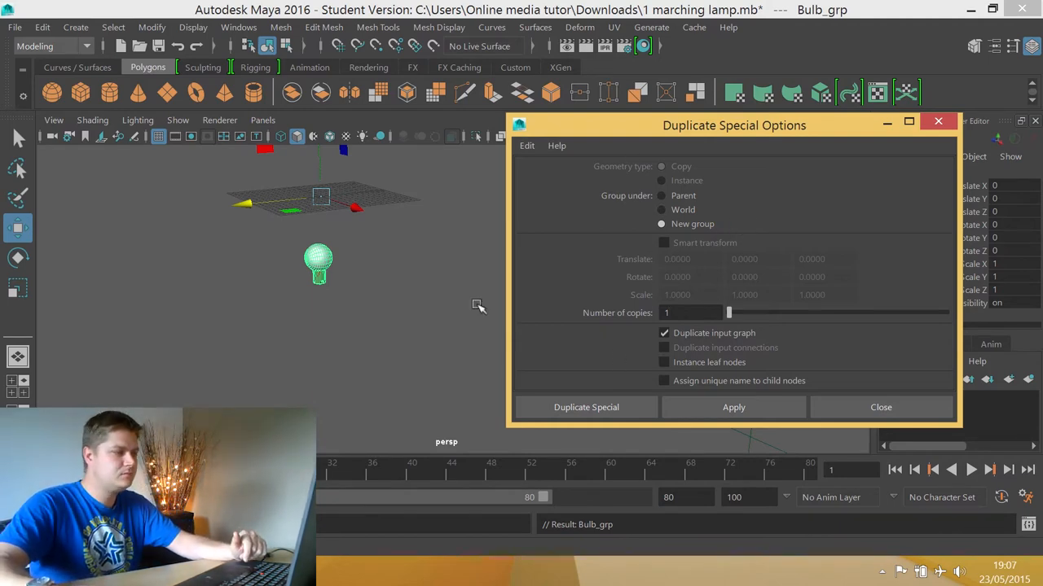
mouse_move(611, 252)
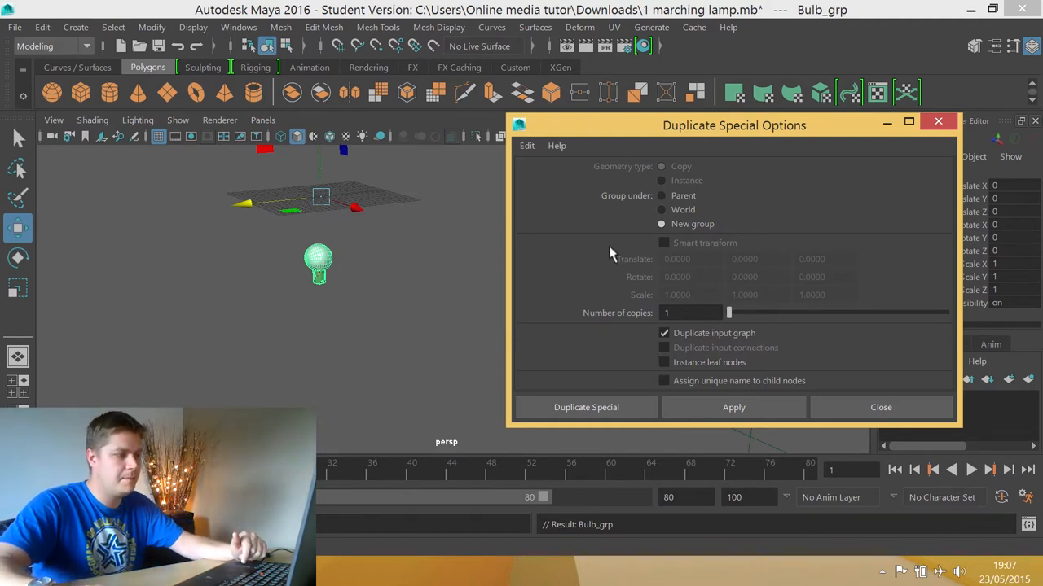
mouse_move(232, 228)
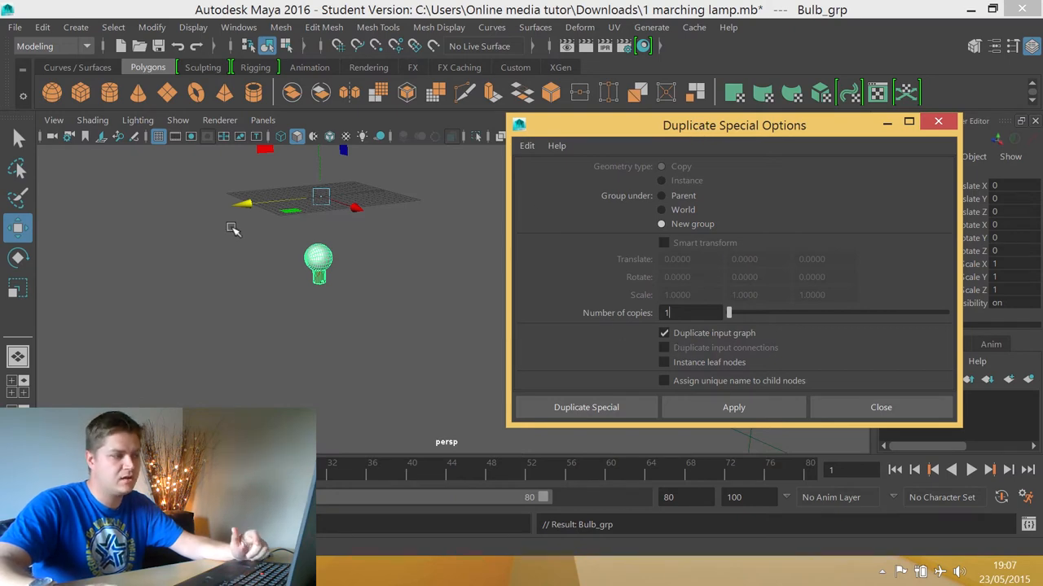
mouse_move(234, 229)
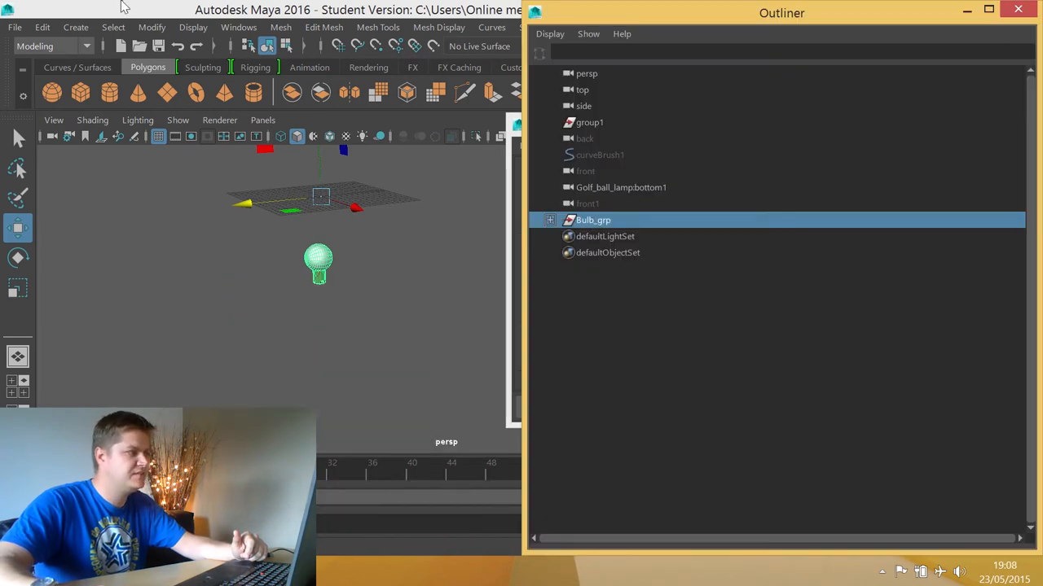
left_click(151, 27)
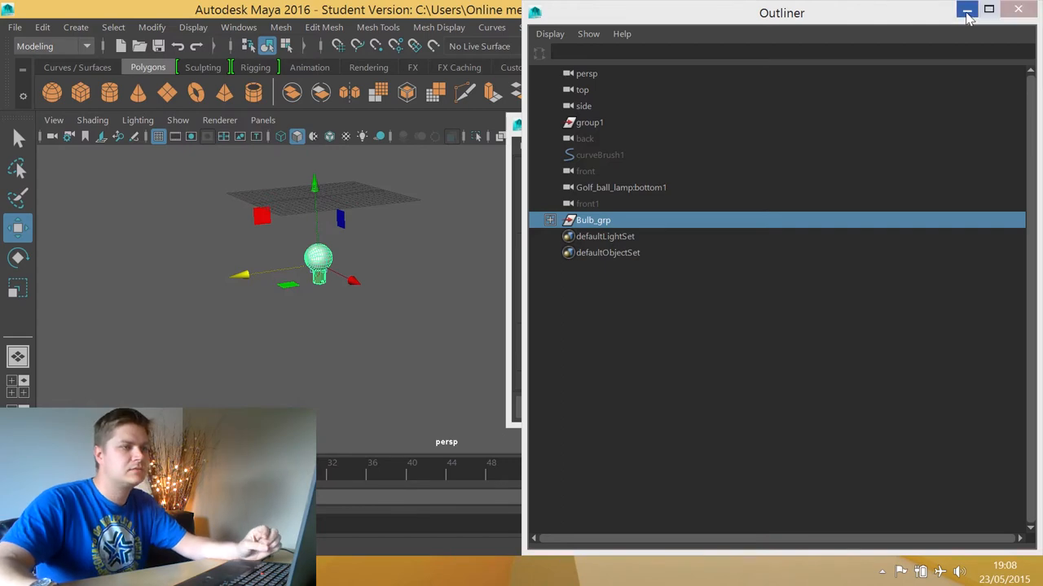
left_click(967, 9)
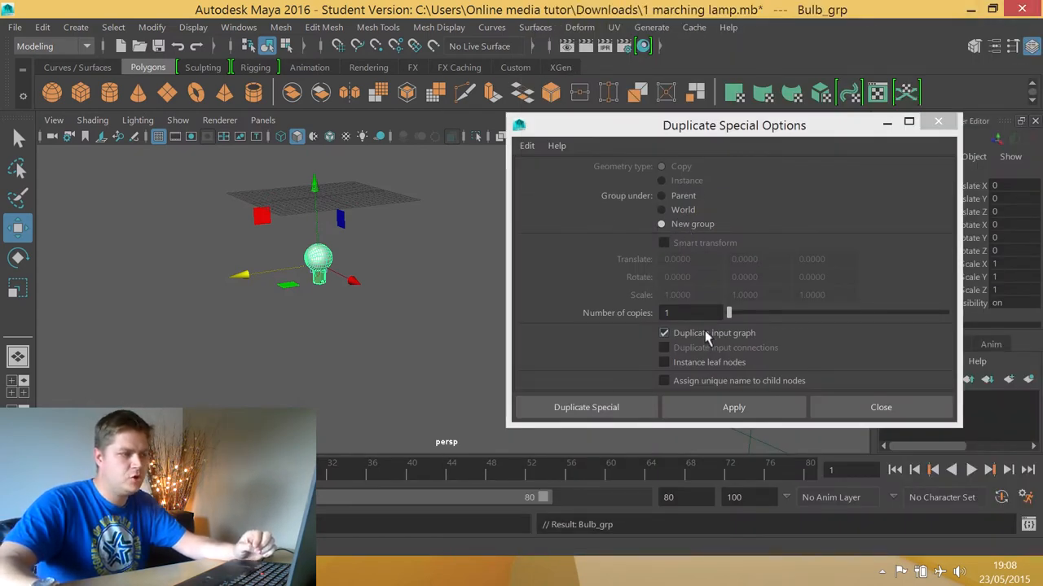
left_click(586, 407)
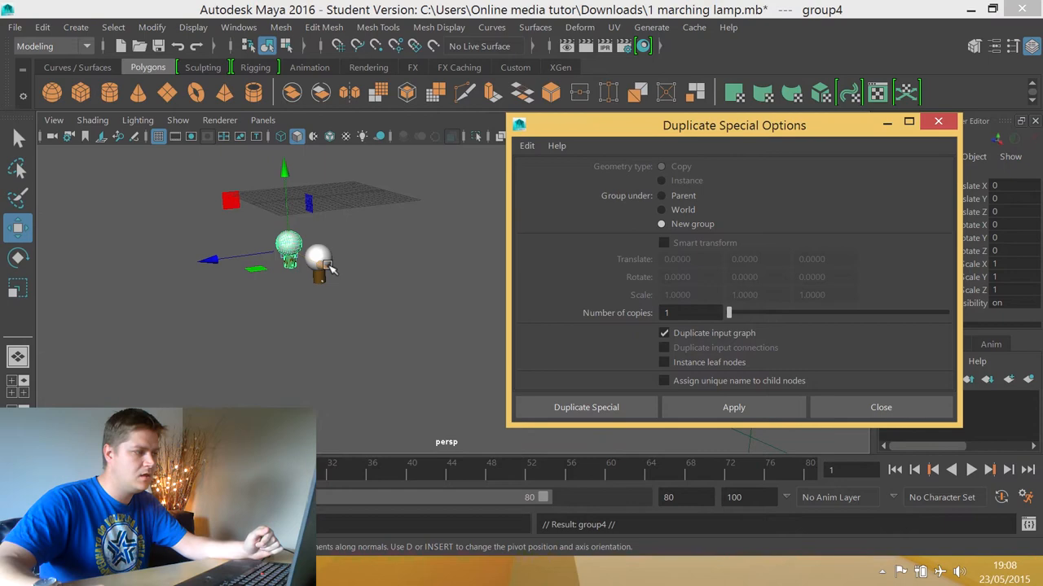
left_click(585, 407)
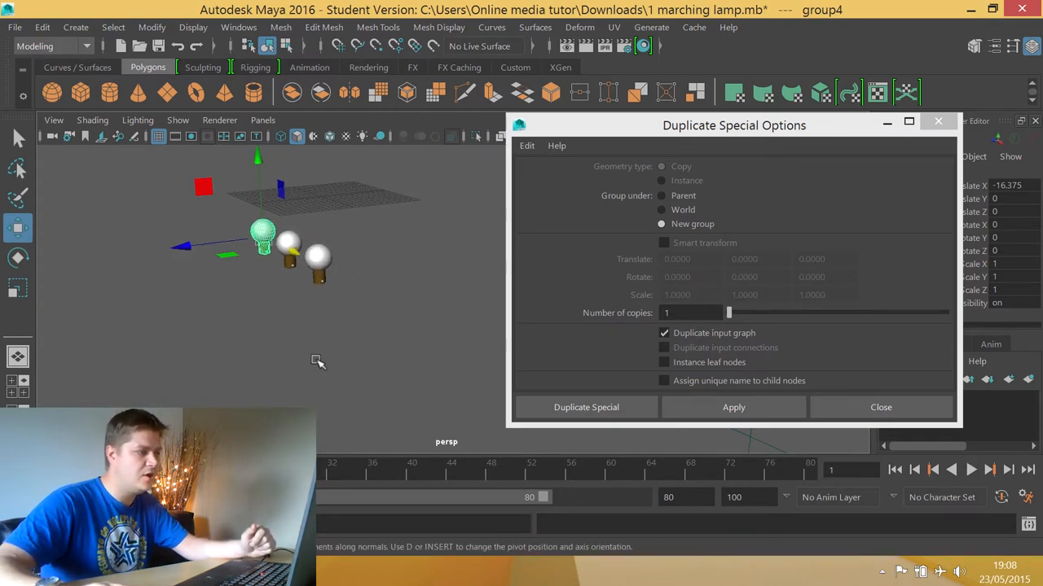
mouse_move(378, 291)
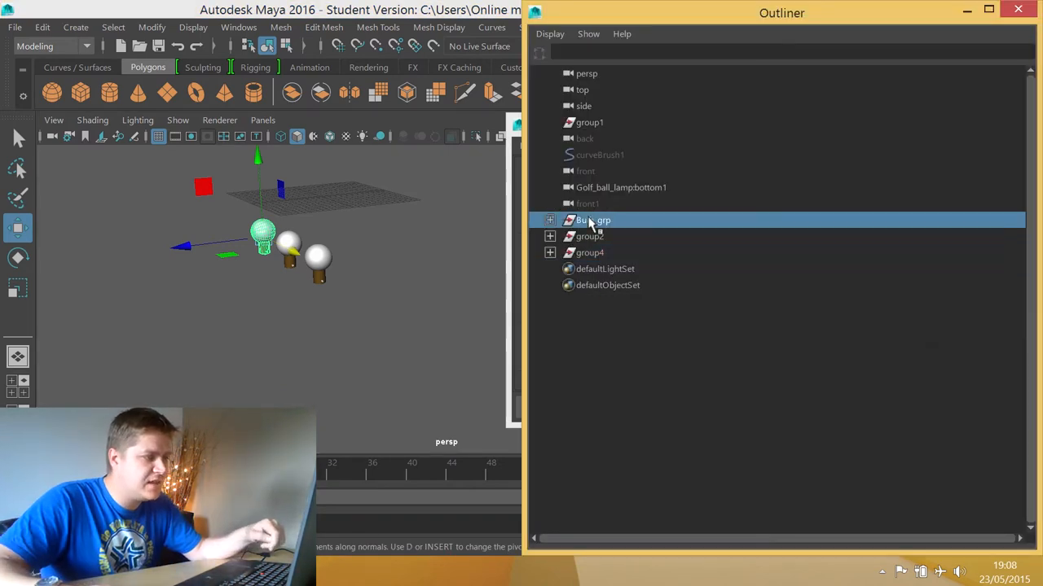
- Select Bulb_grp, group2 and group4 in the Outliner, then hide the Outliner
left_click(589, 236)
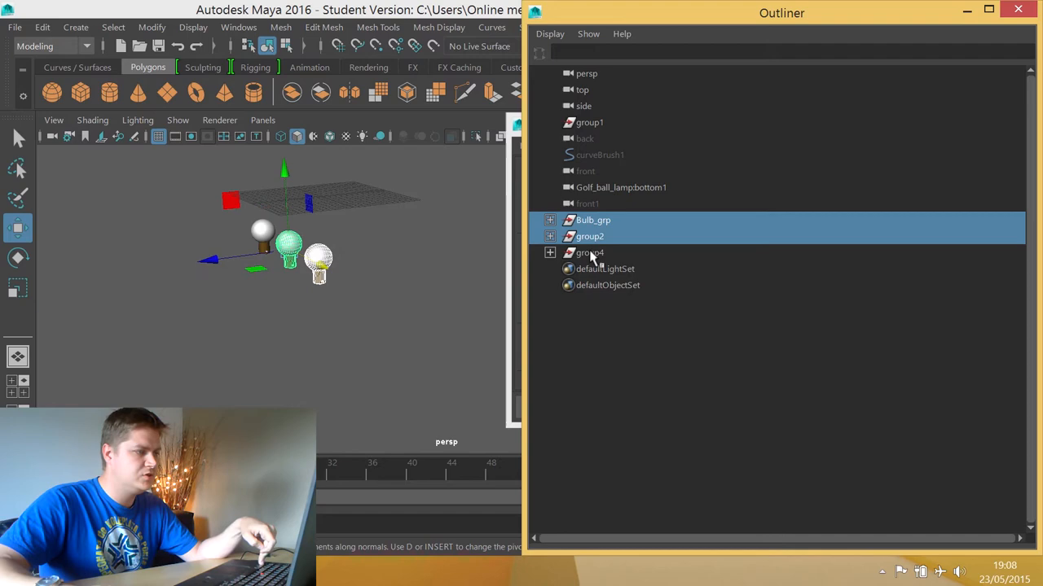
left_click(589, 253)
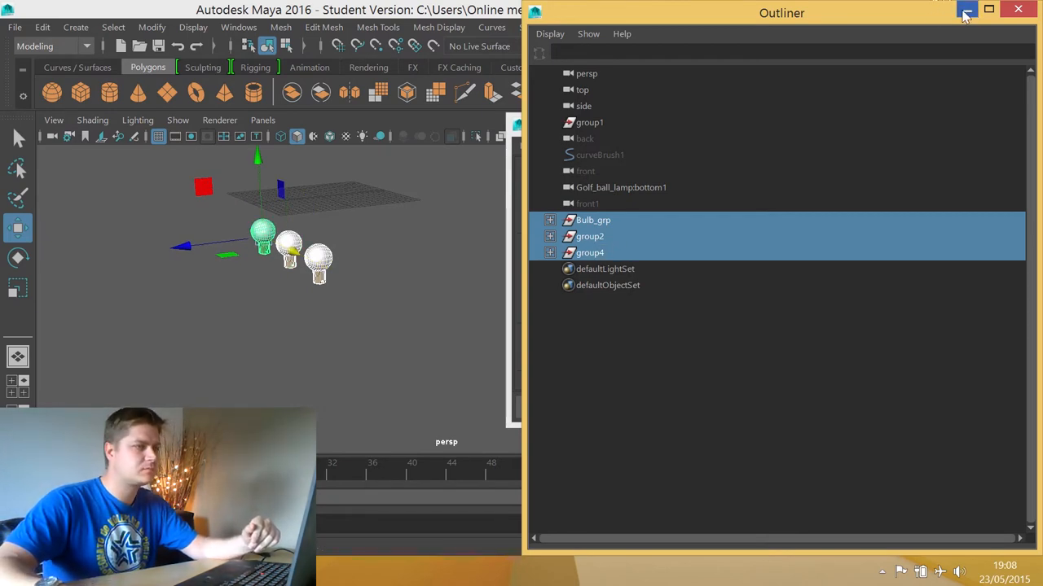
left_click(965, 12)
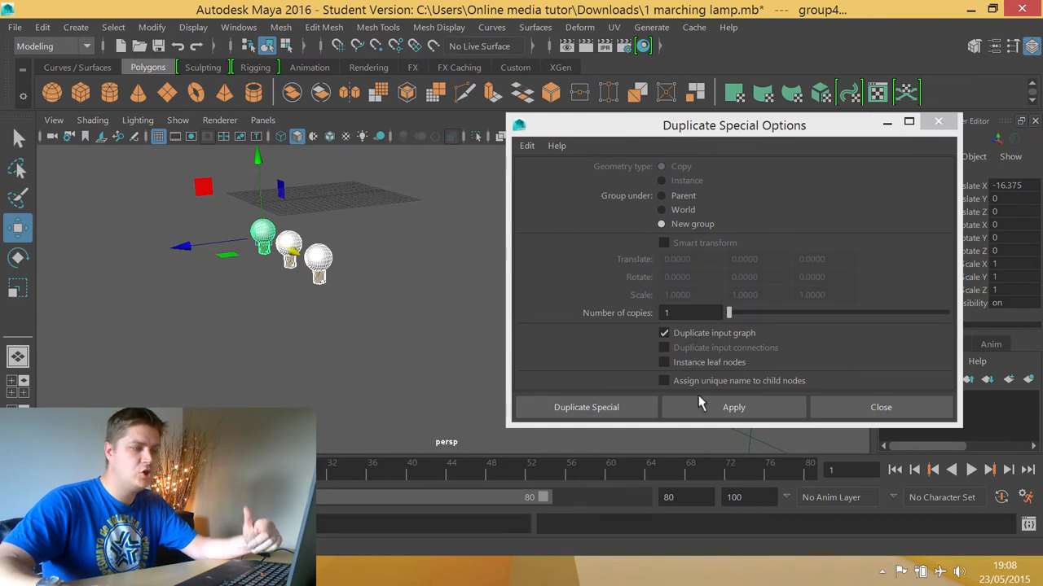
mouse_move(733, 407)
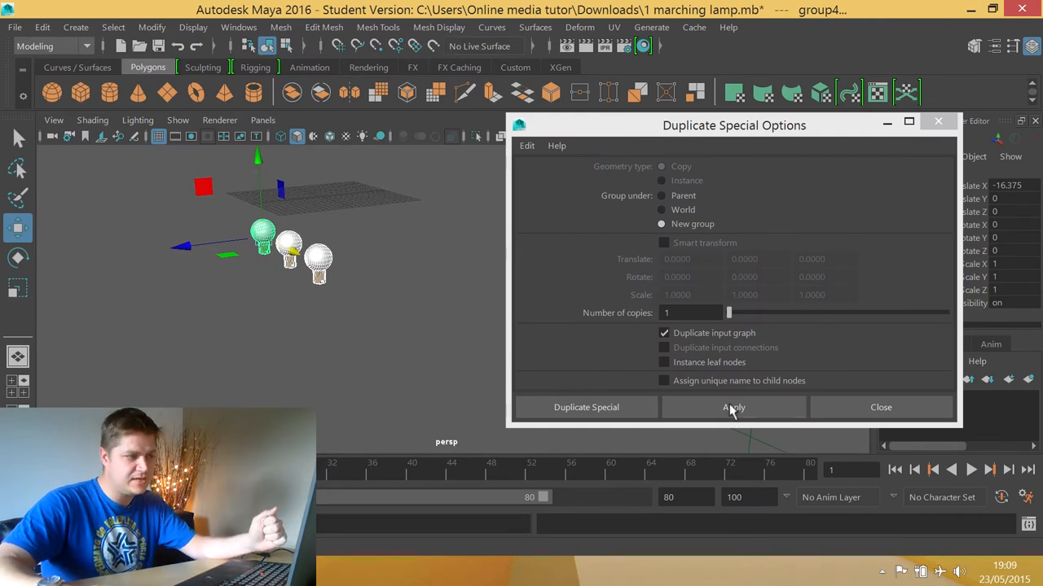
- Apply Duplicate Special four times to add more rows of bulb copies
left_click(732, 407)
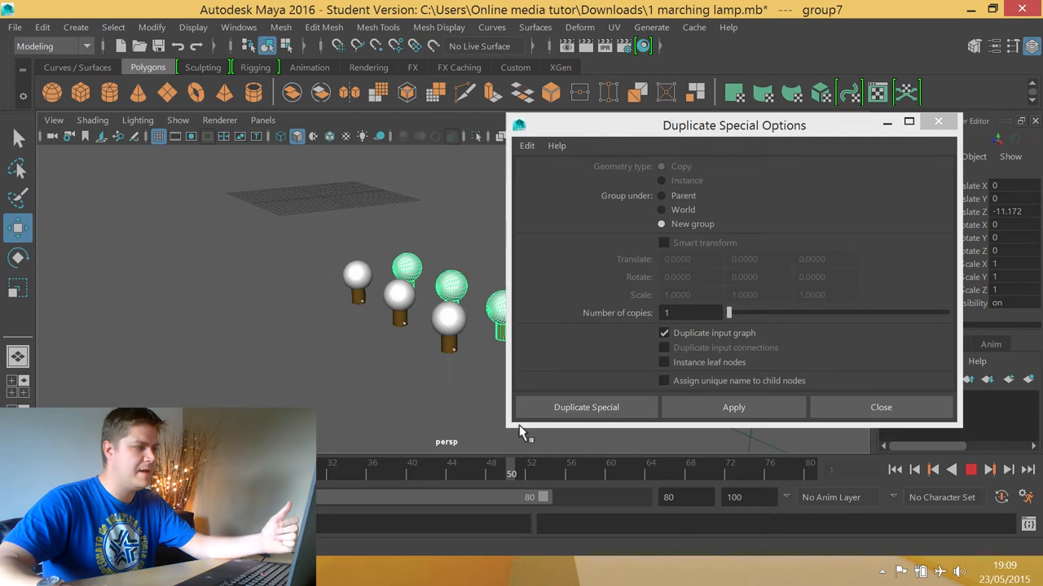
left_click(732, 407)
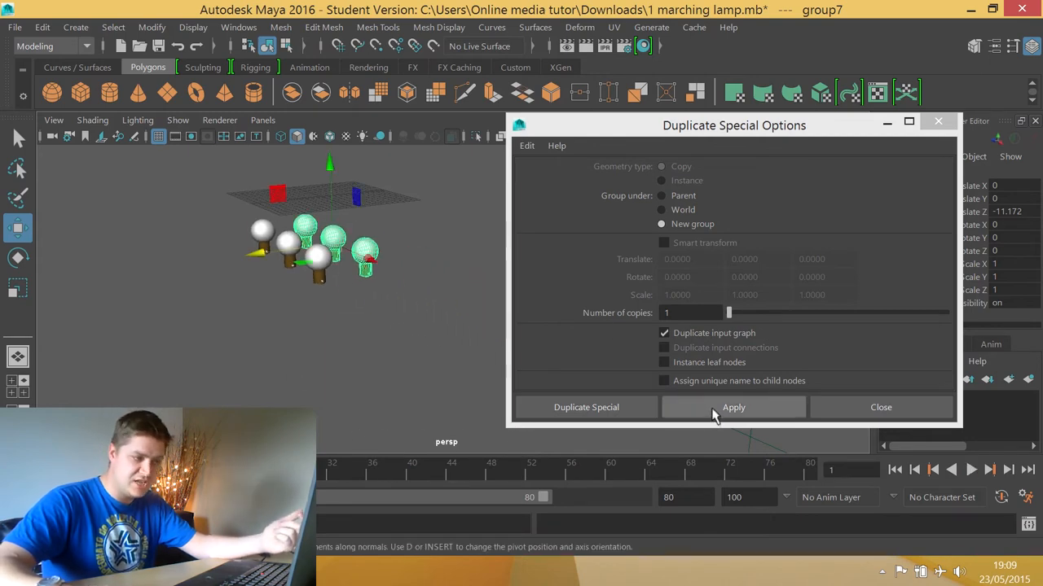
left_click(733, 407)
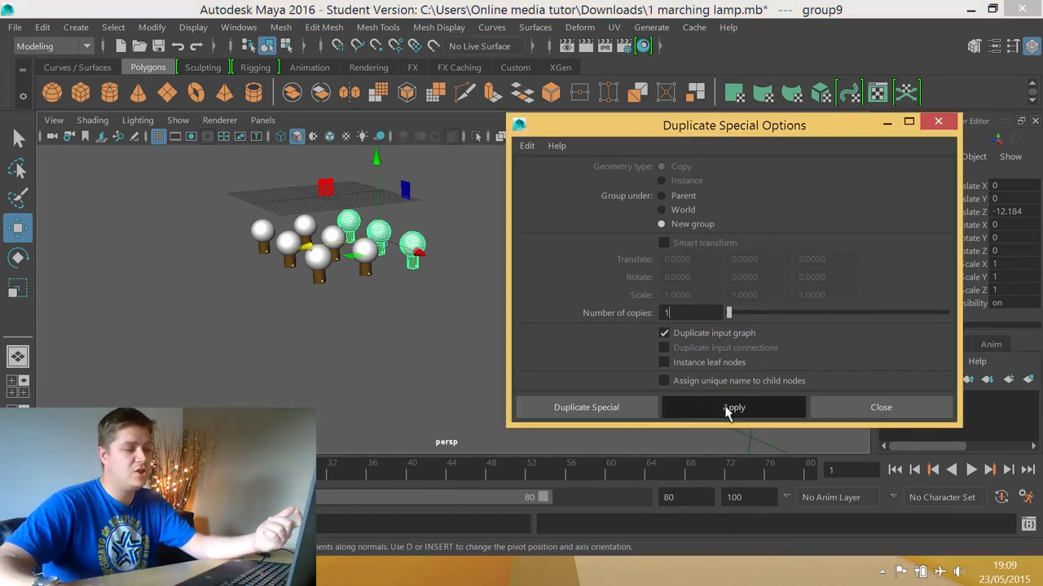
left_click(733, 407)
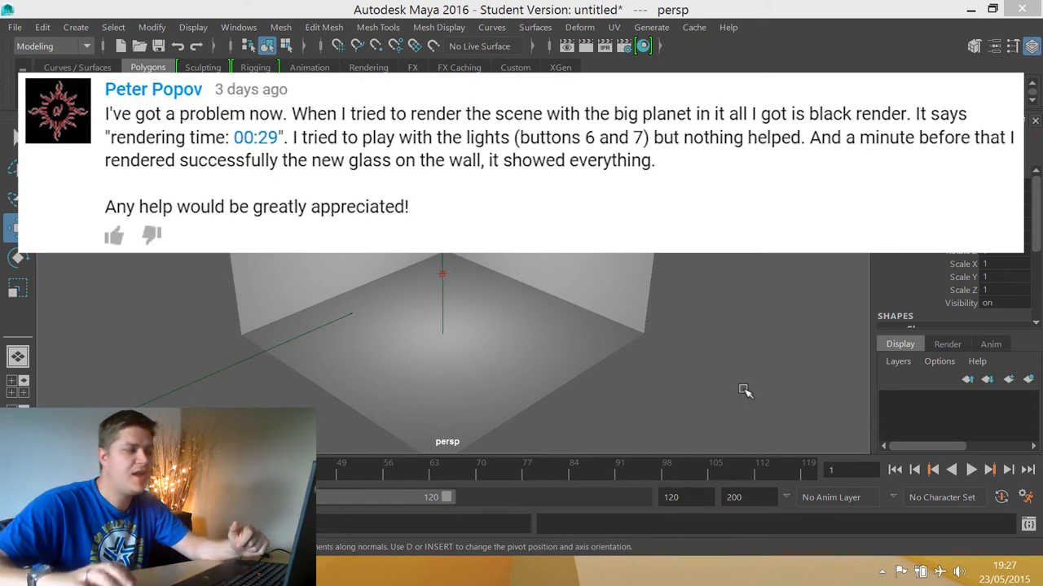
mouse_move(352, 288)
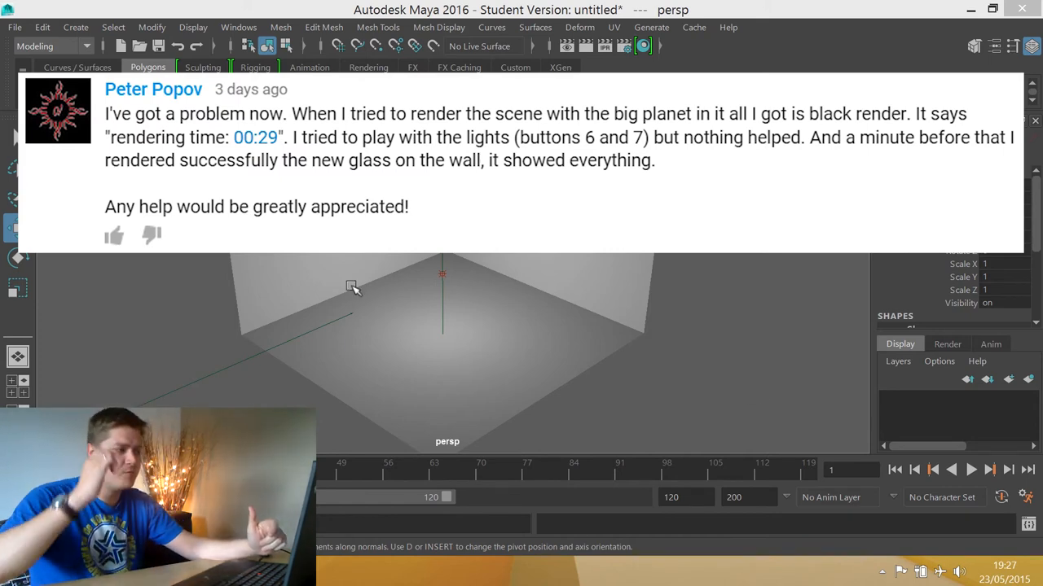
mouse_move(443, 287)
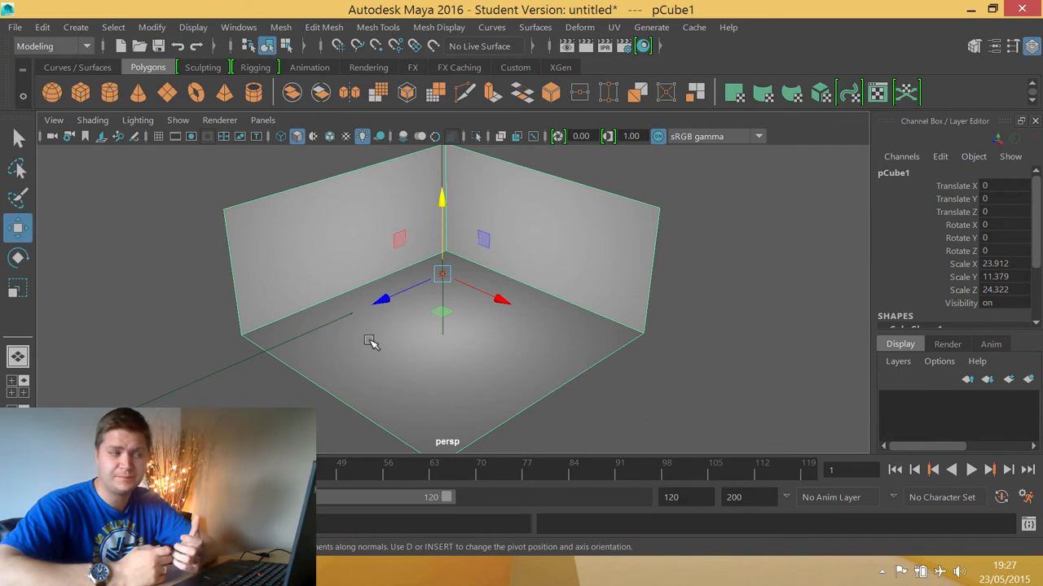
mouse_move(404, 312)
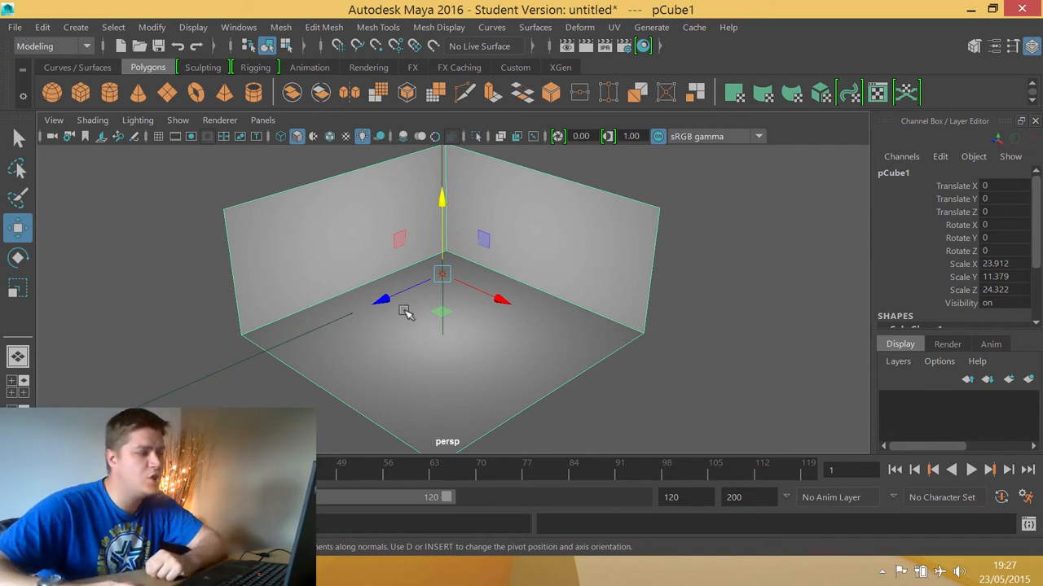
mouse_move(387, 195)
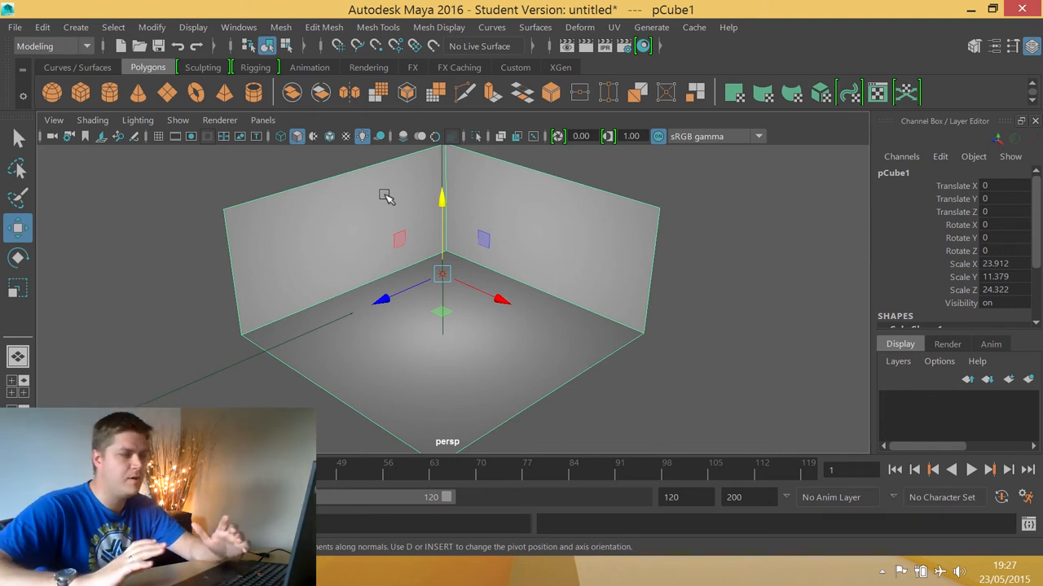
mouse_move(563, 118)
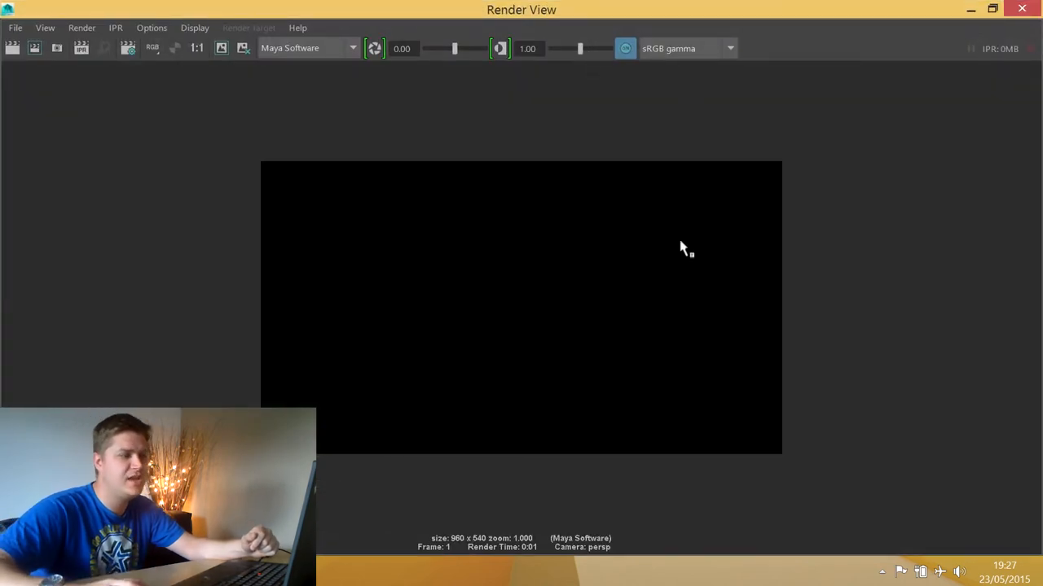
mouse_move(456, 269)
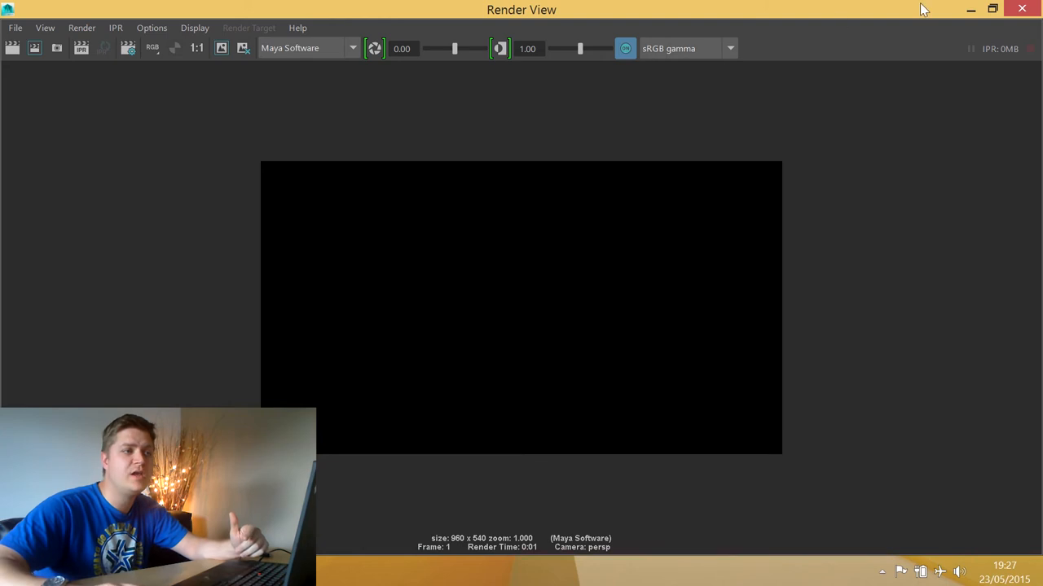
mouse_move(971, 9)
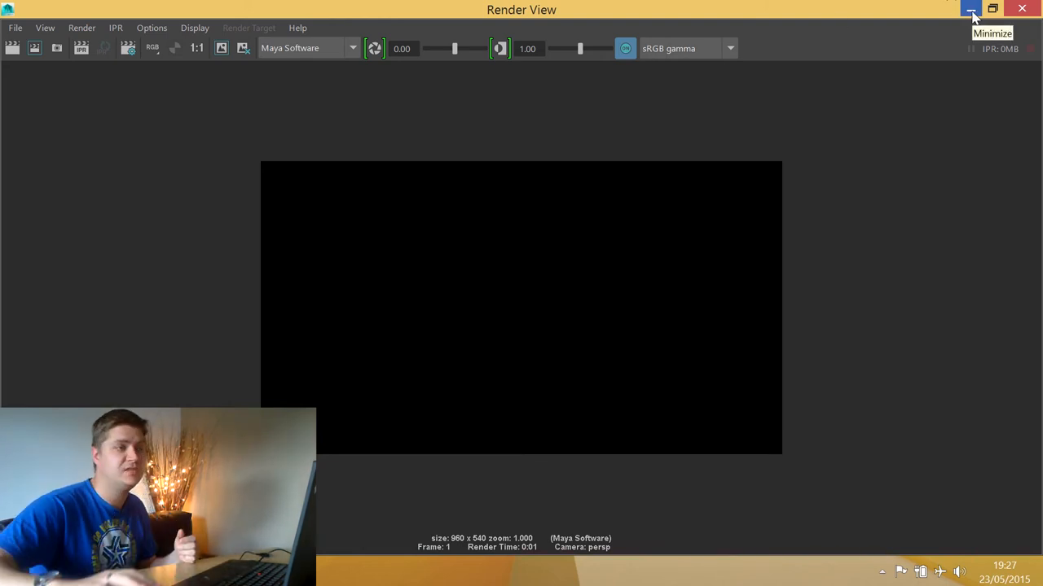
- Minimize the Render View showing the black frame 1 render
left_click(971, 9)
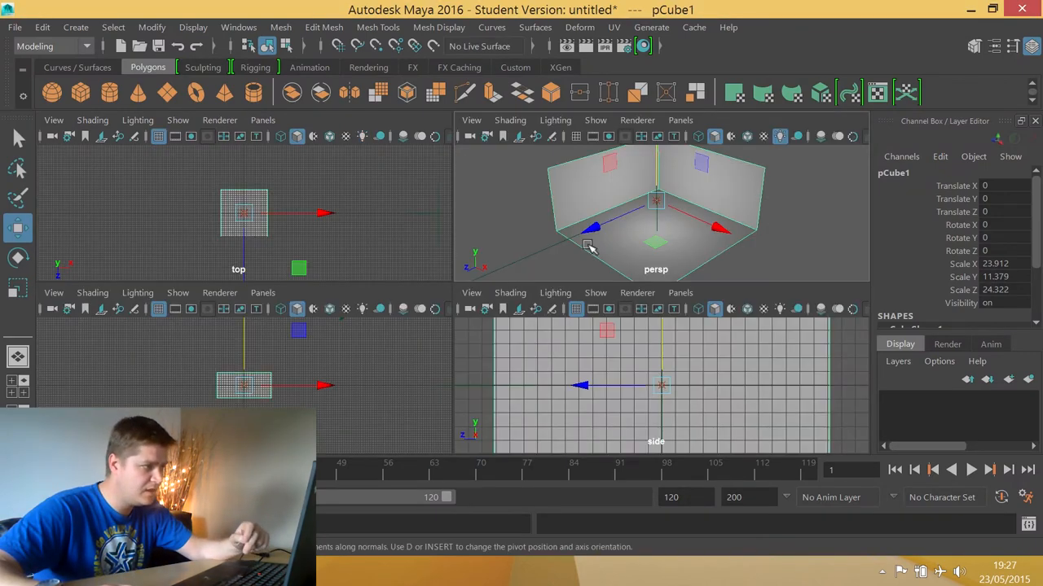
- Maximize a single view with Spacebar
key("space")
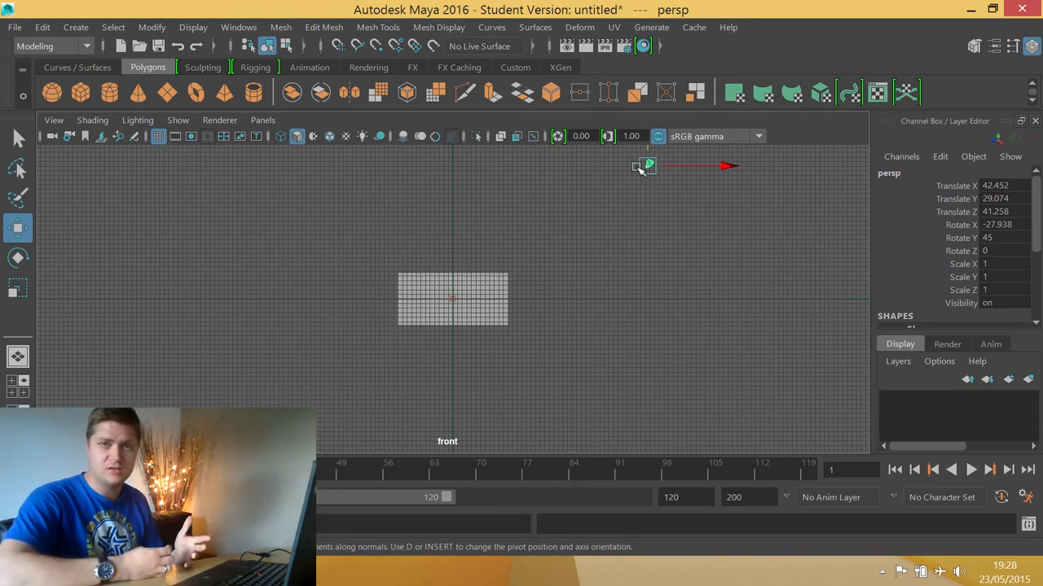
mouse_move(611, 228)
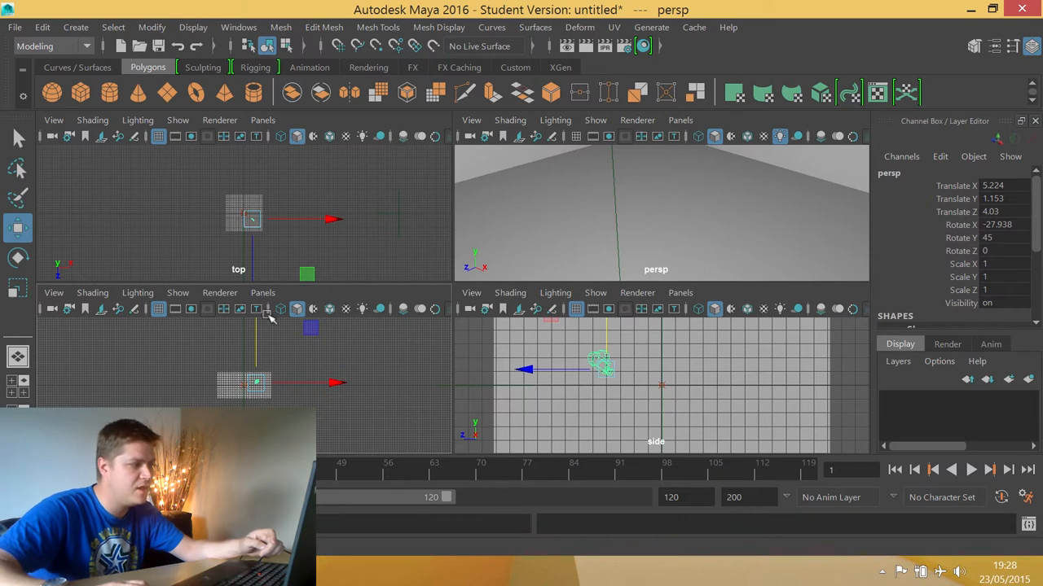
mouse_move(244, 365)
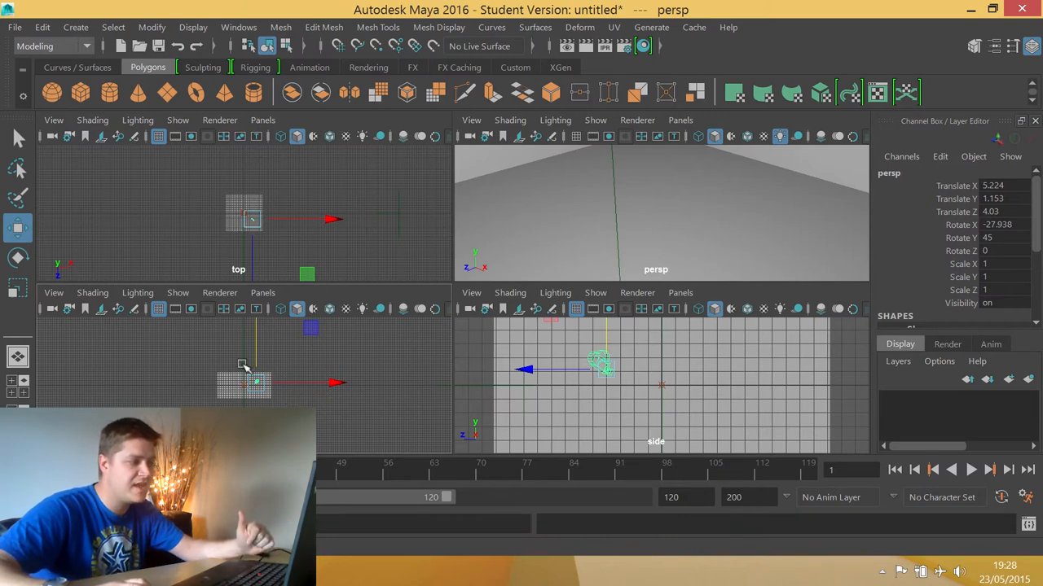
mouse_move(584, 47)
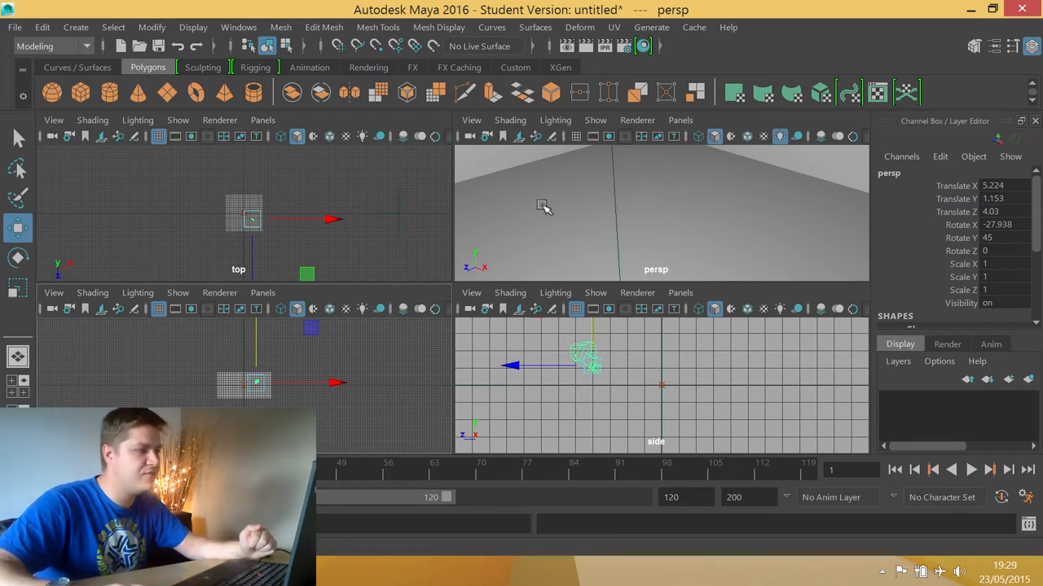
mouse_move(623, 235)
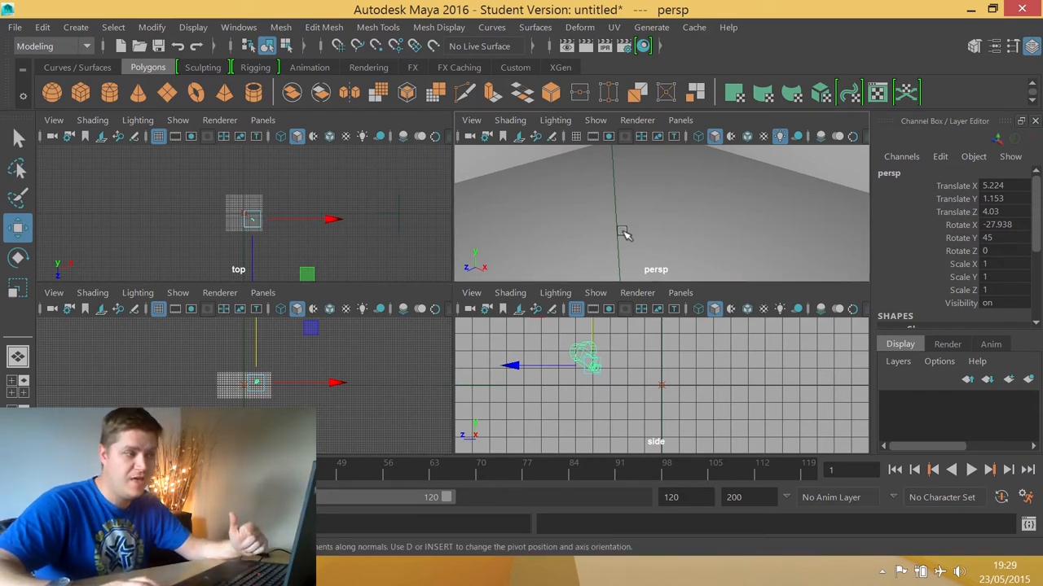
mouse_move(577, 167)
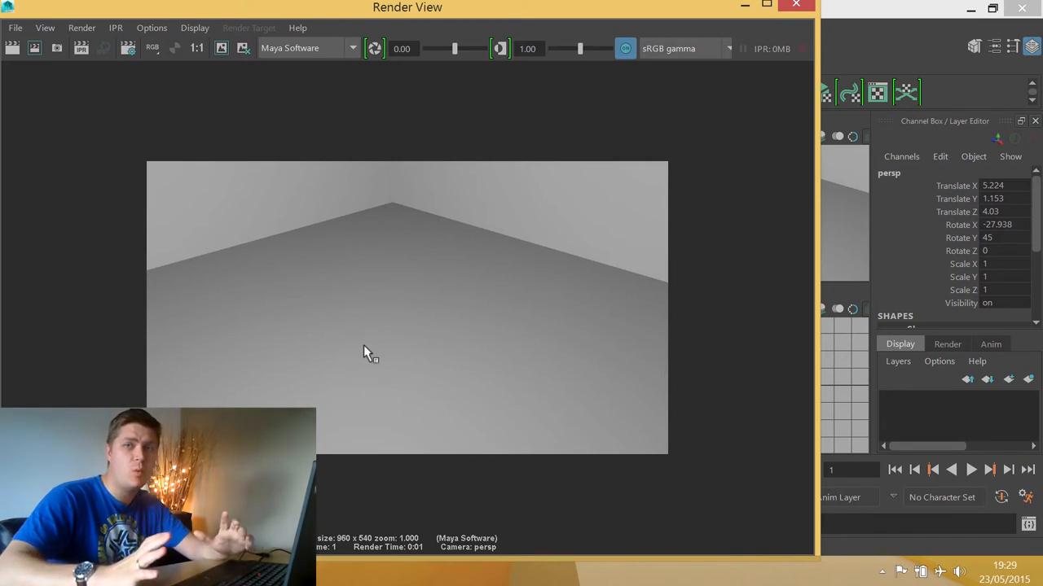
mouse_move(399, 327)
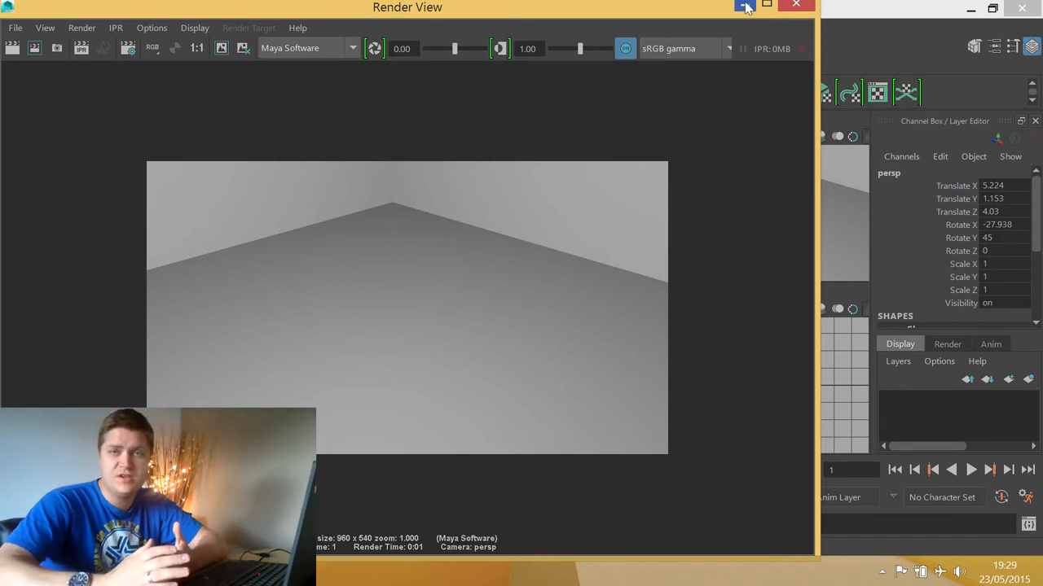
mouse_move(744, 6)
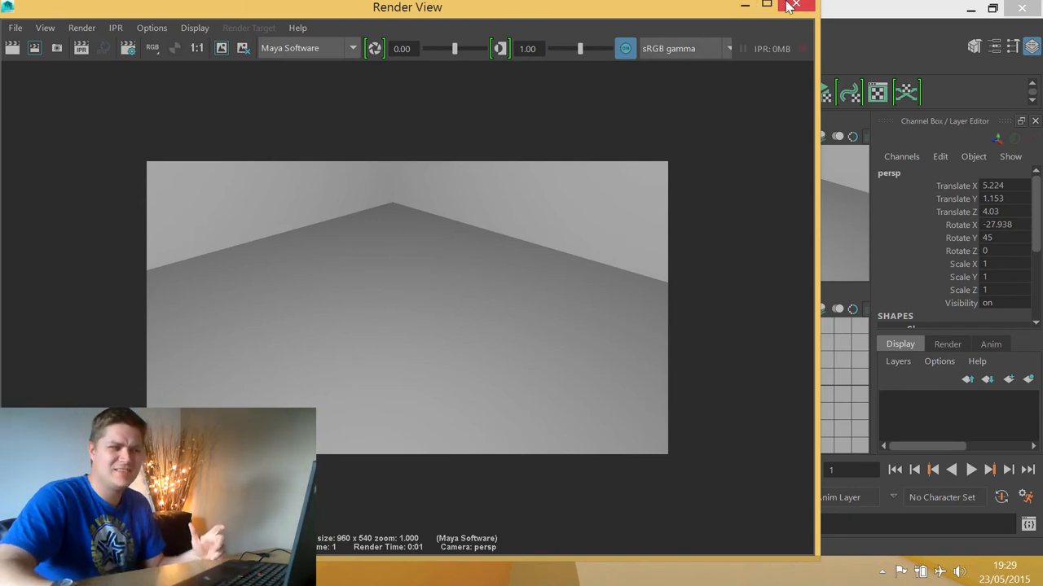
- Close the Render View showing the grey interior render
left_click(794, 7)
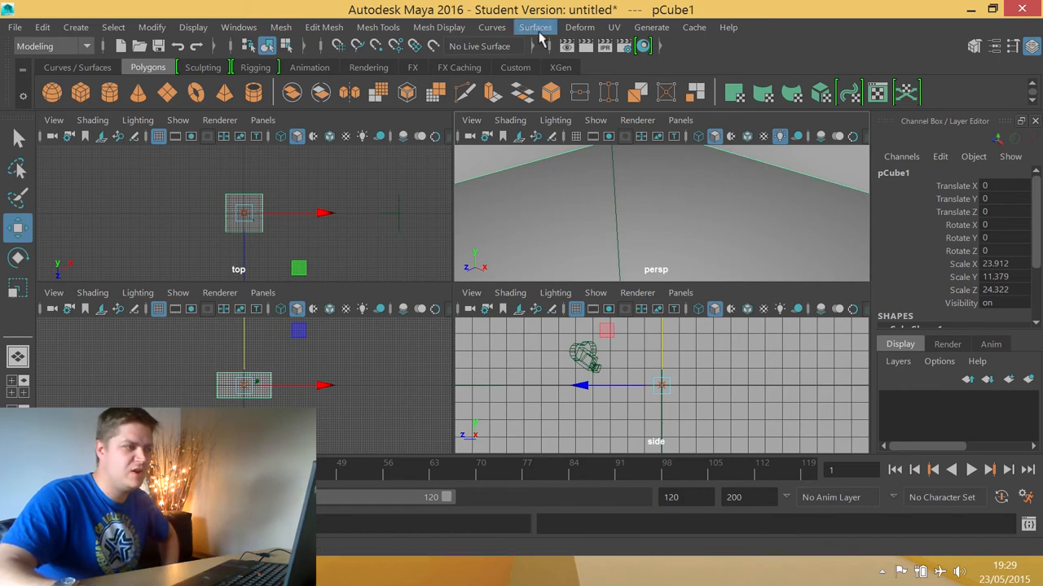
mouse_move(633, 184)
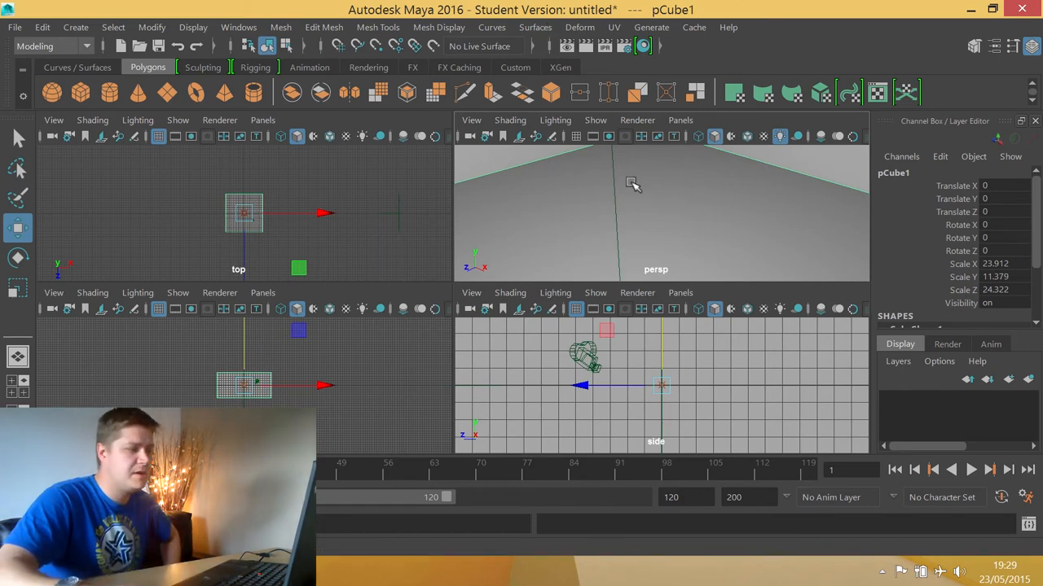
mouse_move(399, 196)
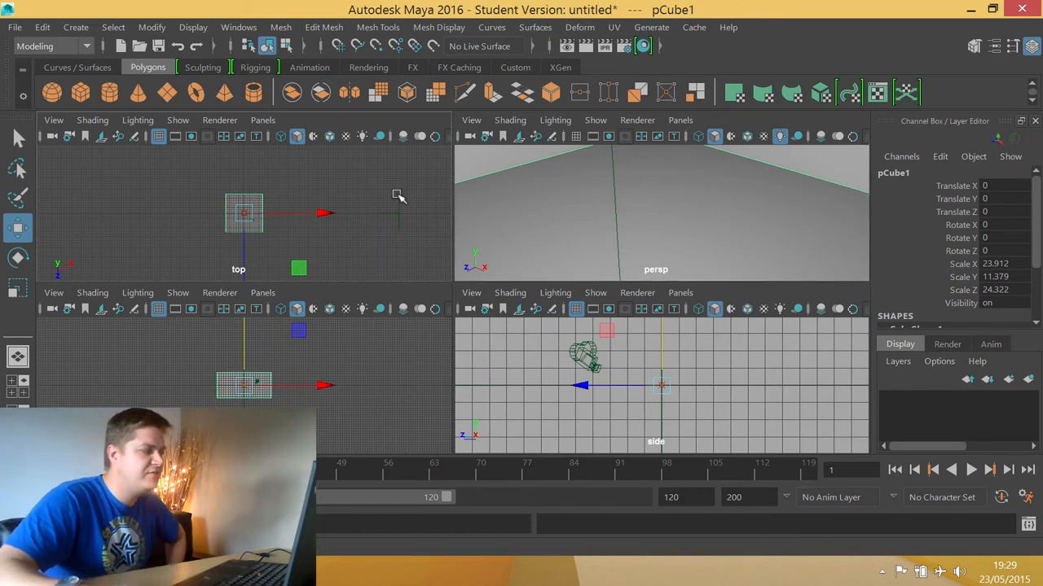
mouse_move(513, 187)
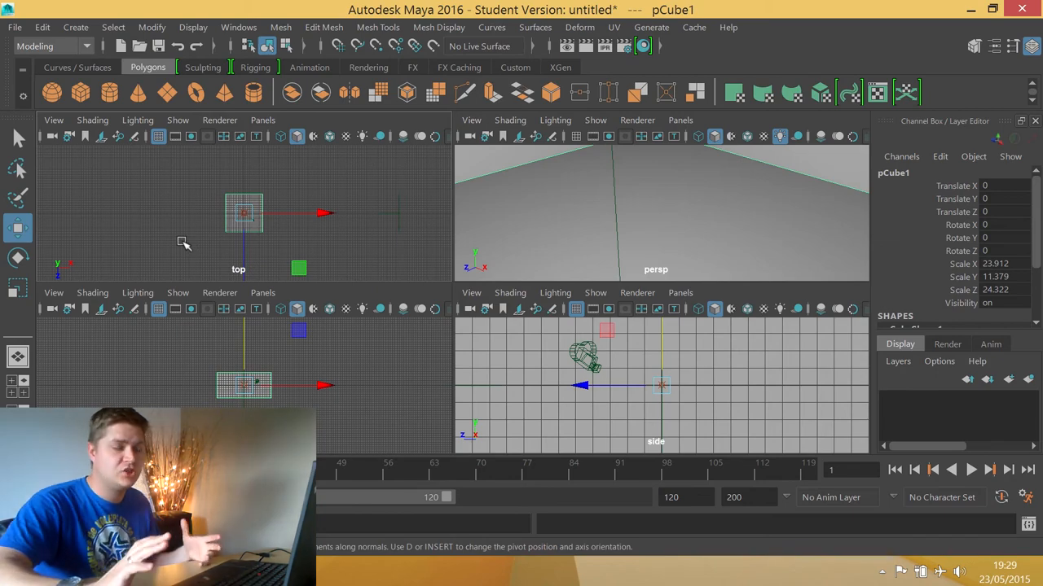
mouse_move(585, 49)
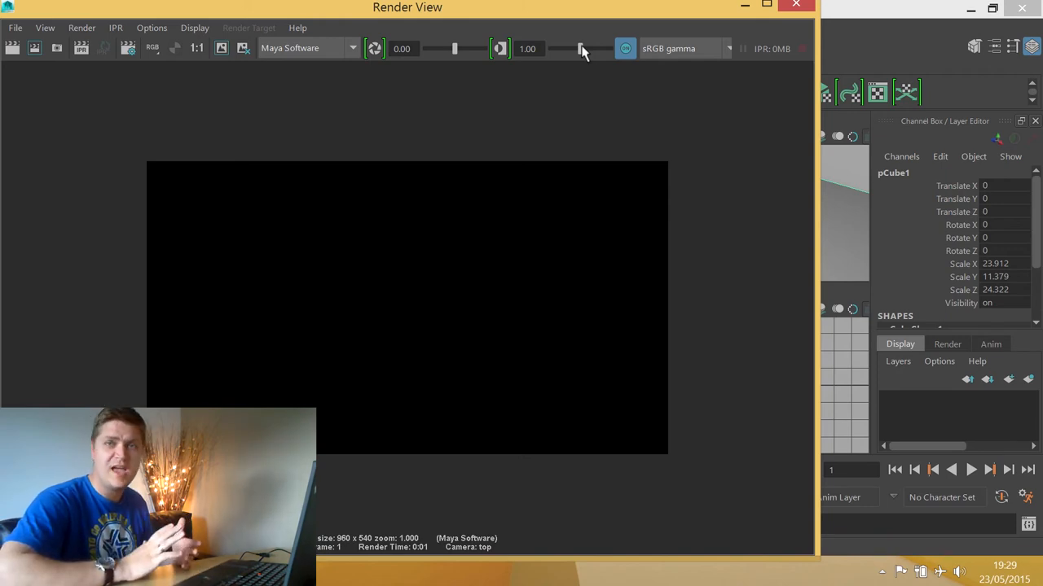
mouse_move(827, 6)
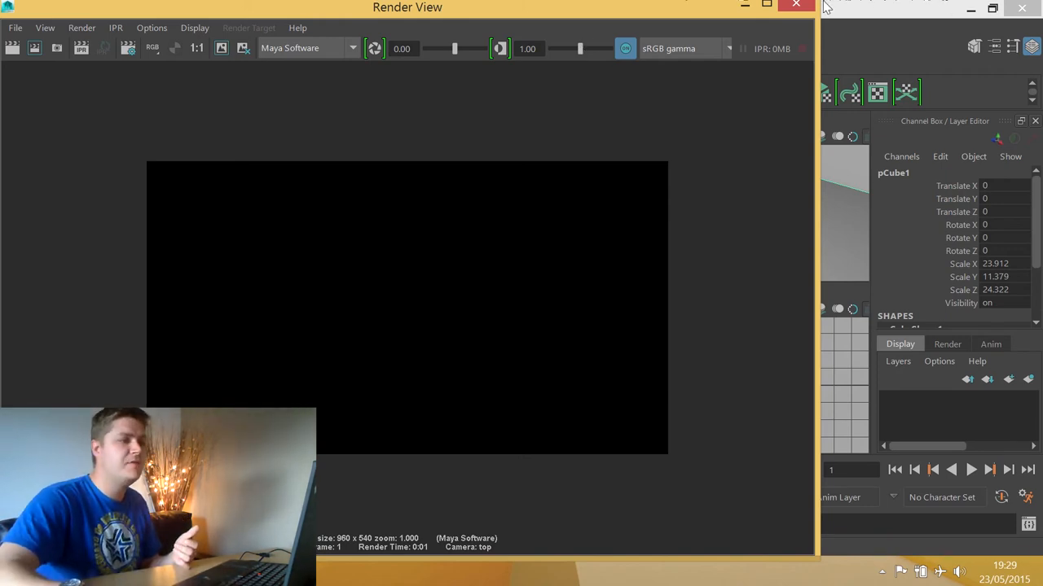
- Dismiss the black top-camera render and return to the main scene
left_click(795, 7)
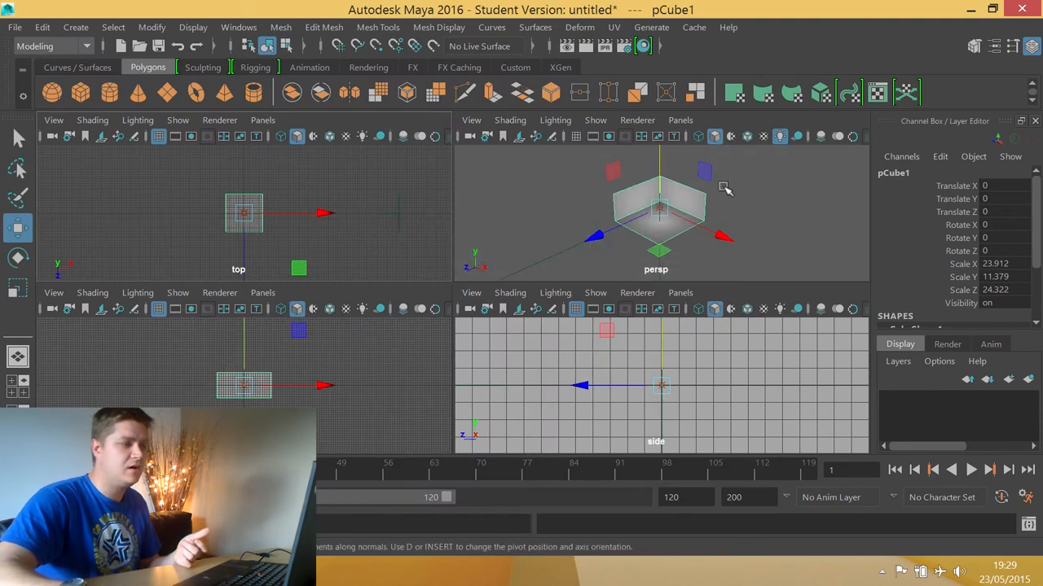
- Create an ambient light and drag it above and in front of the box
left_click(75, 27)
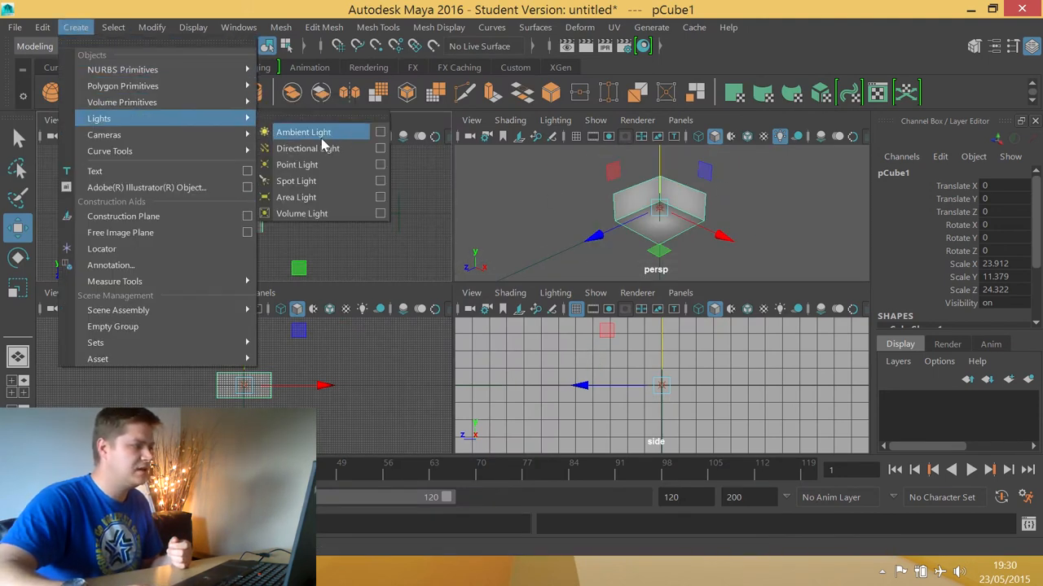
left_click(303, 132)
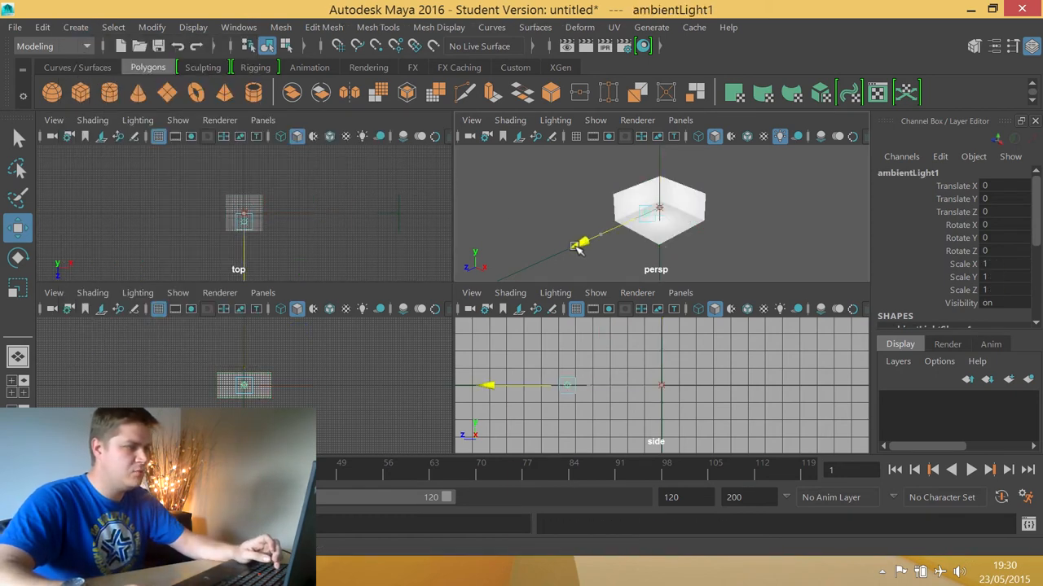
left_click_drag(578, 244, 572, 182)
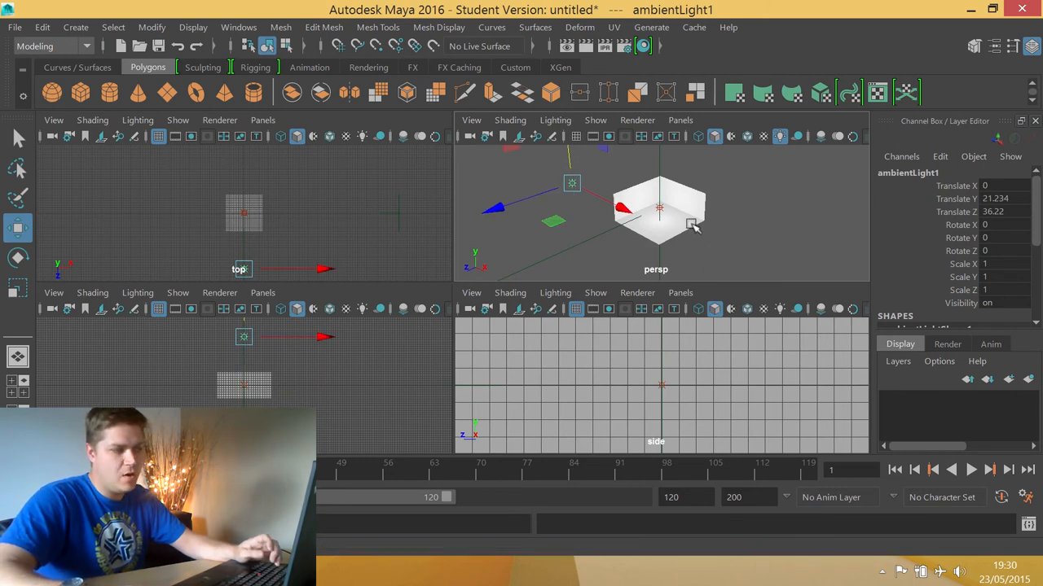
mouse_move(536, 226)
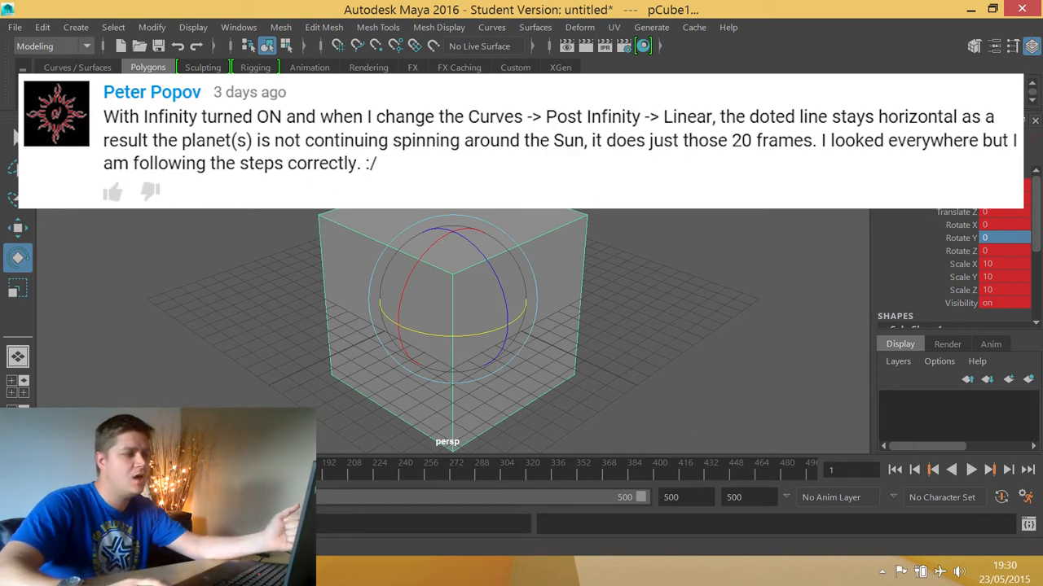
mouse_move(609, 262)
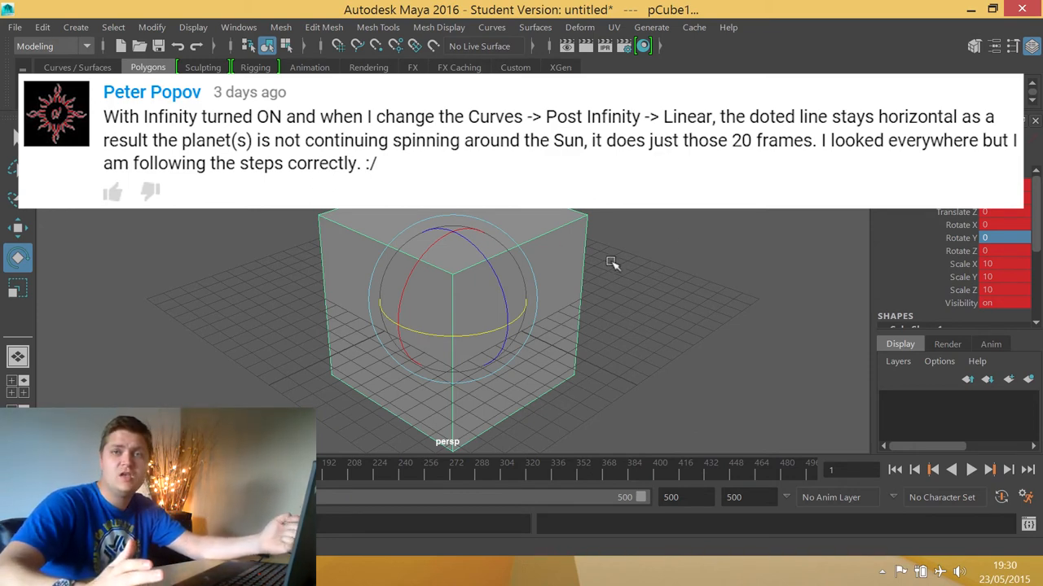
mouse_move(410, 321)
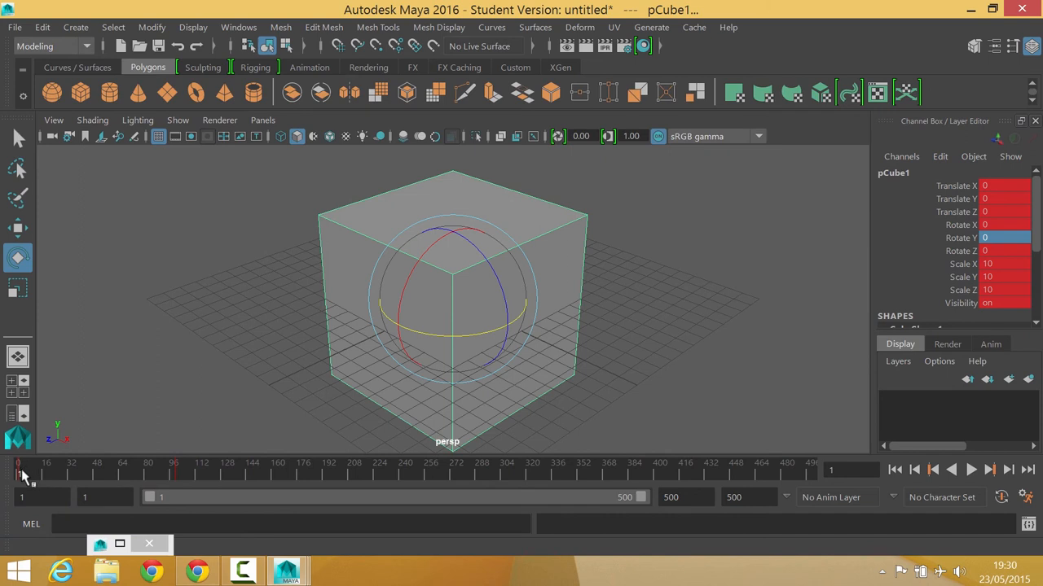
- Play the cube's spin animation, then stop playback
left_click(970, 469)
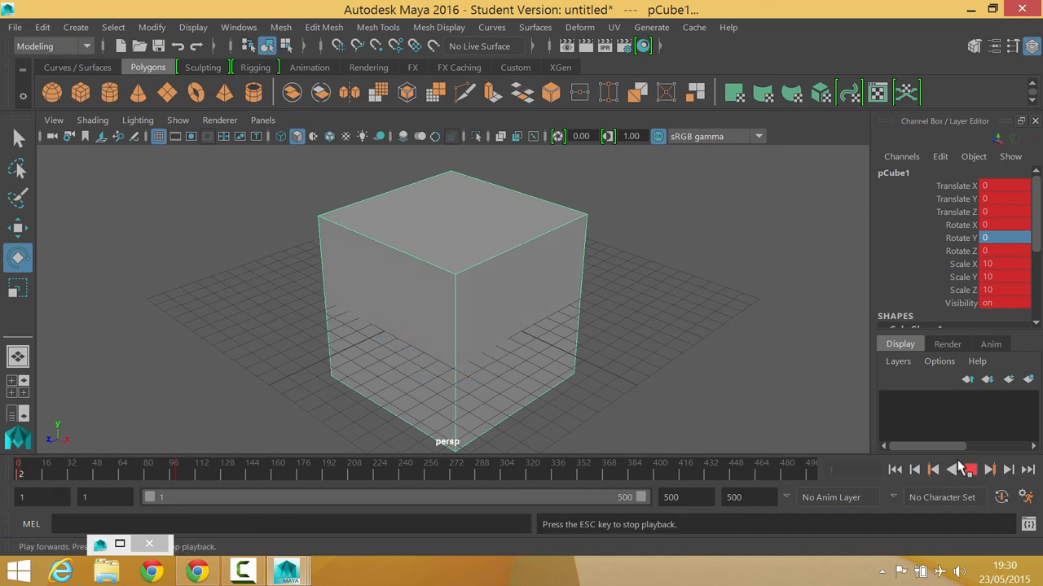
left_click(952, 470)
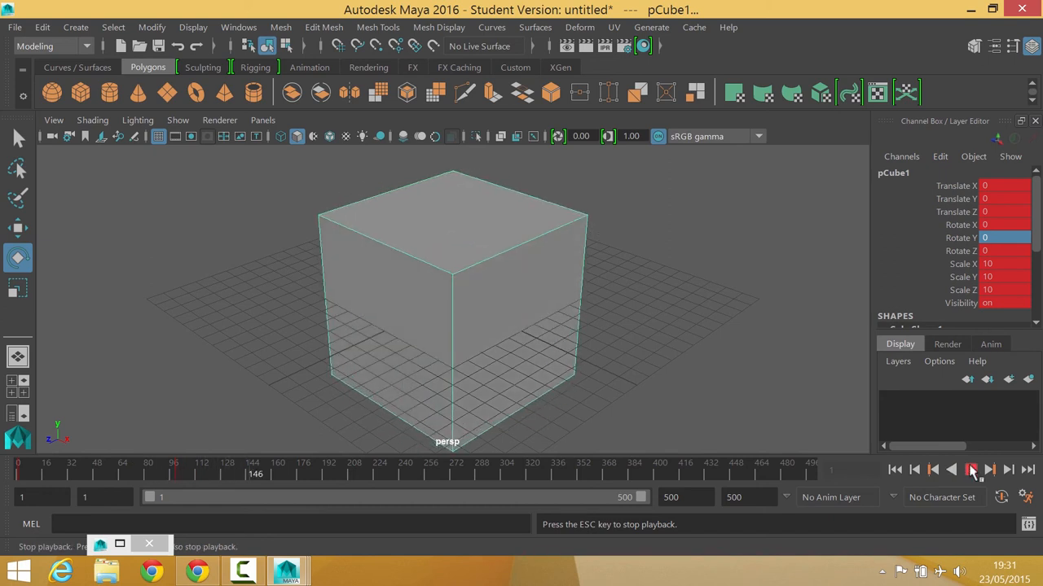
left_click(988, 469)
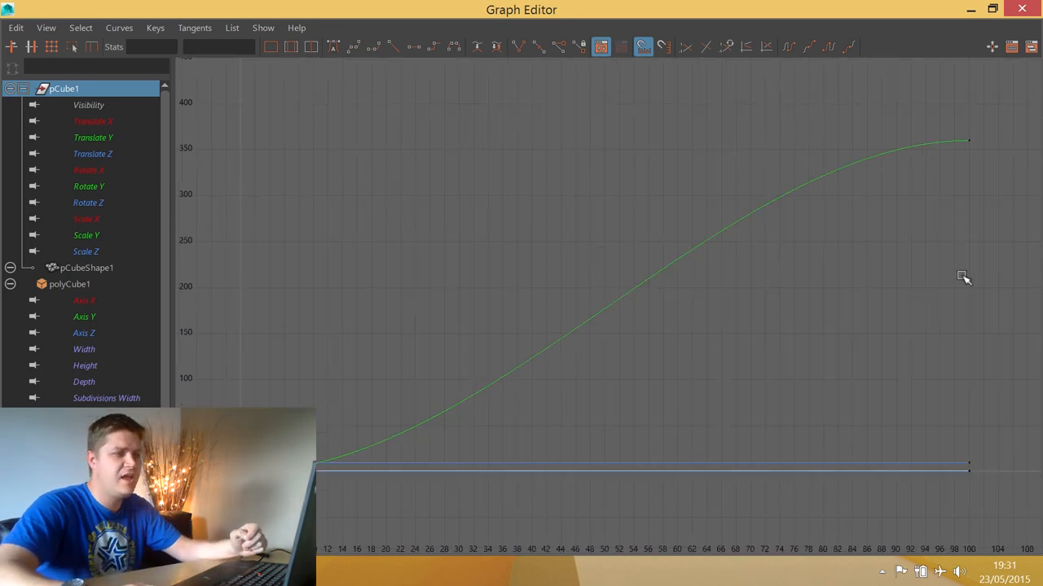
mouse_move(277, 356)
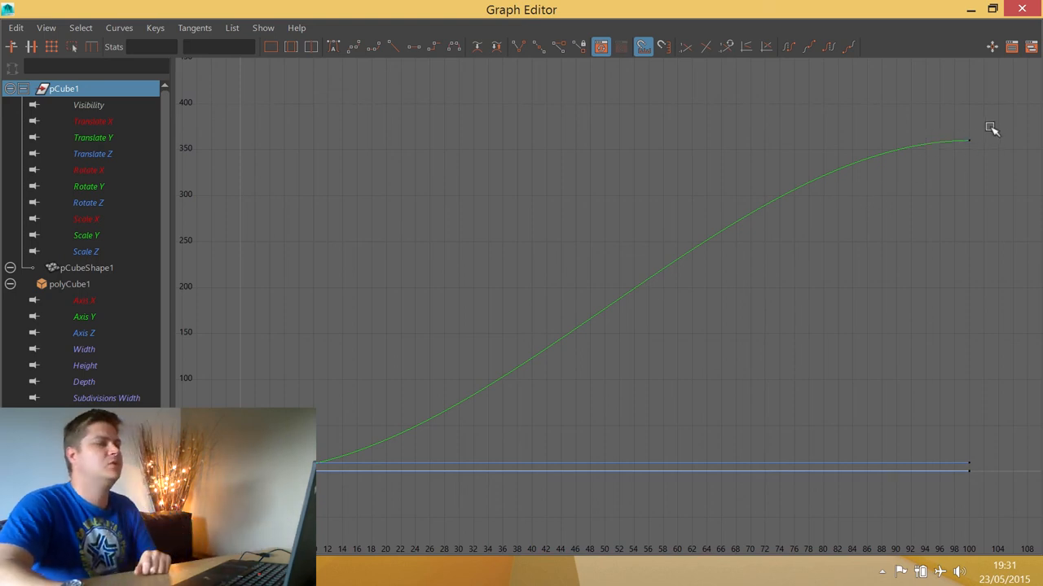
- Open the Graph Editor's View menu of display options
left_click(46, 27)
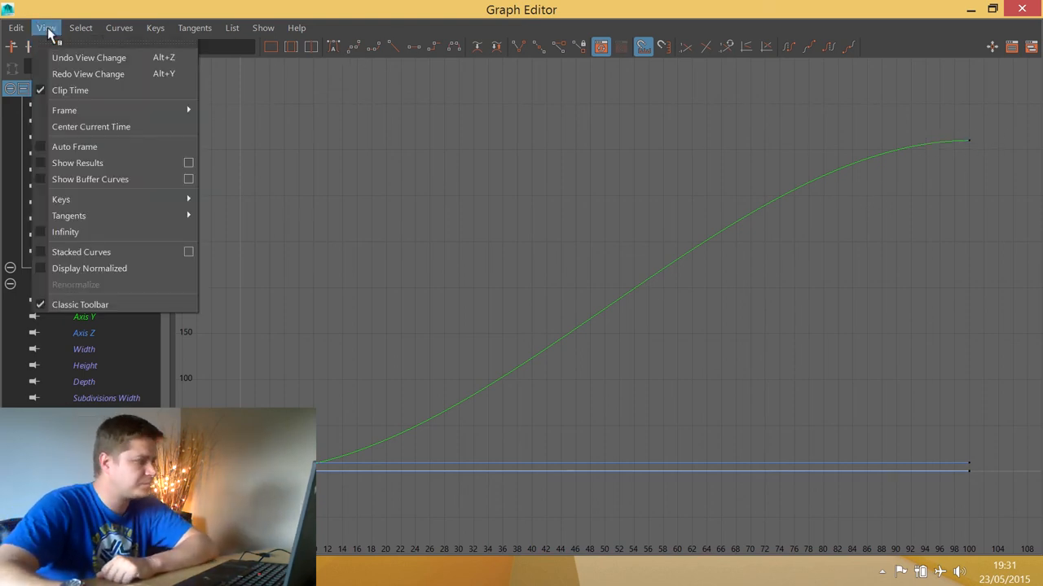
mouse_move(78, 163)
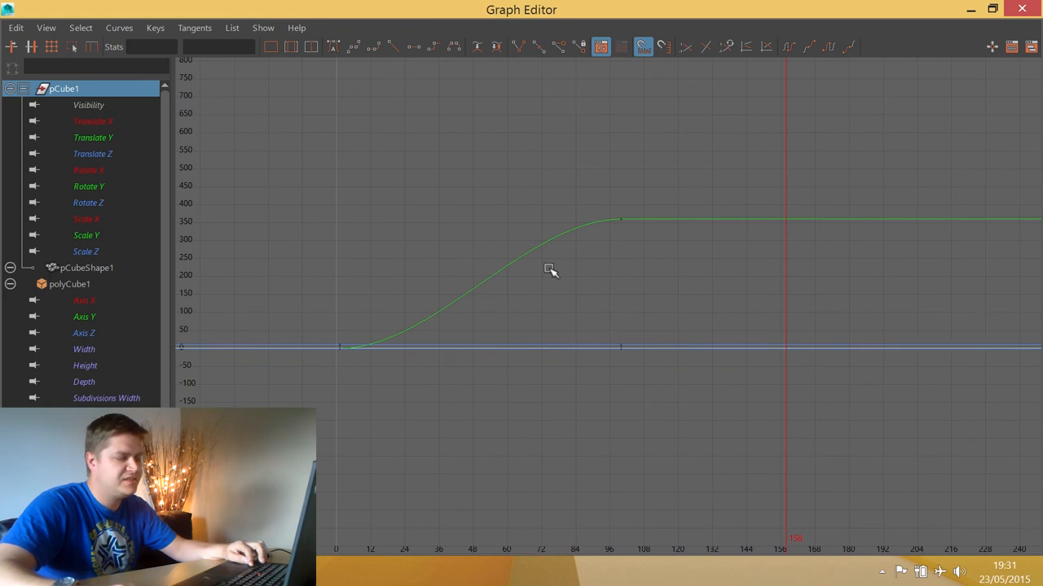
mouse_move(640, 236)
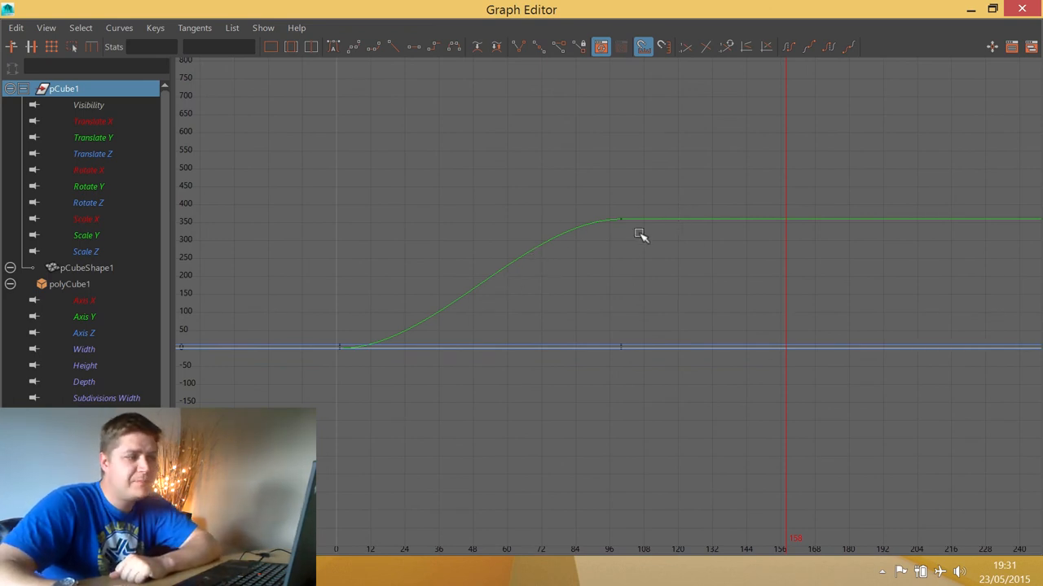
mouse_move(691, 234)
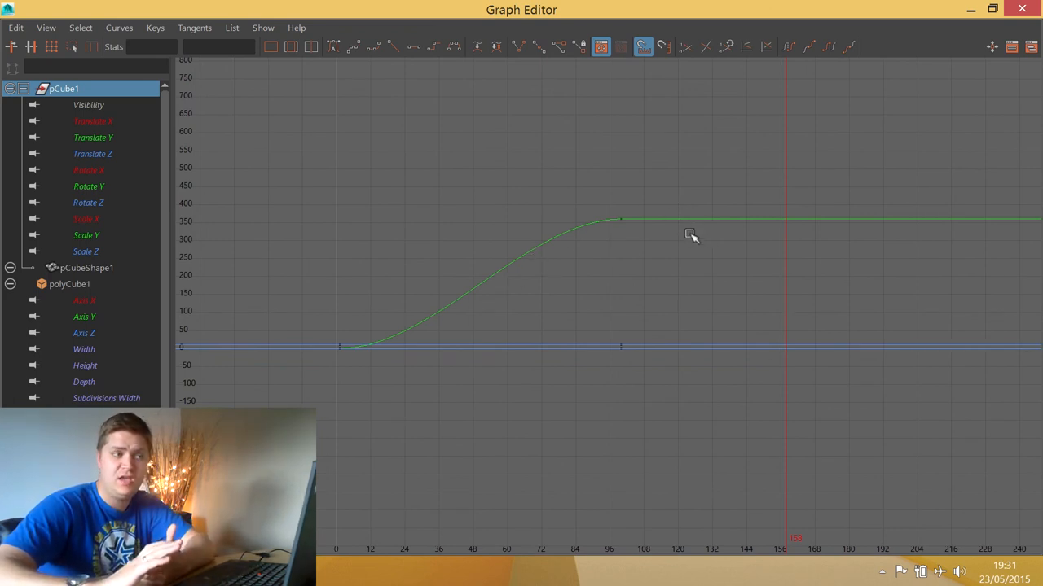
mouse_move(565, 255)
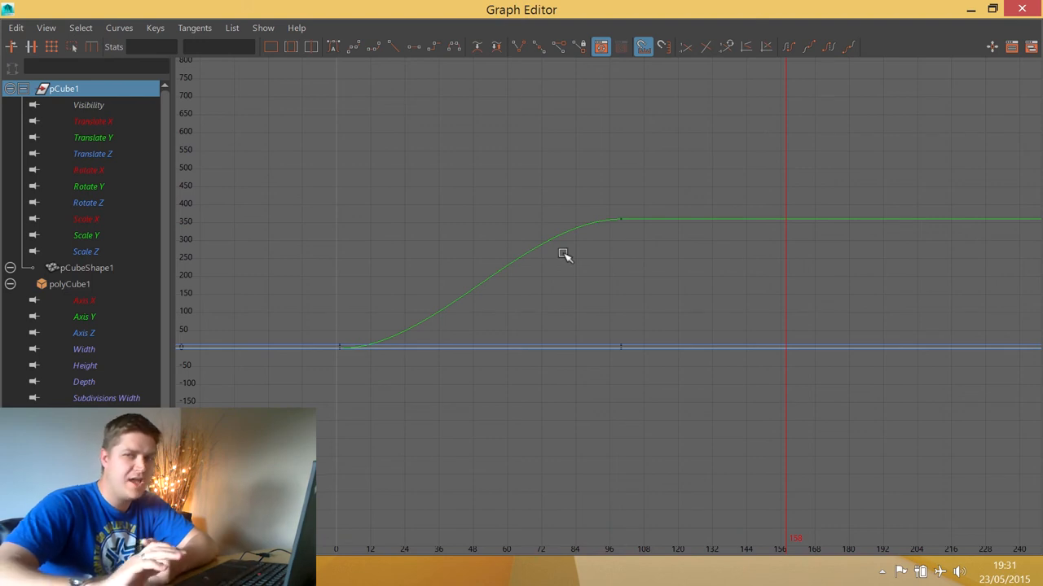
mouse_move(497, 183)
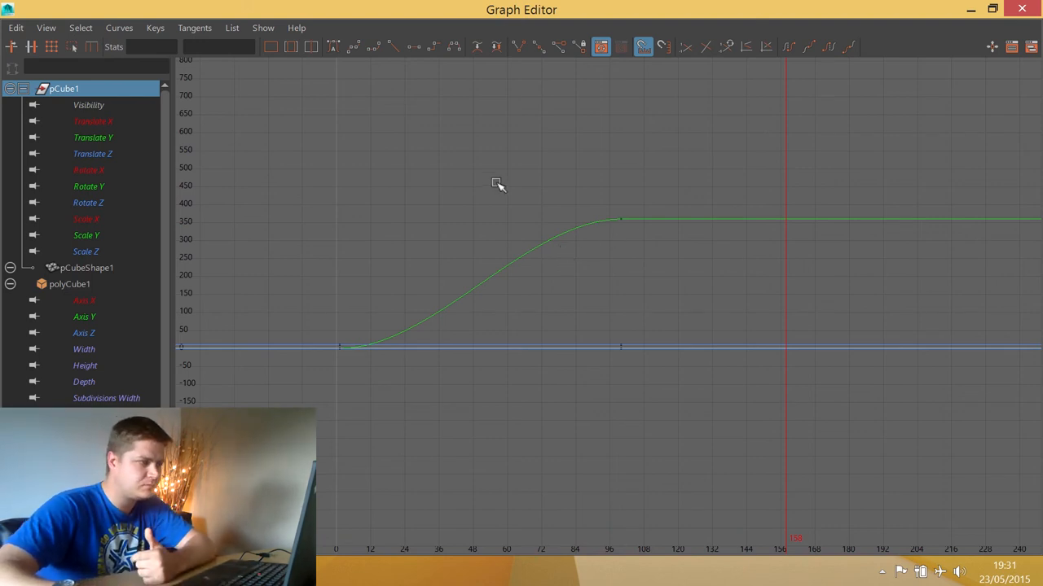
- Set the Rotate Y curve's Post Infinity behaviour to Linear
left_click(88, 186)
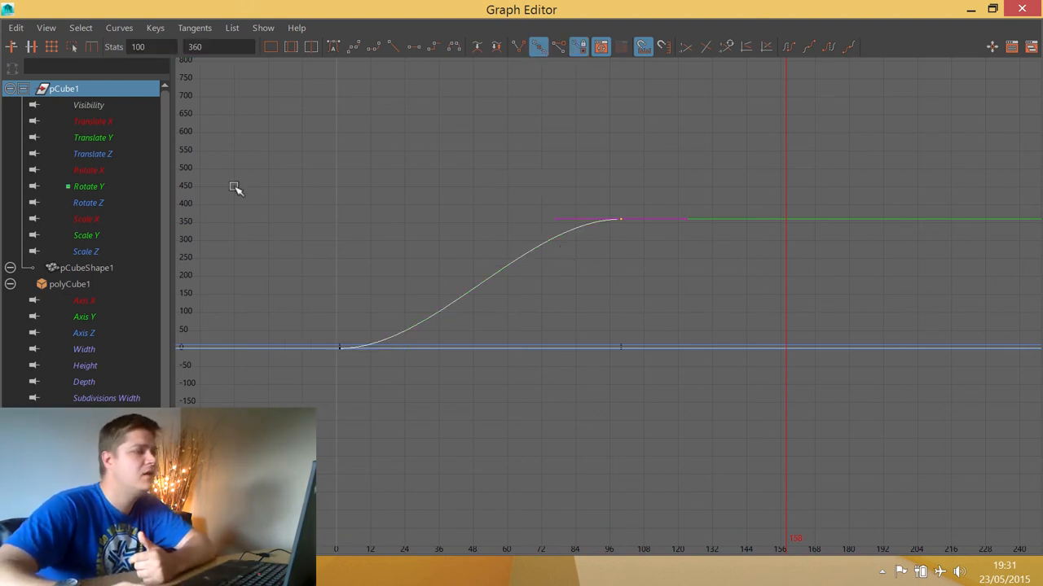
left_click(119, 27)
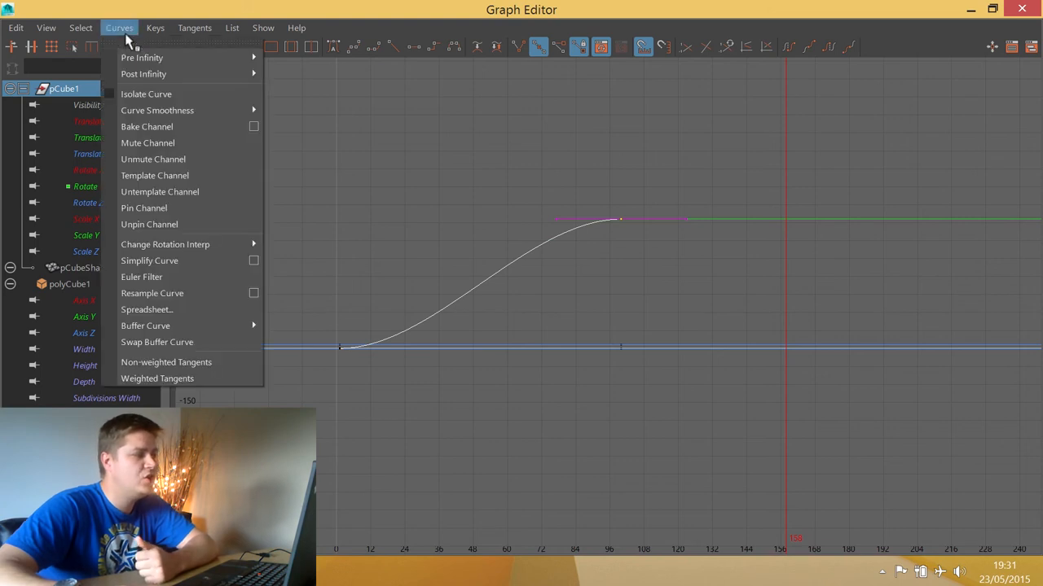
mouse_move(144, 73)
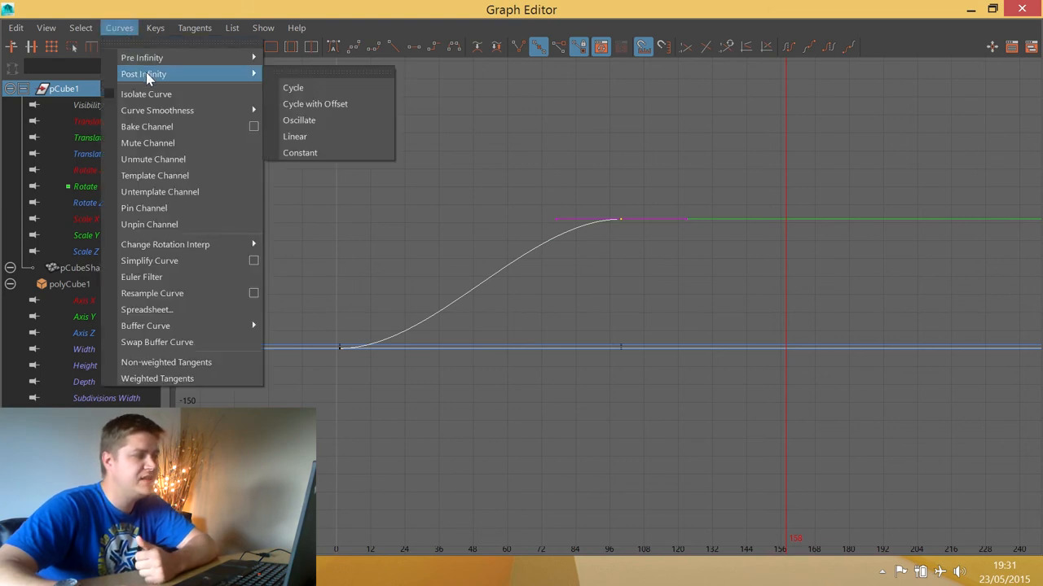
mouse_move(318, 136)
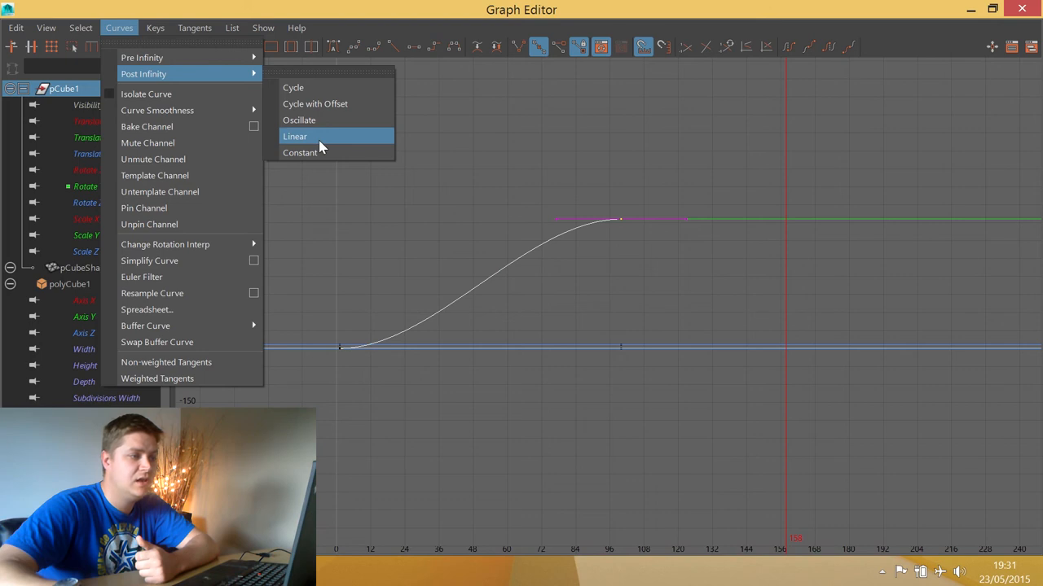
left_click(295, 136)
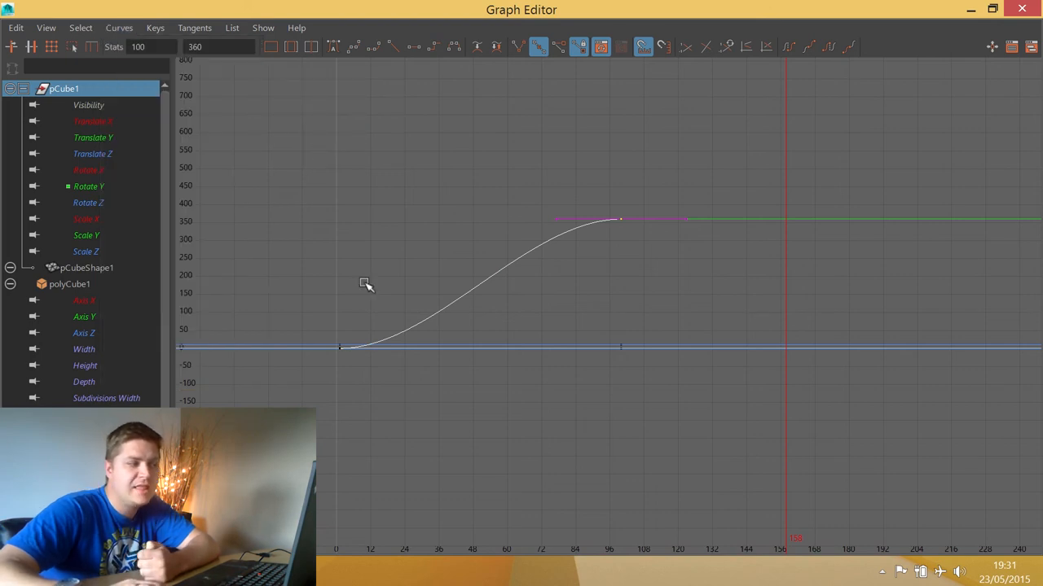
mouse_move(370, 295)
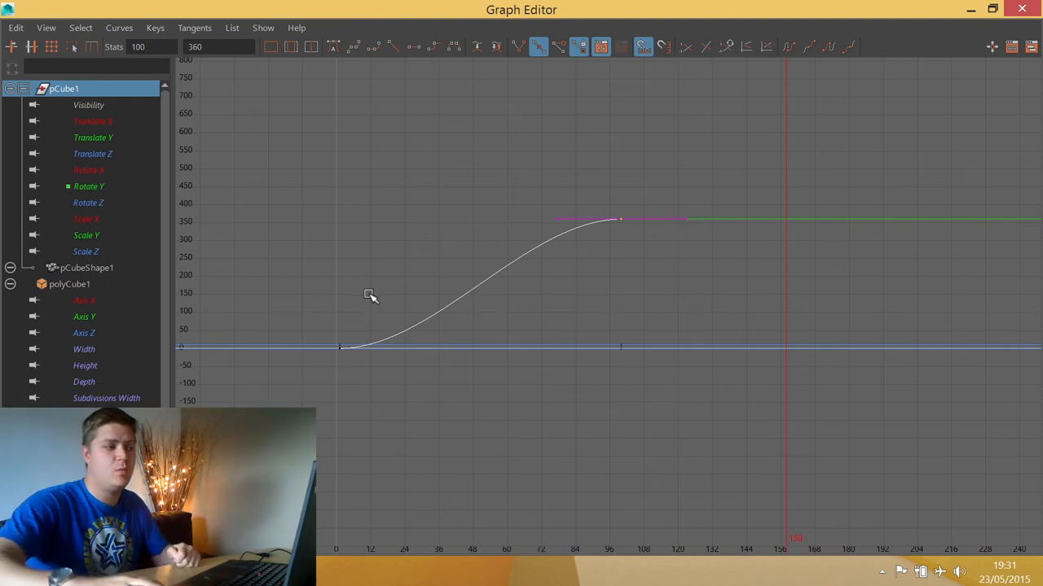
mouse_move(594, 215)
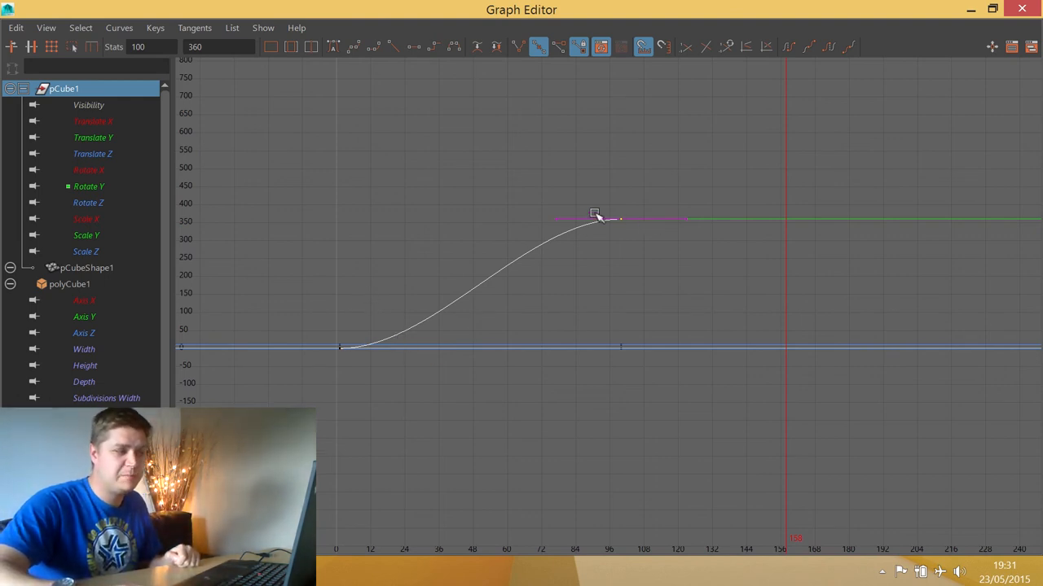
left_click_drag(594, 214, 627, 221)
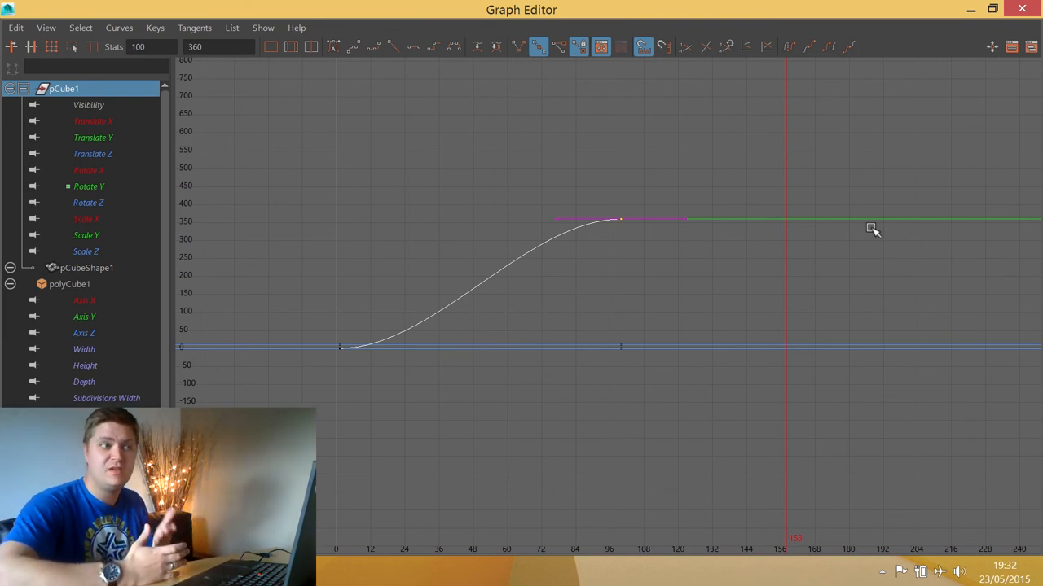
mouse_move(582, 200)
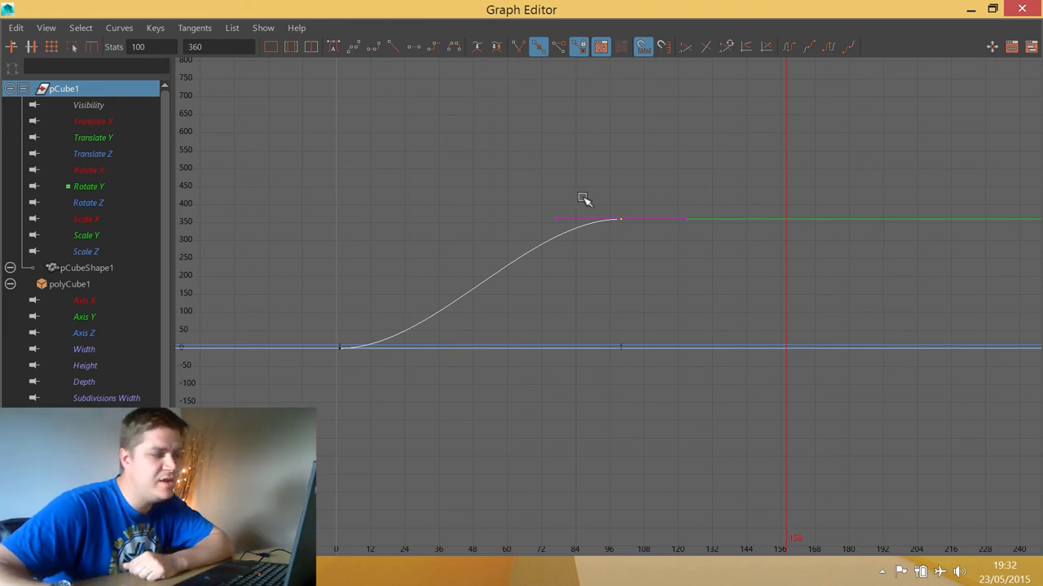
mouse_move(611, 227)
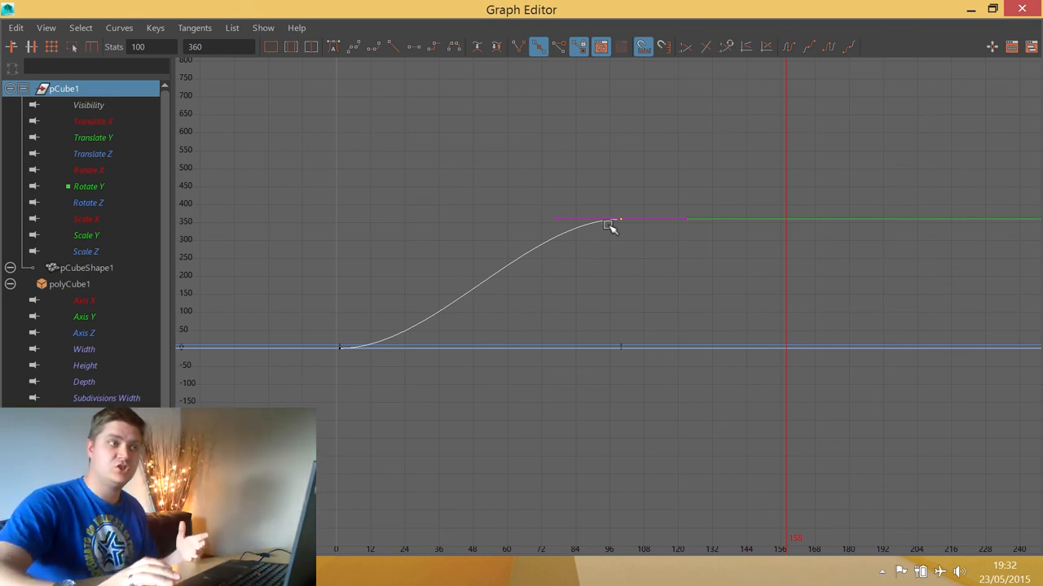
mouse_move(248, 159)
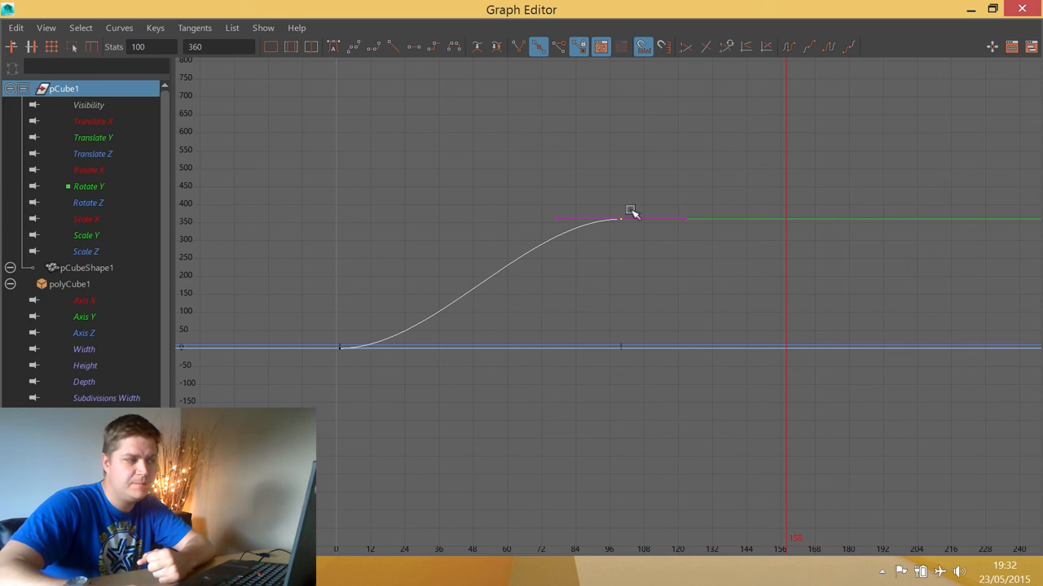
mouse_move(194, 27)
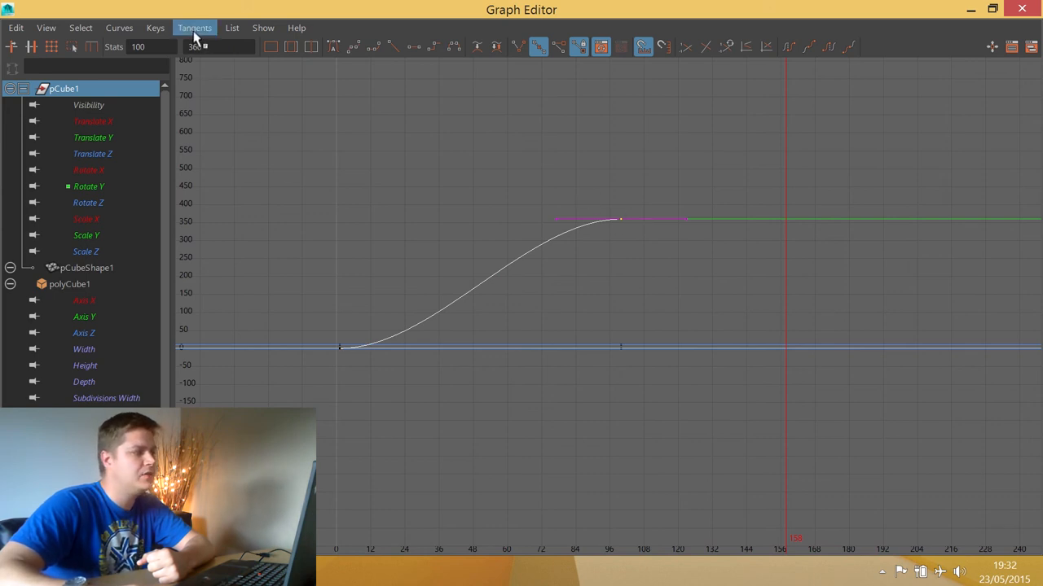
- Make the last Rotate Y key's tangents linear so the curve climbs past frame 100
left_click(194, 28)
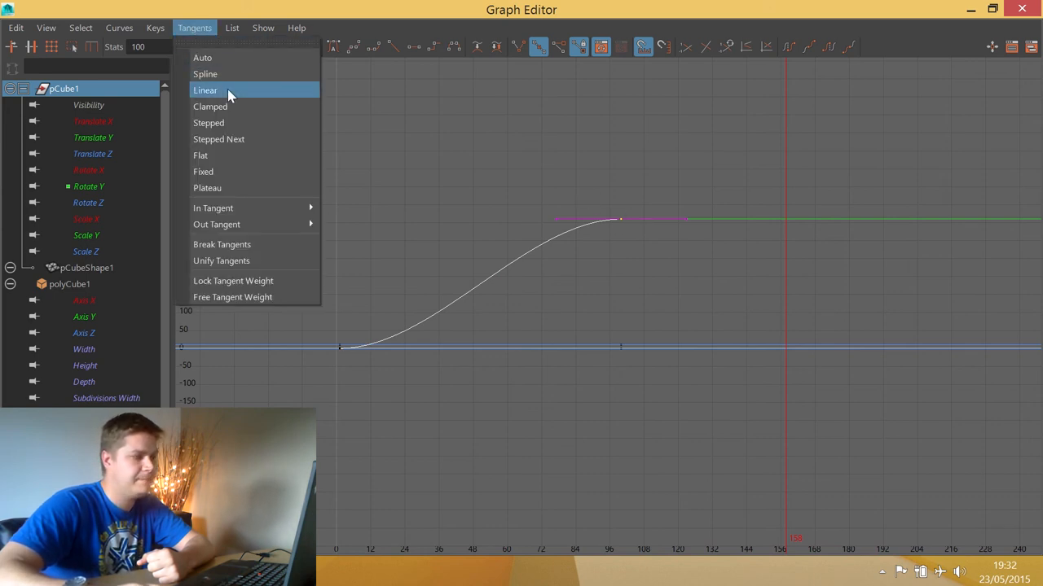
left_click(205, 89)
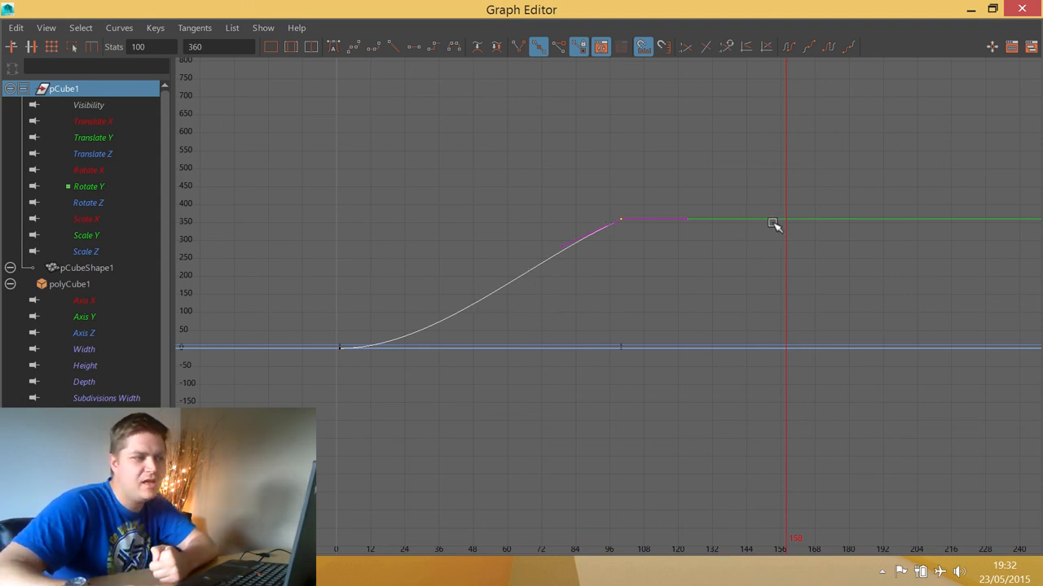
mouse_move(916, 213)
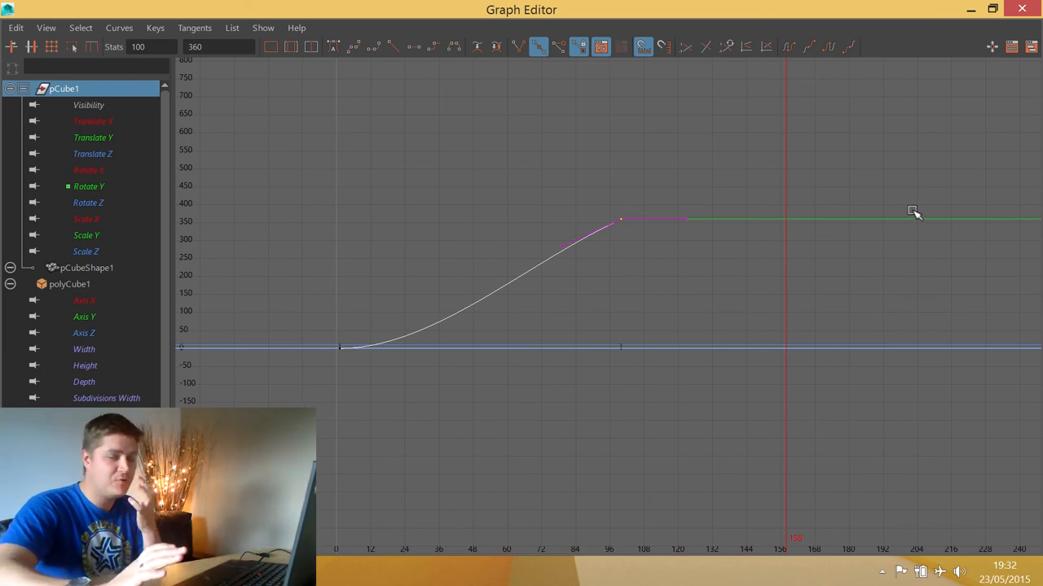
mouse_move(901, 206)
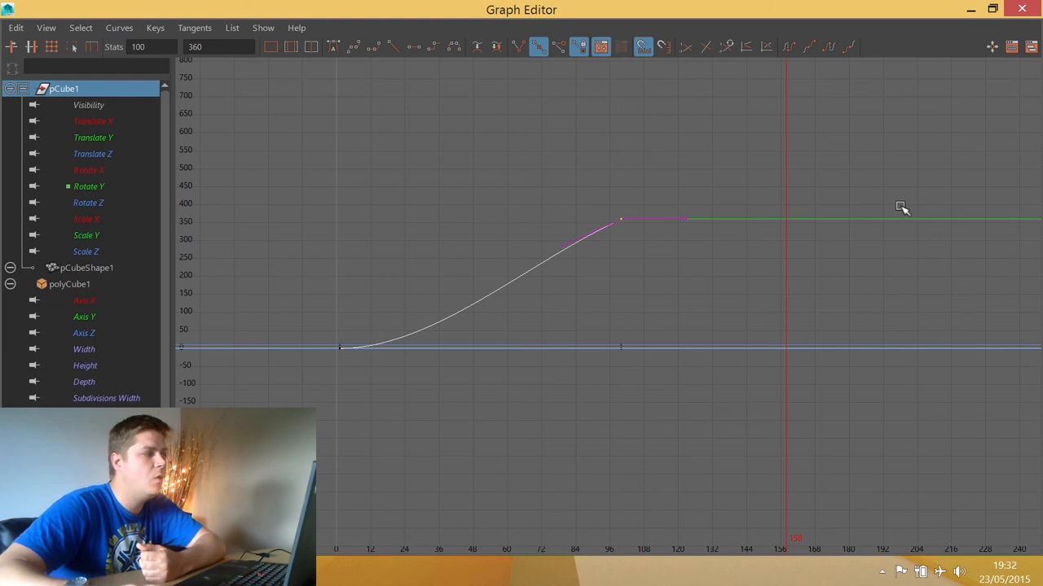
mouse_move(630, 222)
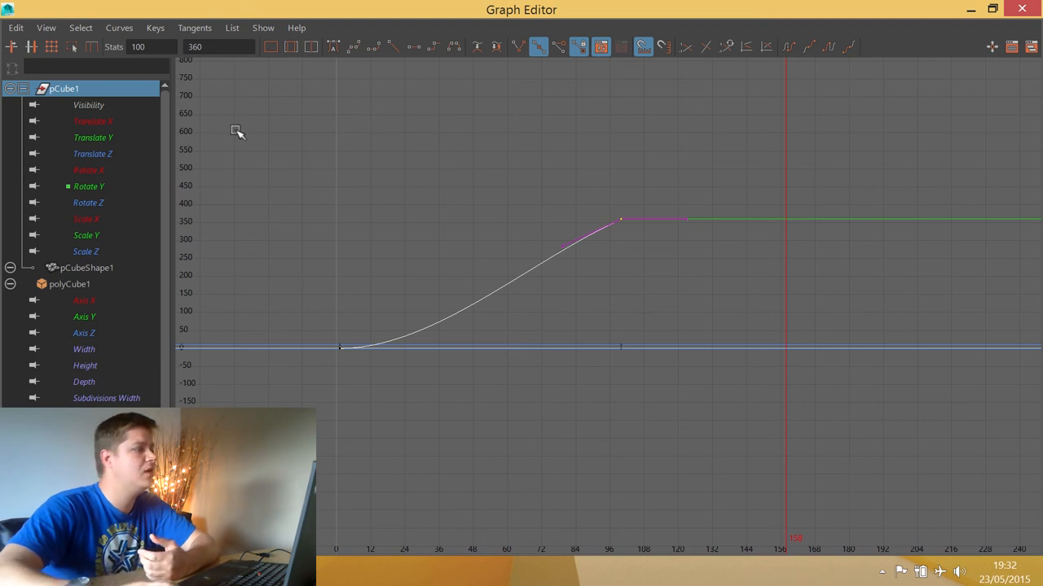
left_click(193, 28)
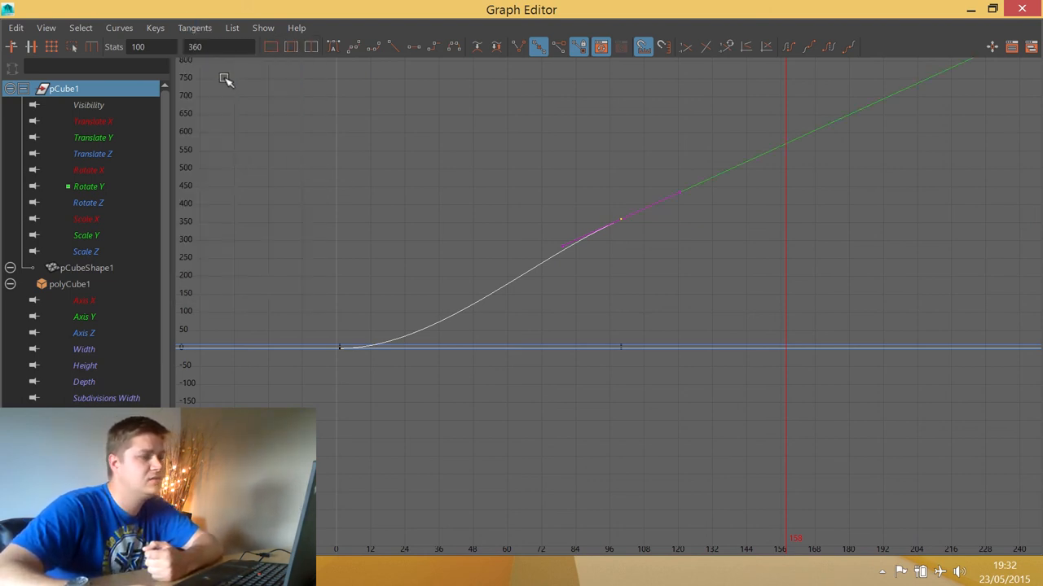
mouse_move(305, 347)
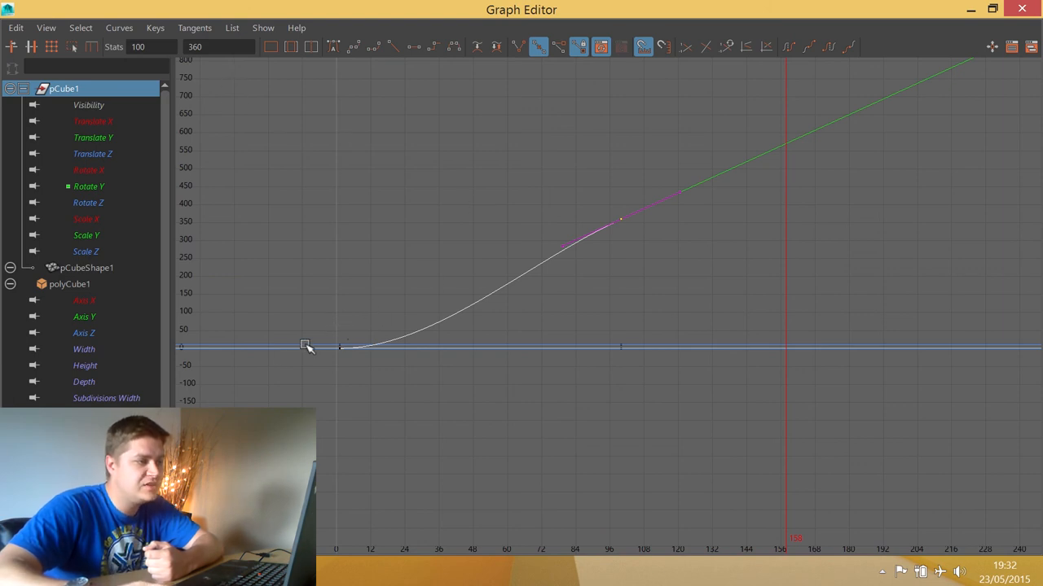
mouse_move(405, 322)
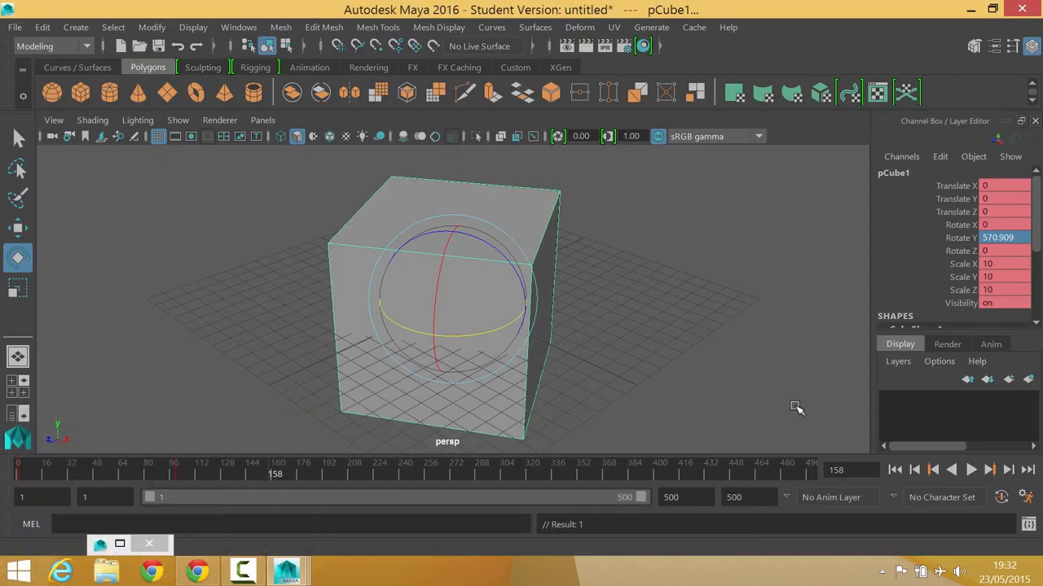
- Play the cube animation to watch it keep spinning past frame 100
left_click(971, 469)
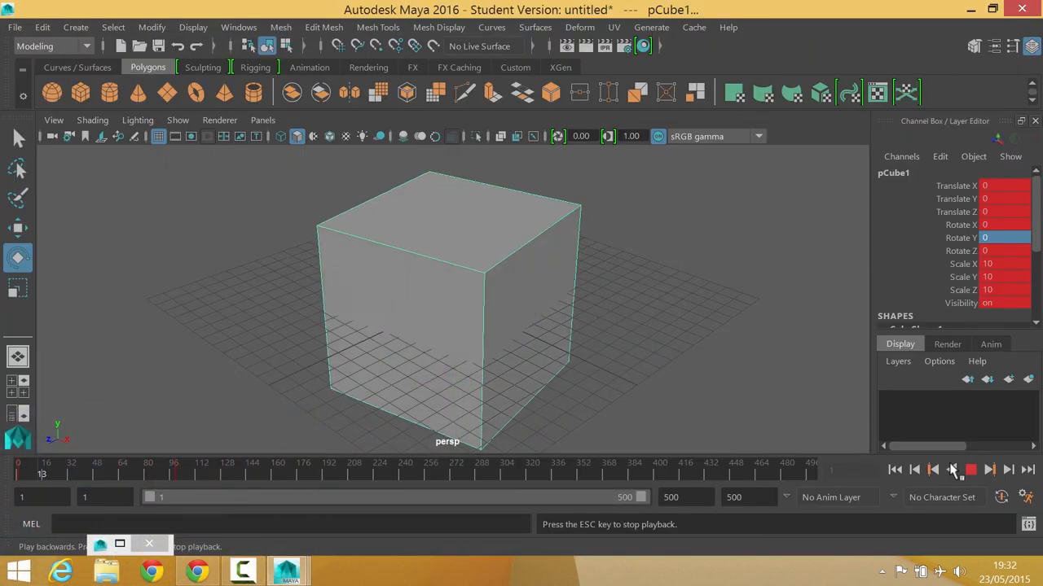